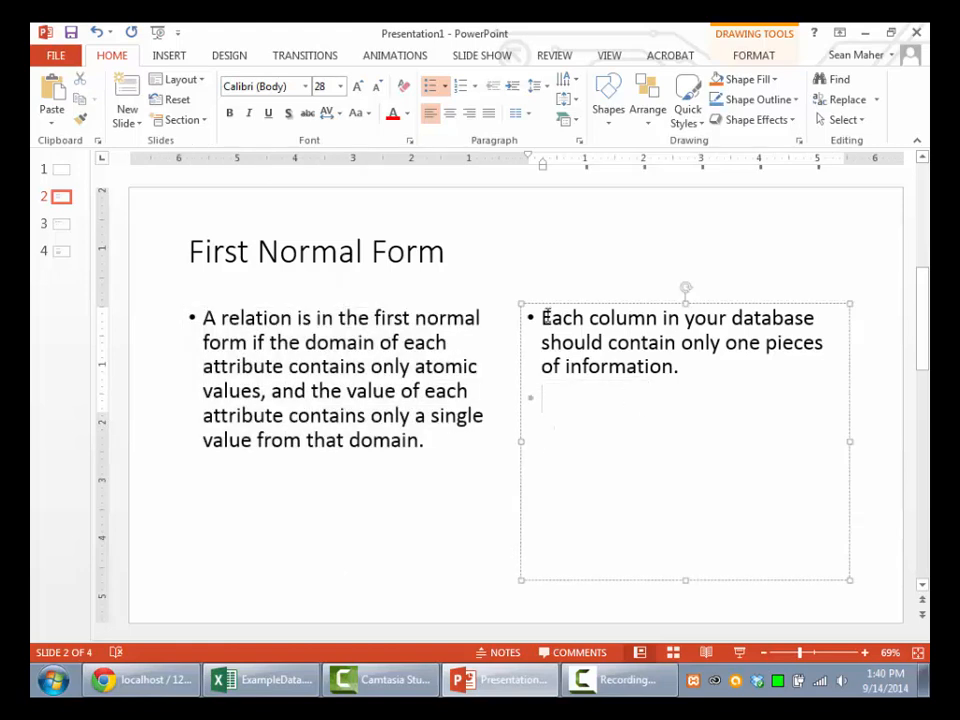
Advance through the First and Second Normal Form slides to slide 4, Third Normal Form.
left_click(540, 398)
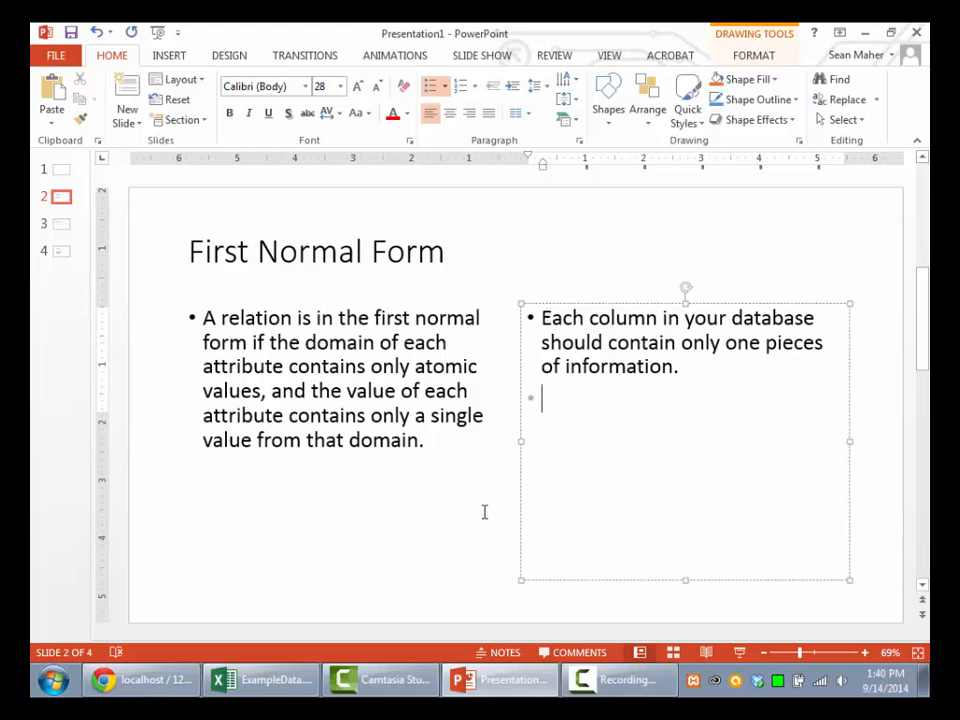
left_click(56, 224)
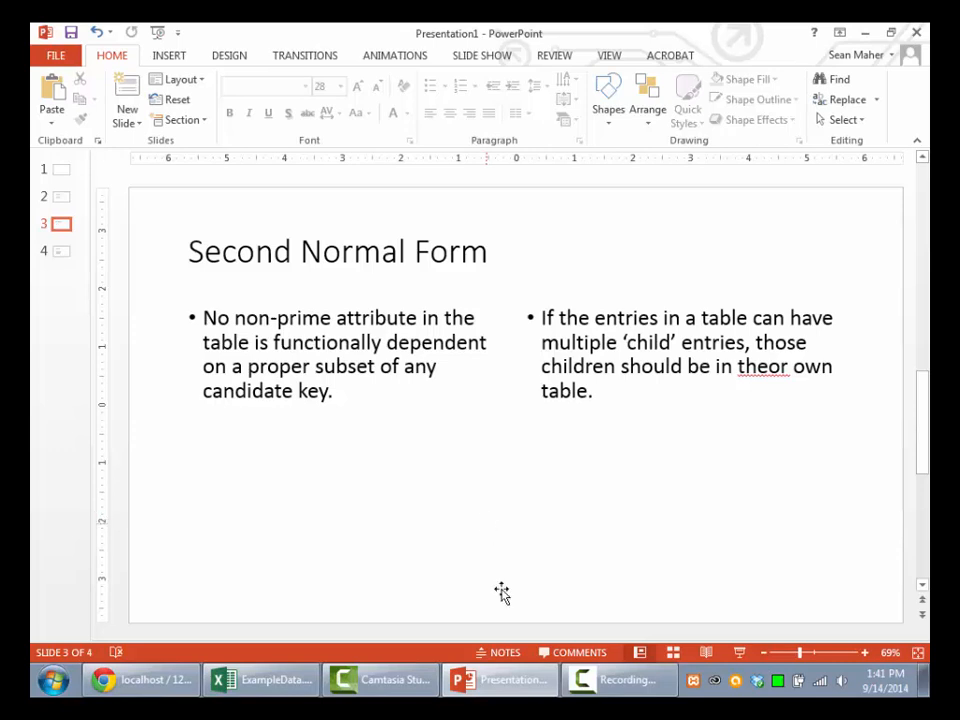
mouse_move(508, 616)
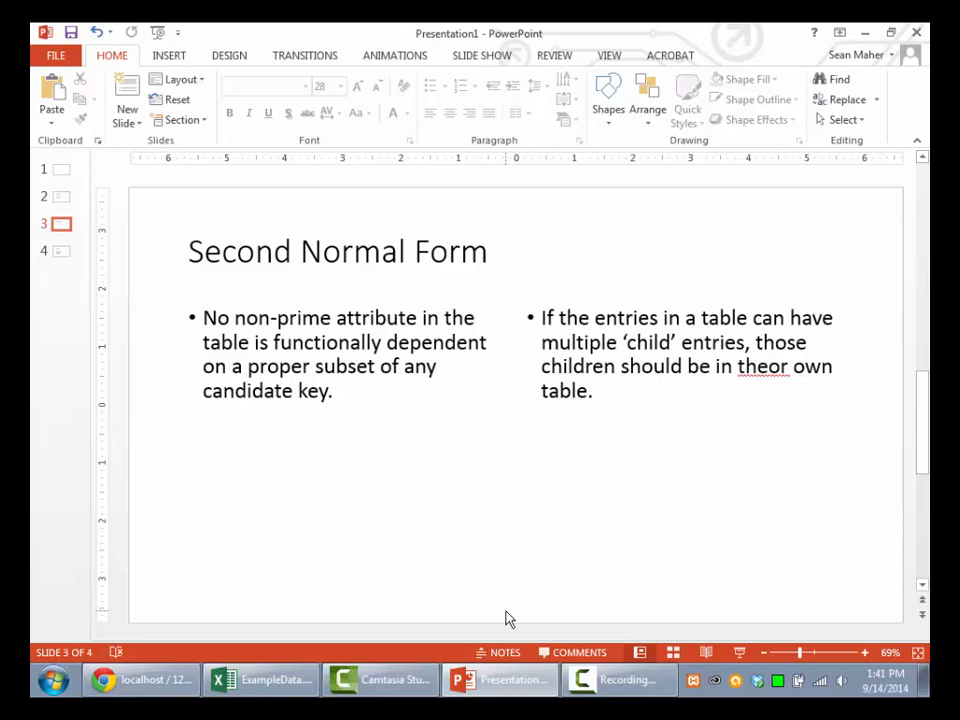
mouse_move(474, 592)
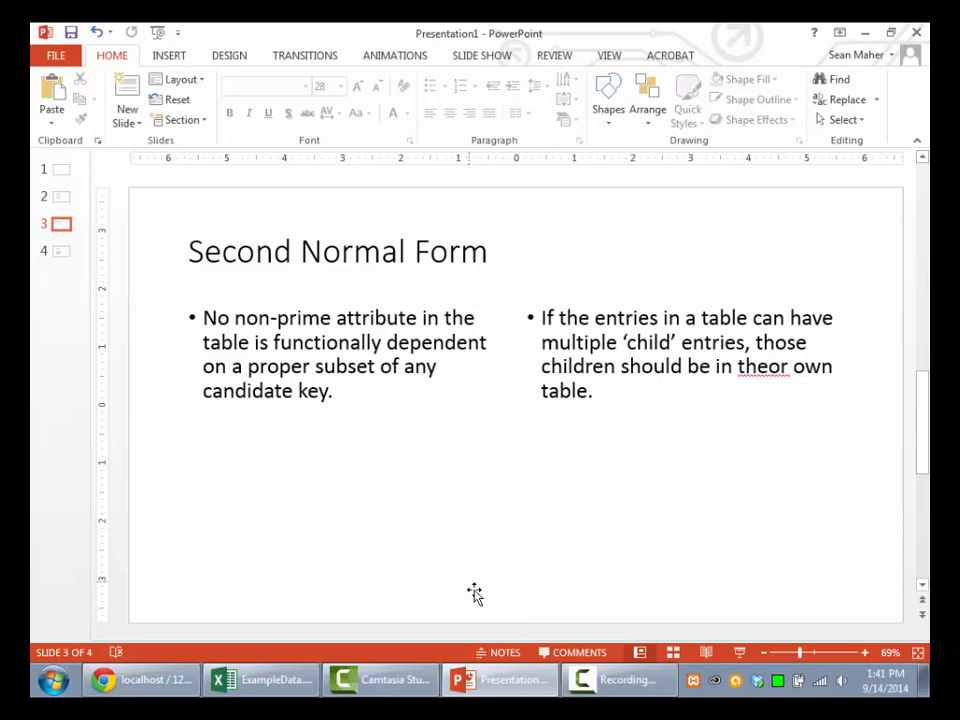
left_click(56, 252)
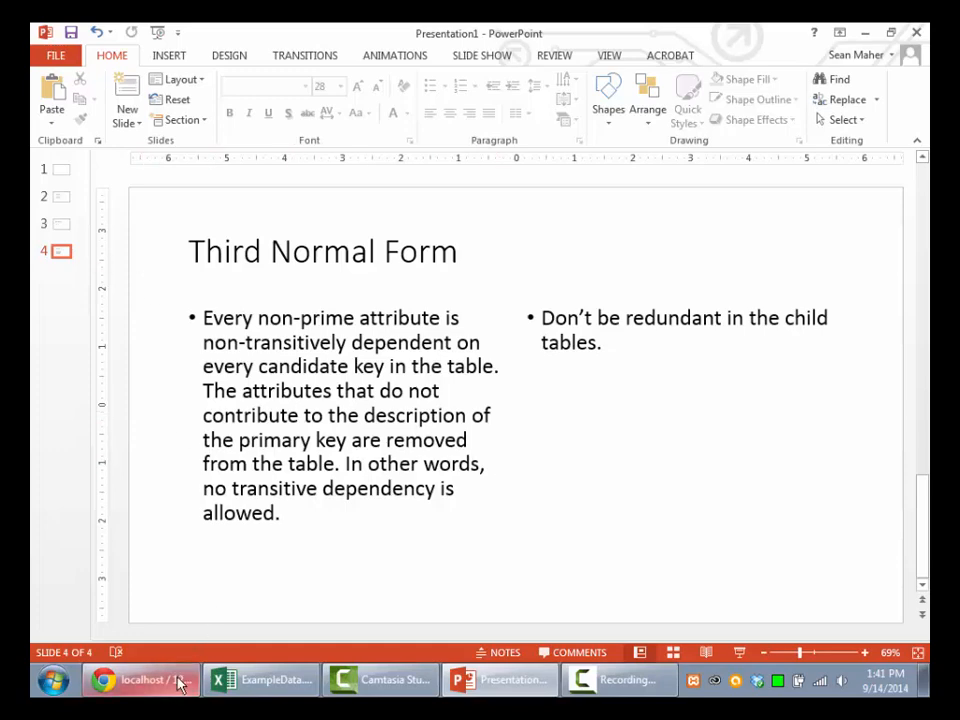
Highlight the Clients sheet's pet names, vet ID/name entries and first client's medications.
left_click(262, 680)
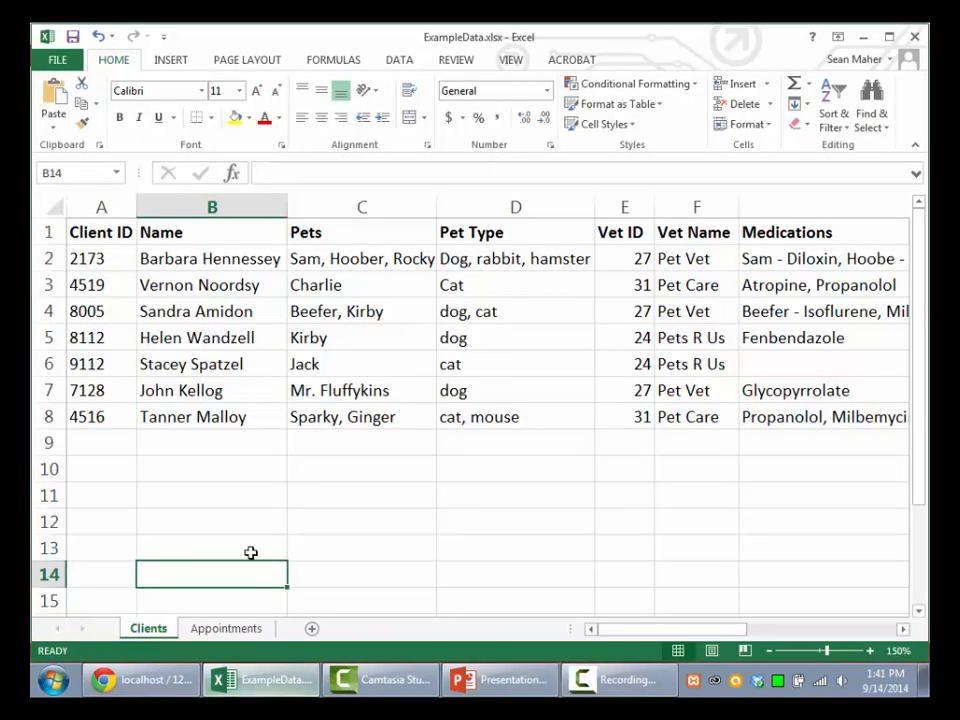
mouse_move(824, 418)
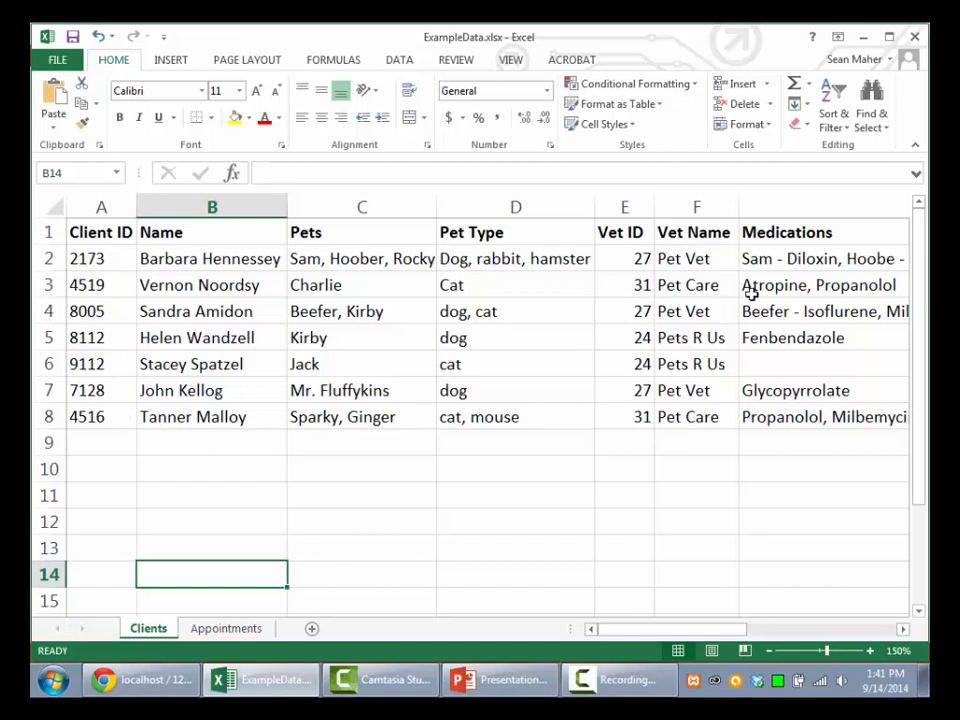
mouse_move(100, 304)
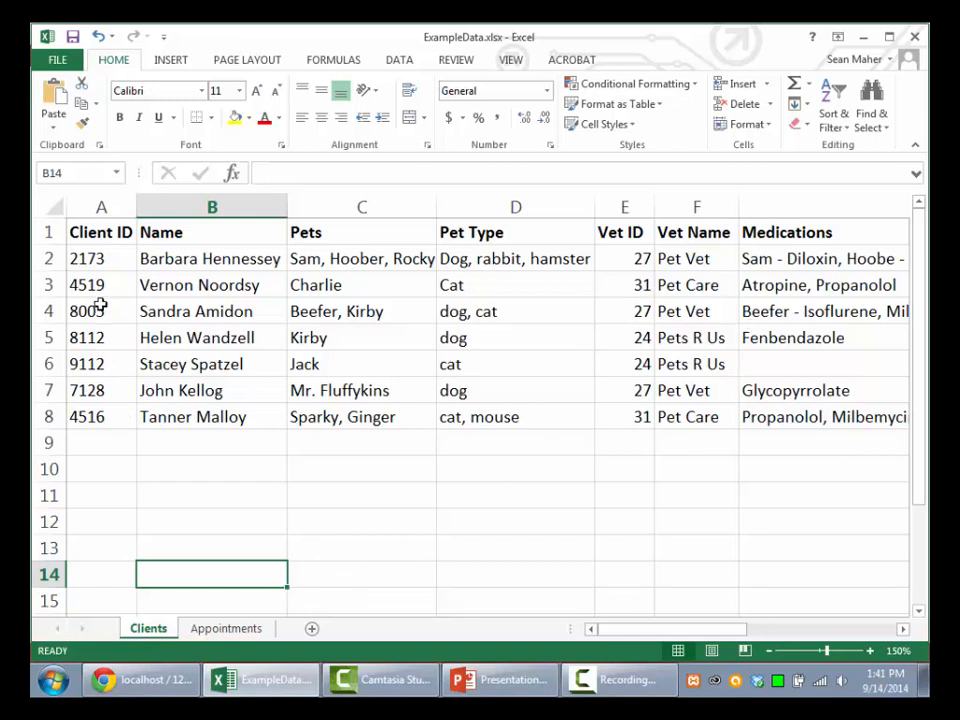
left_click_drag(212, 258, 212, 312)
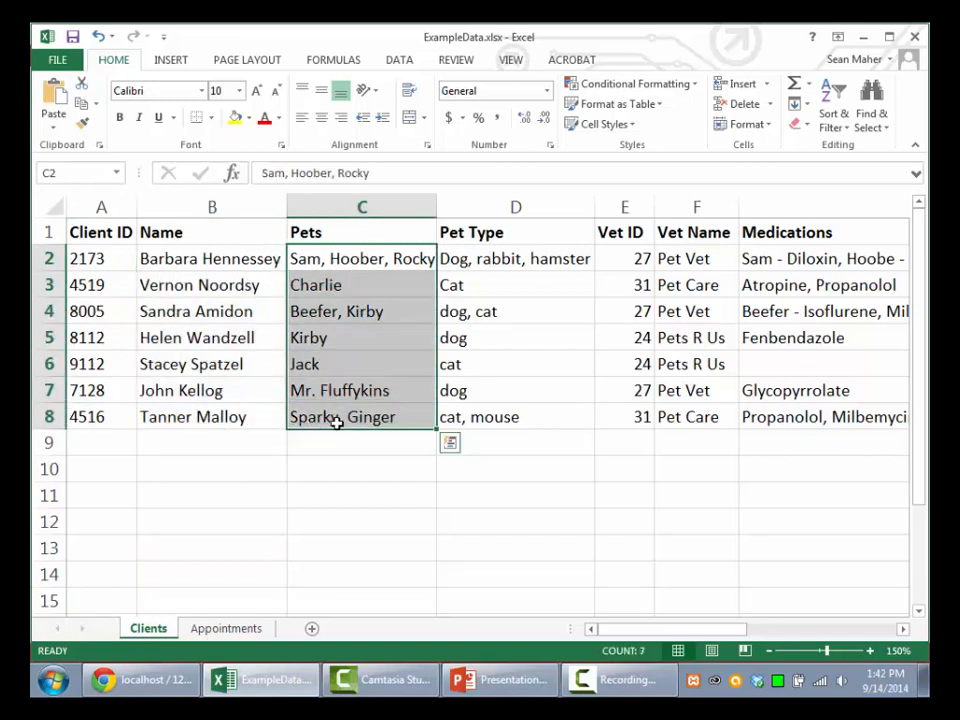
left_click(516, 416)
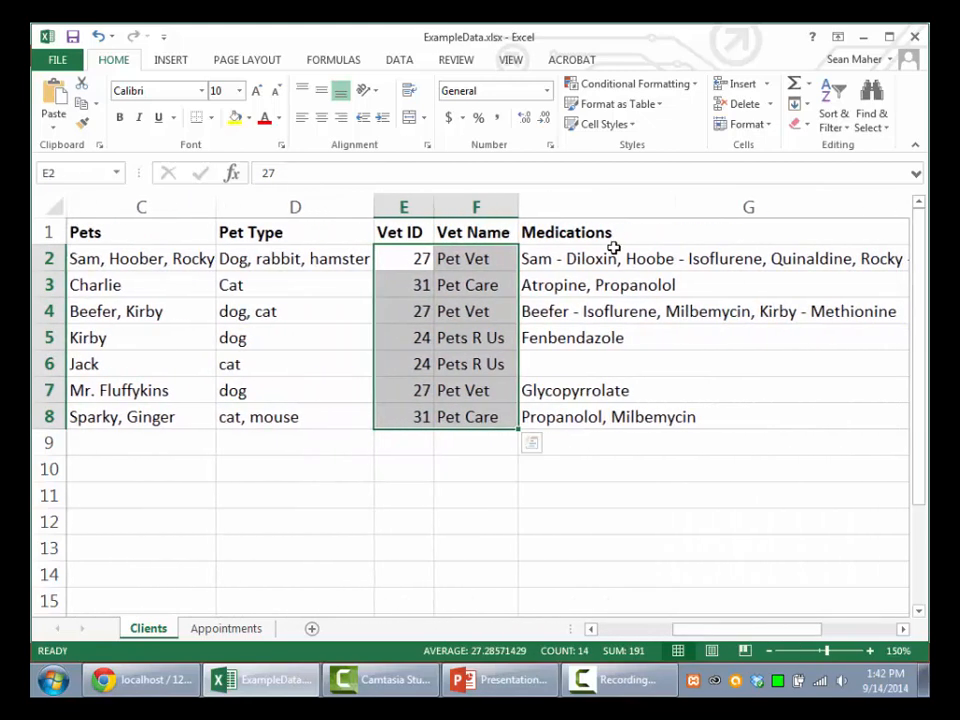
left_click(712, 258)
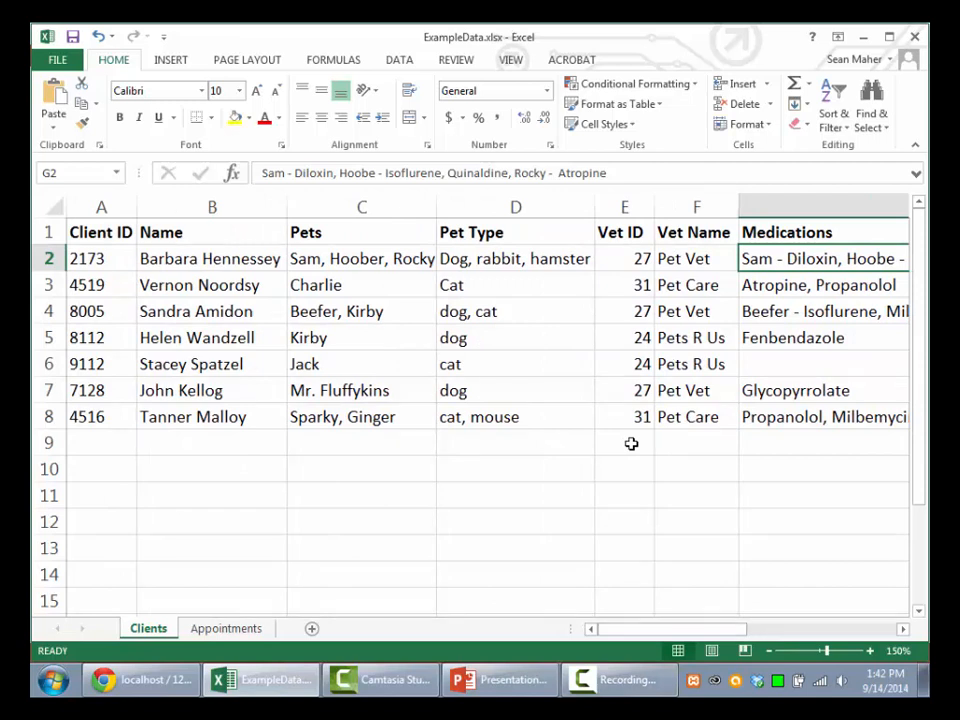
mouse_move(496, 412)
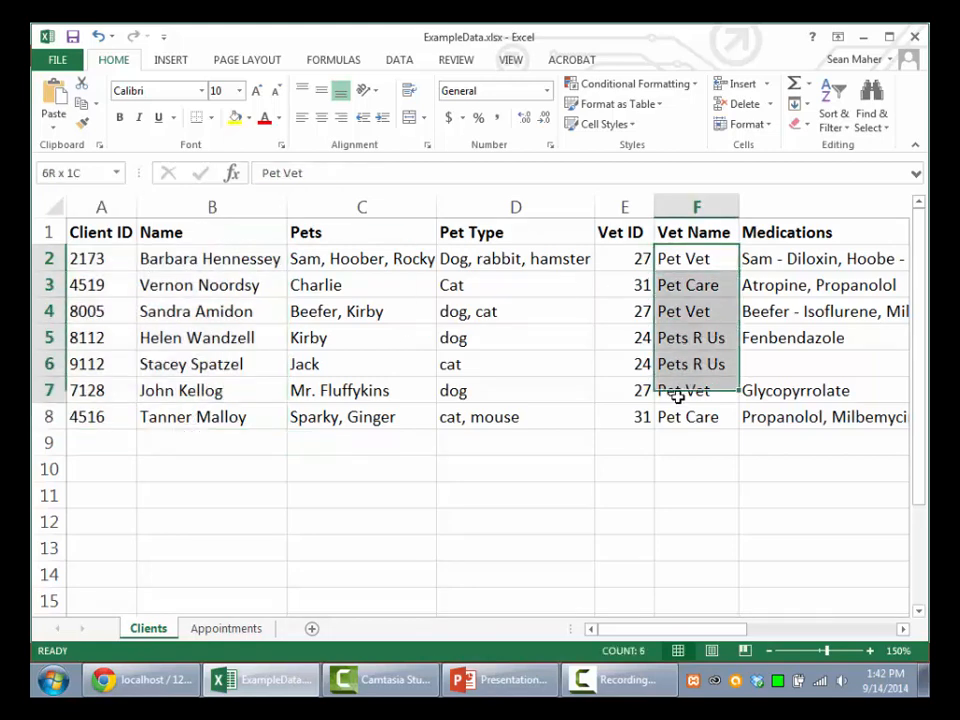
Point out the Pet Care and Pet Vet rows, the first client's three pets and medication lists, and Fenbendazole.
left_click(684, 390)
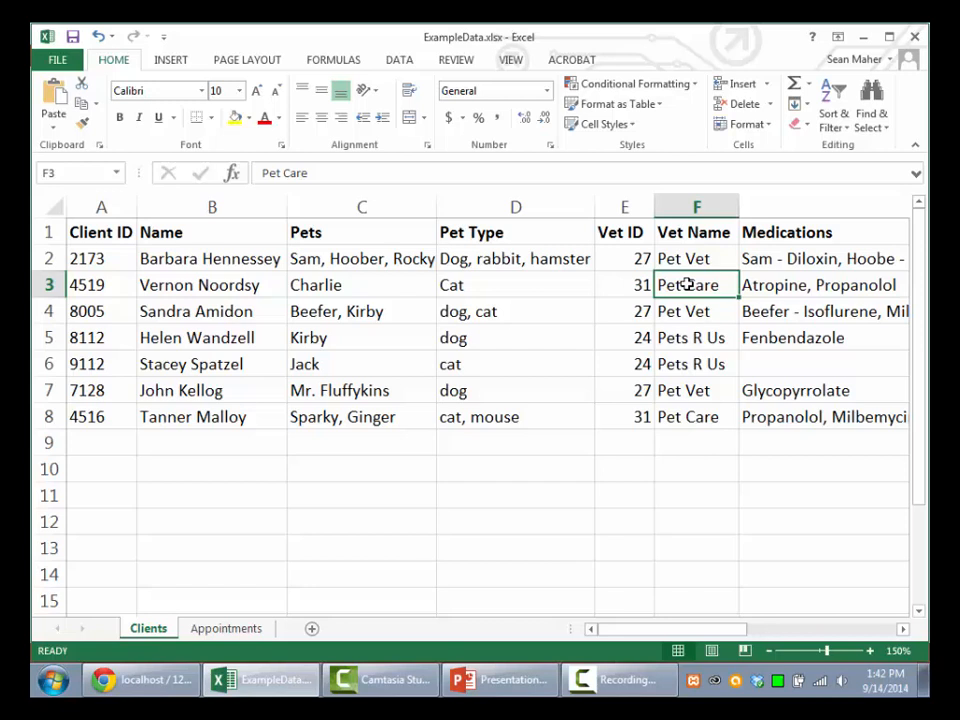
left_click(696, 258)
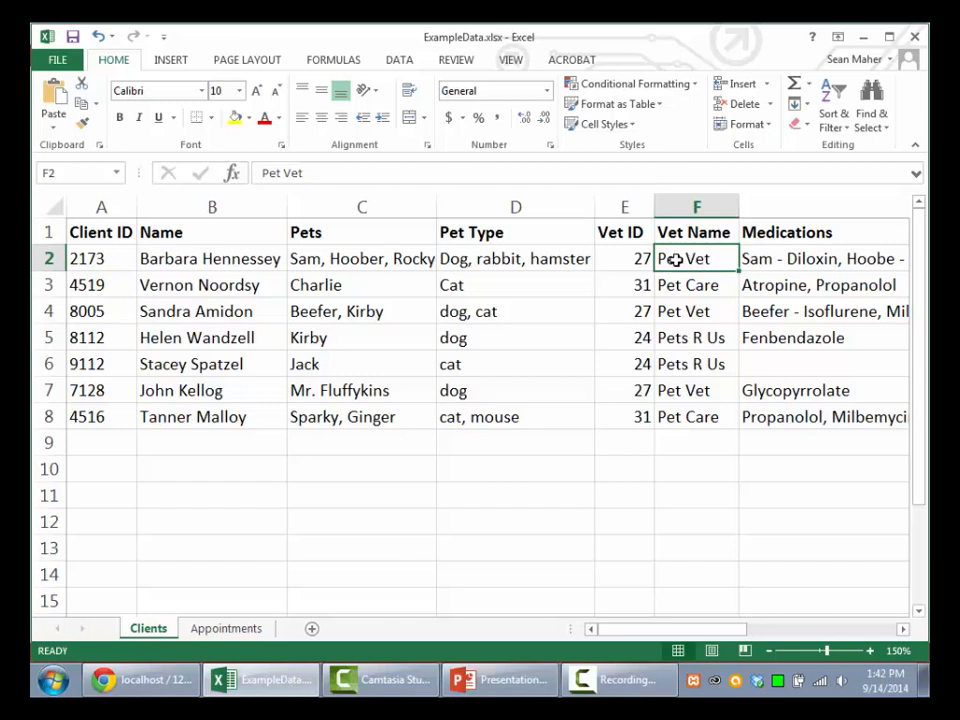
left_click(212, 258)
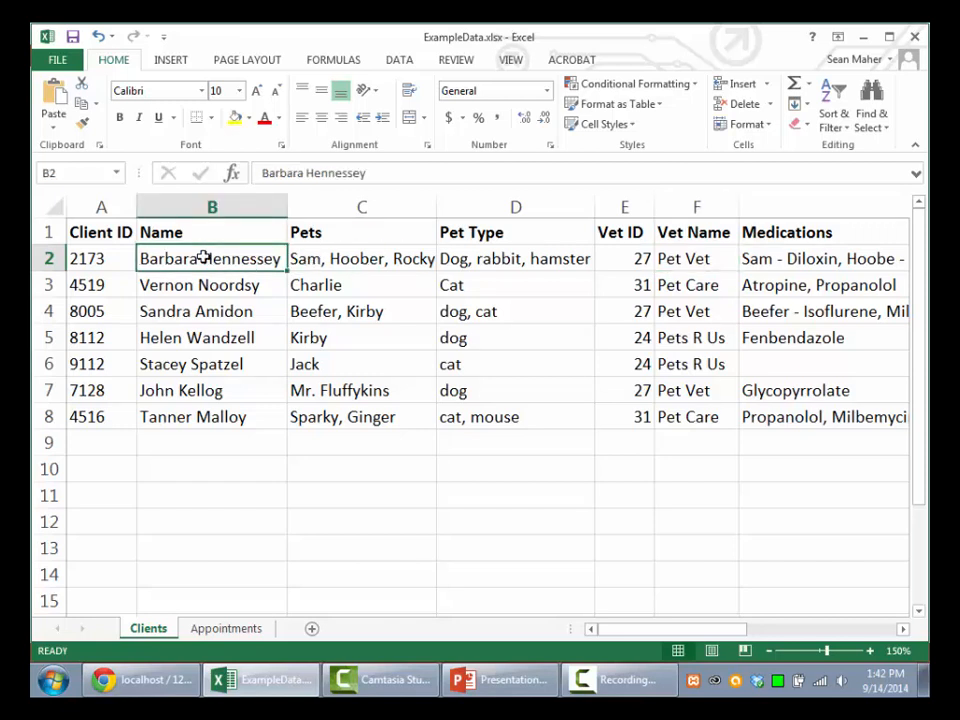
left_click(360, 258)
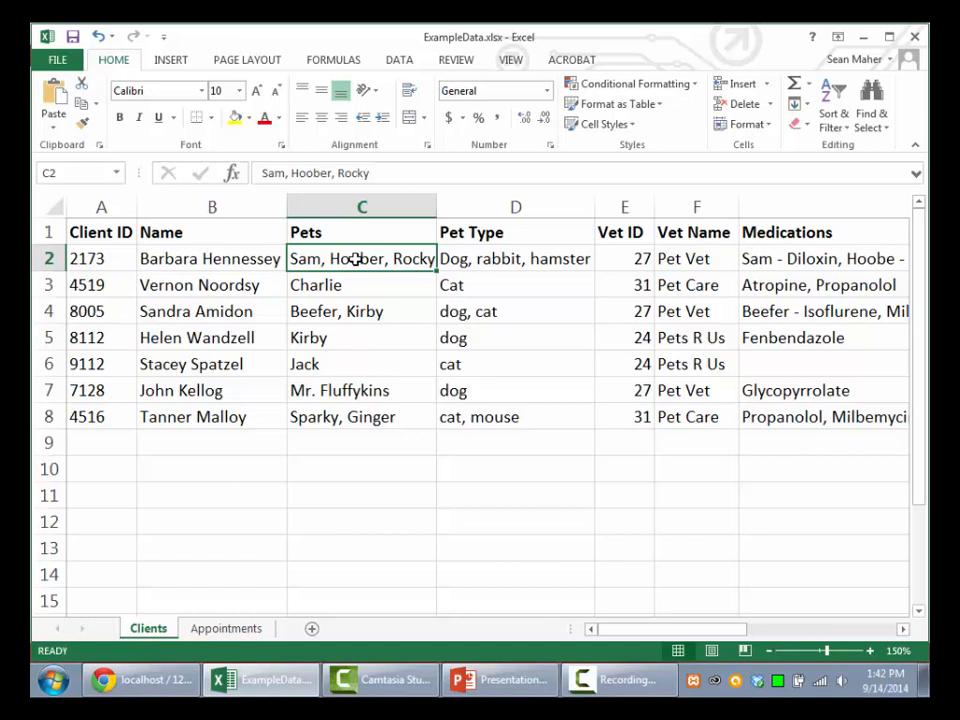
left_click(516, 258)
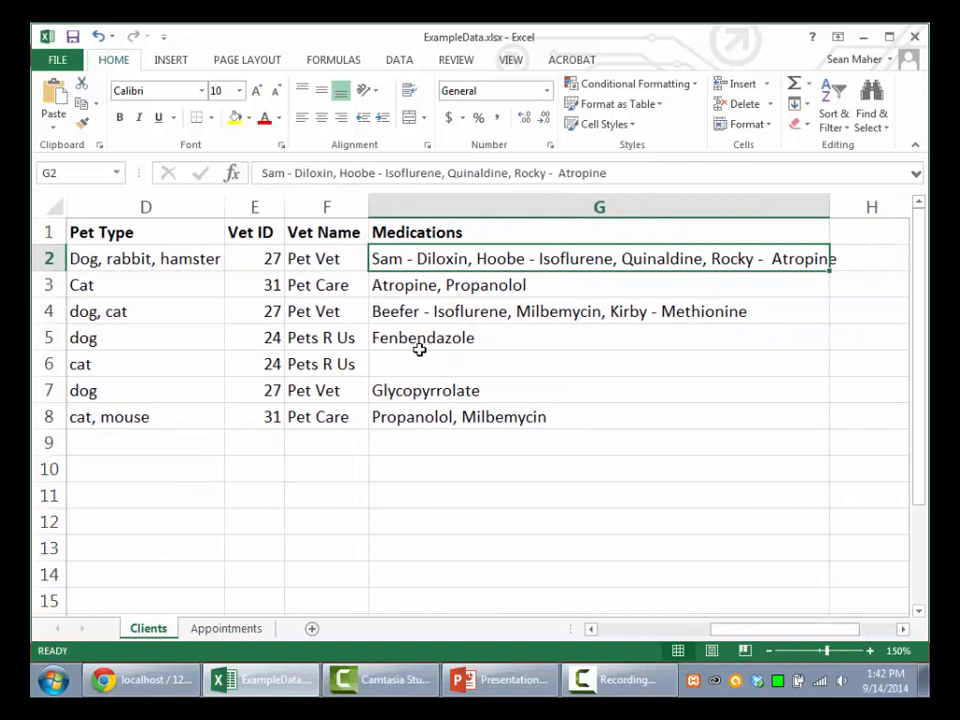
left_click(600, 336)
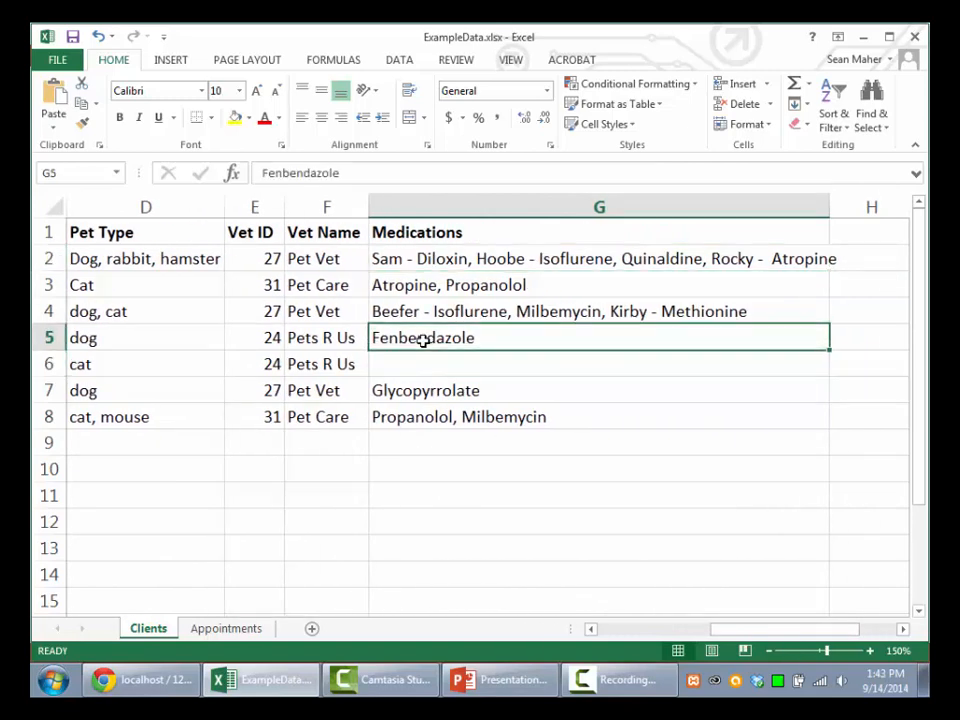
Inspect the comma-packed medication entry unchanged, highlight vet IDs with names, then switch to phpMyAdmin.
double_click(576, 258)
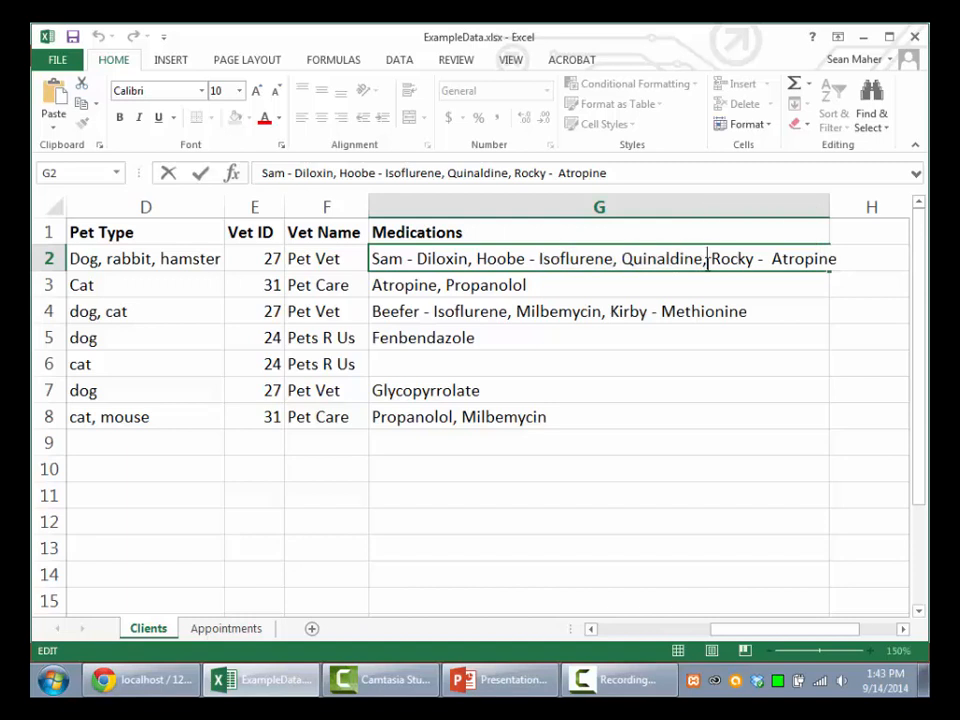
left_click(540, 258)
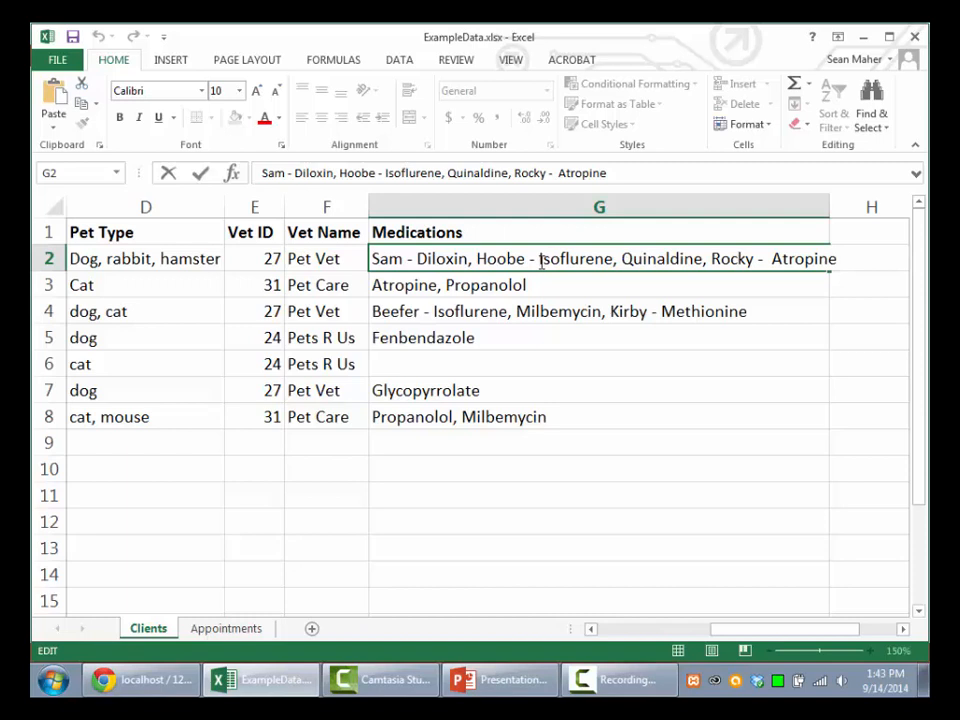
left_click(326, 258)
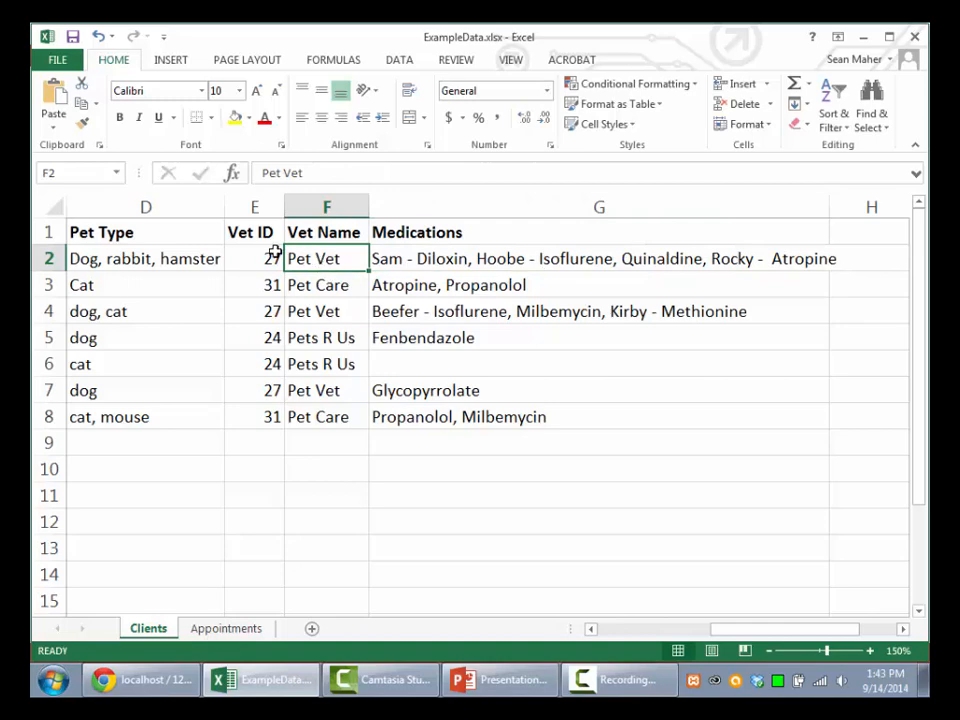
left_click_drag(252, 258, 326, 416)
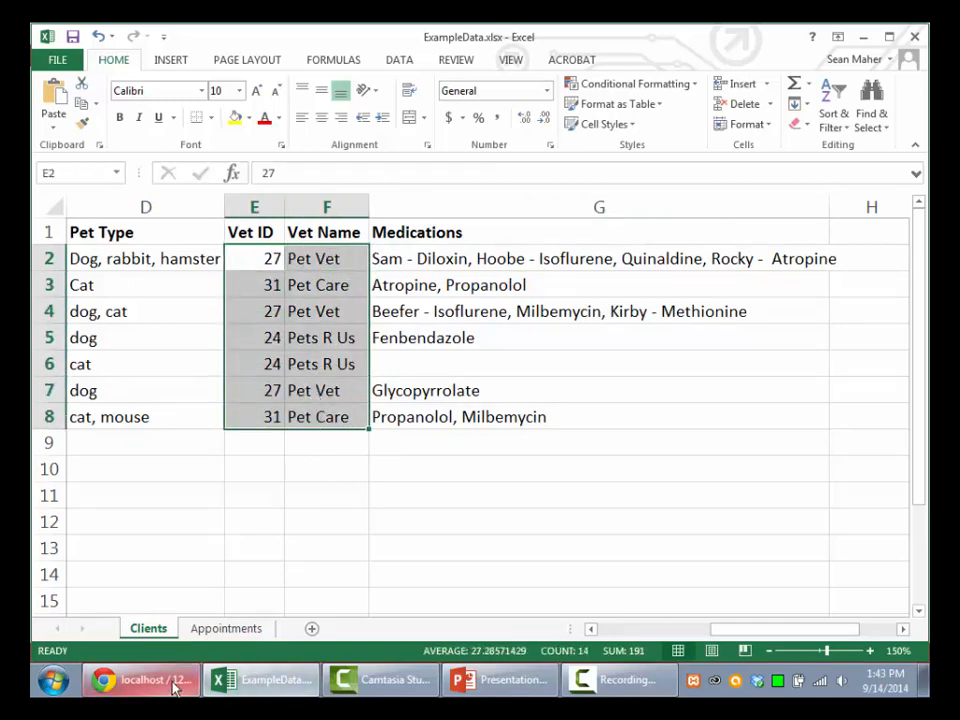
left_click(140, 680)
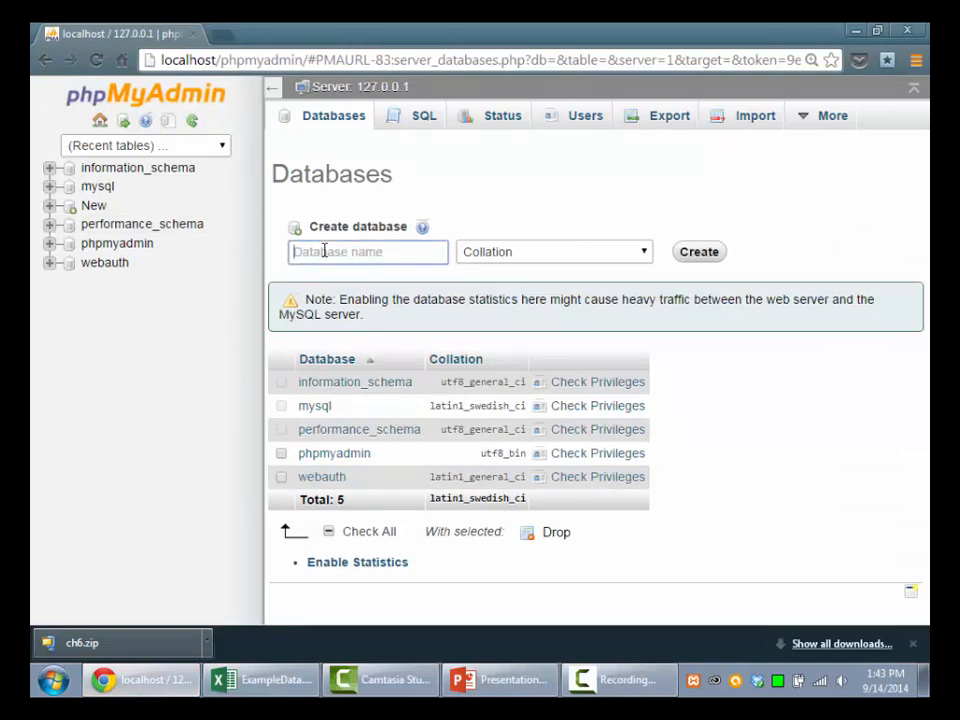
Create a new database named vetinary_clinic from the Databases page.
type("v")
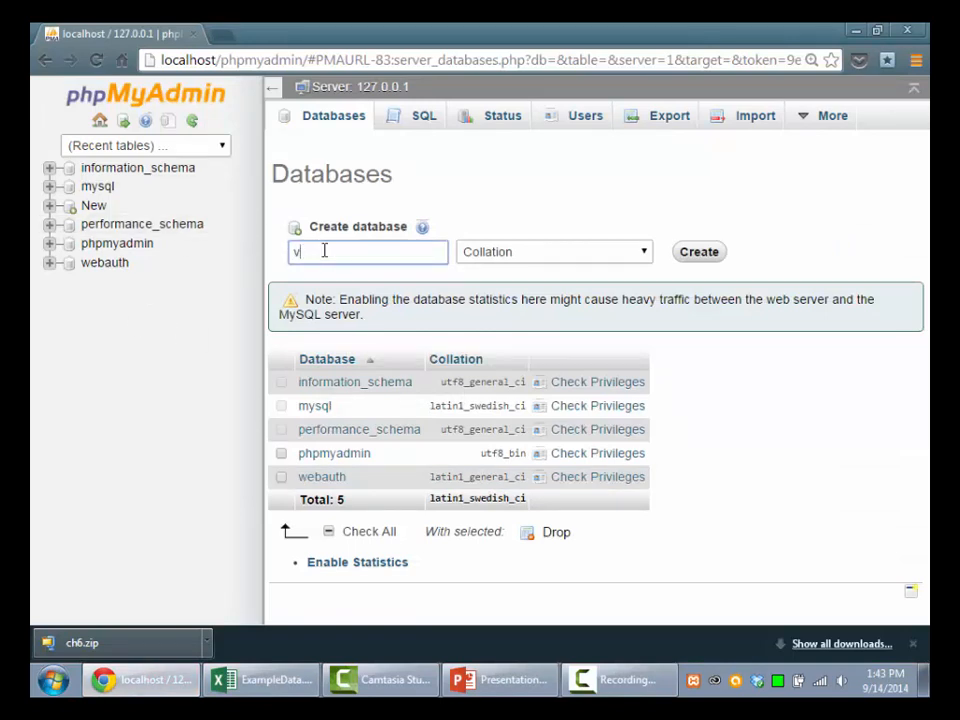
type("et")
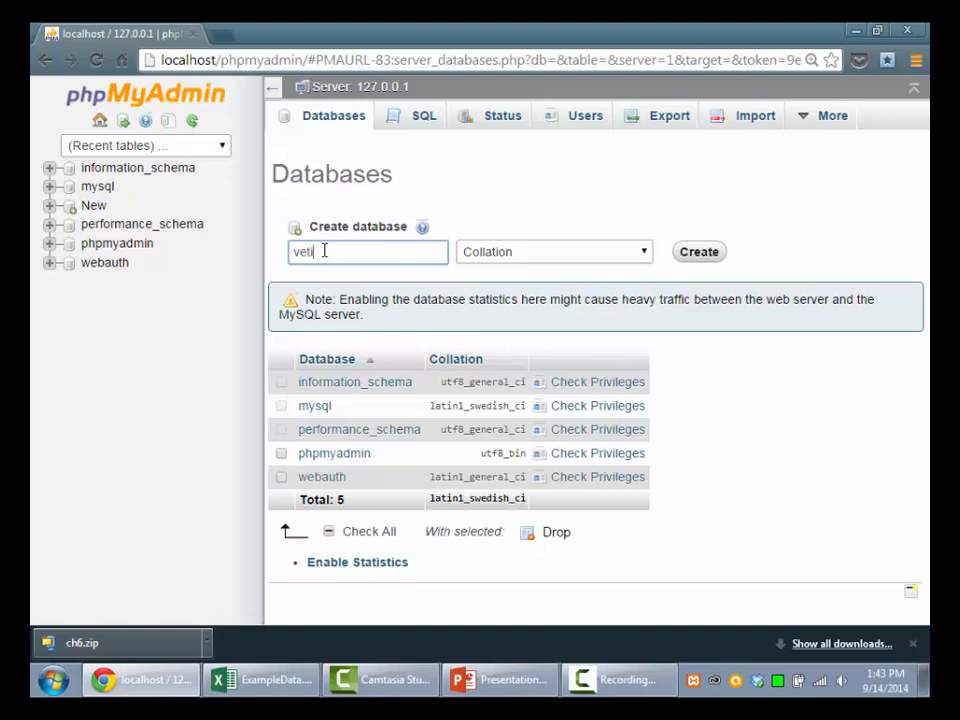
type("inary_clinic")
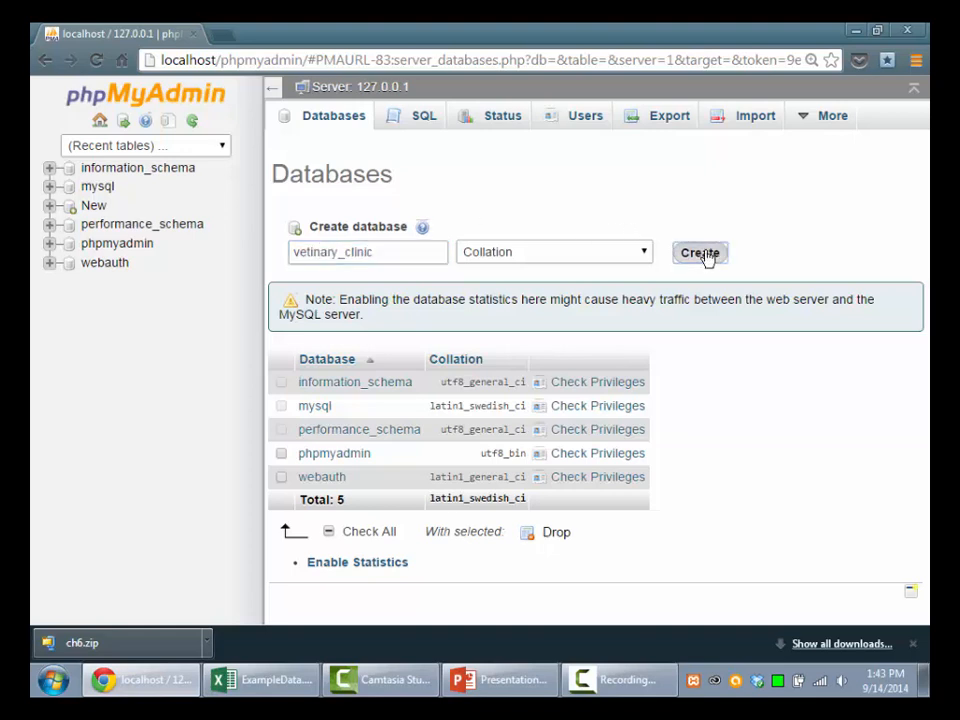
left_click(700, 252)
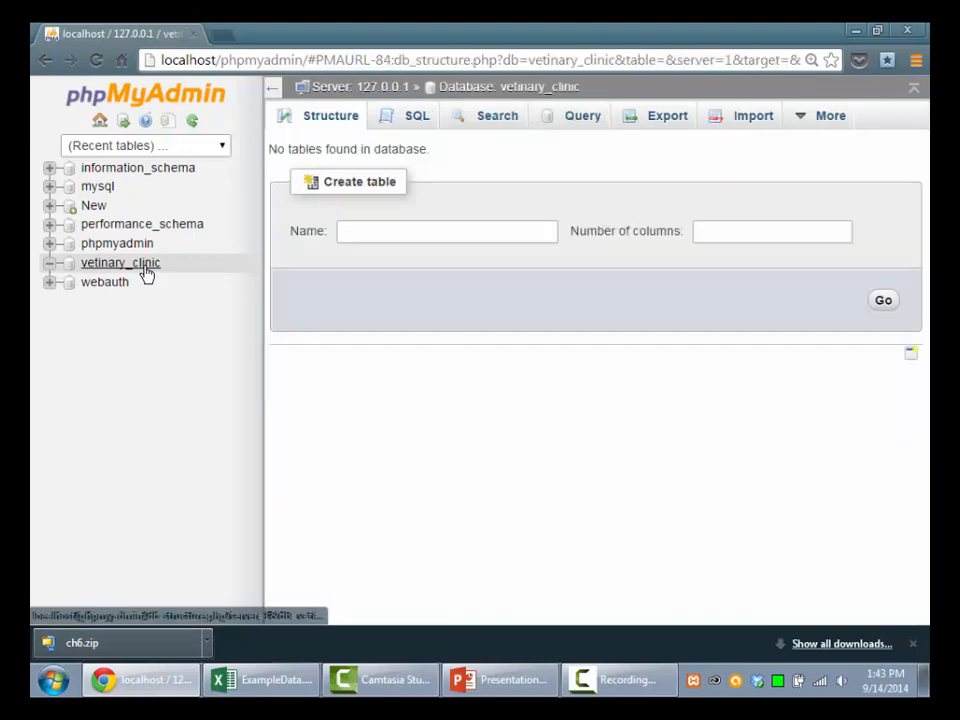
Name the new table vets with 2 columns, checking vet data in Excel, and proceed to its column form.
type("vets")
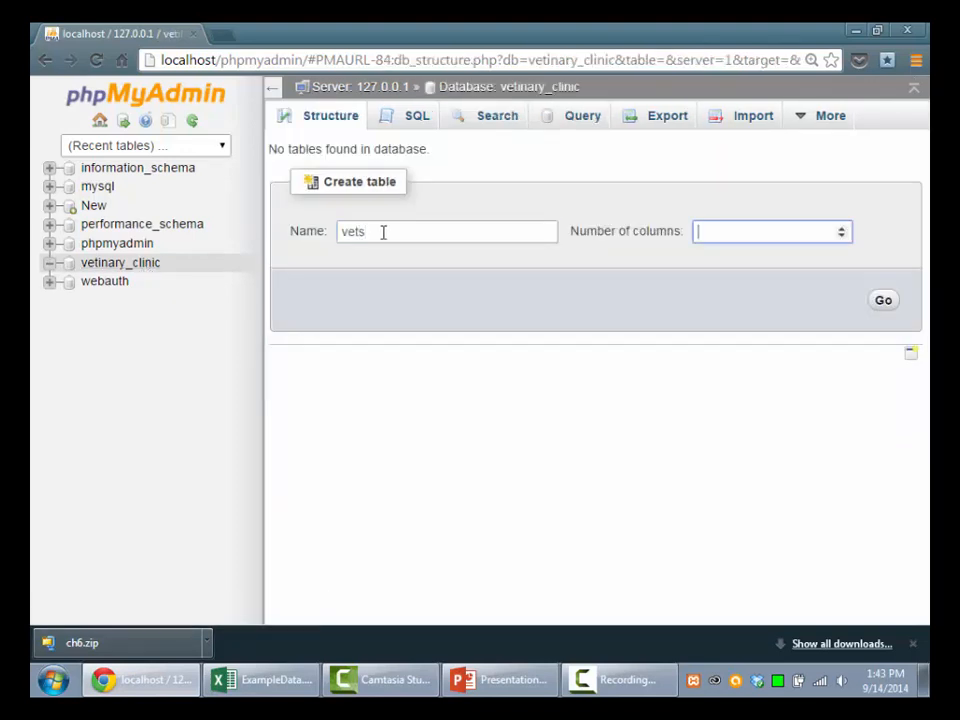
left_click(262, 680)
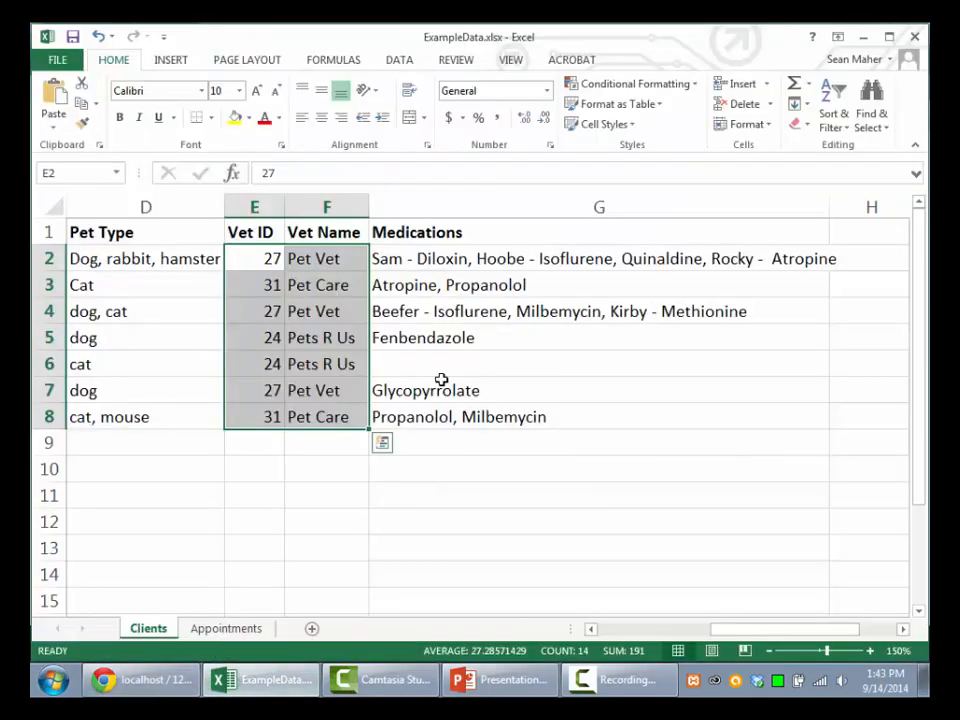
left_click(326, 442)
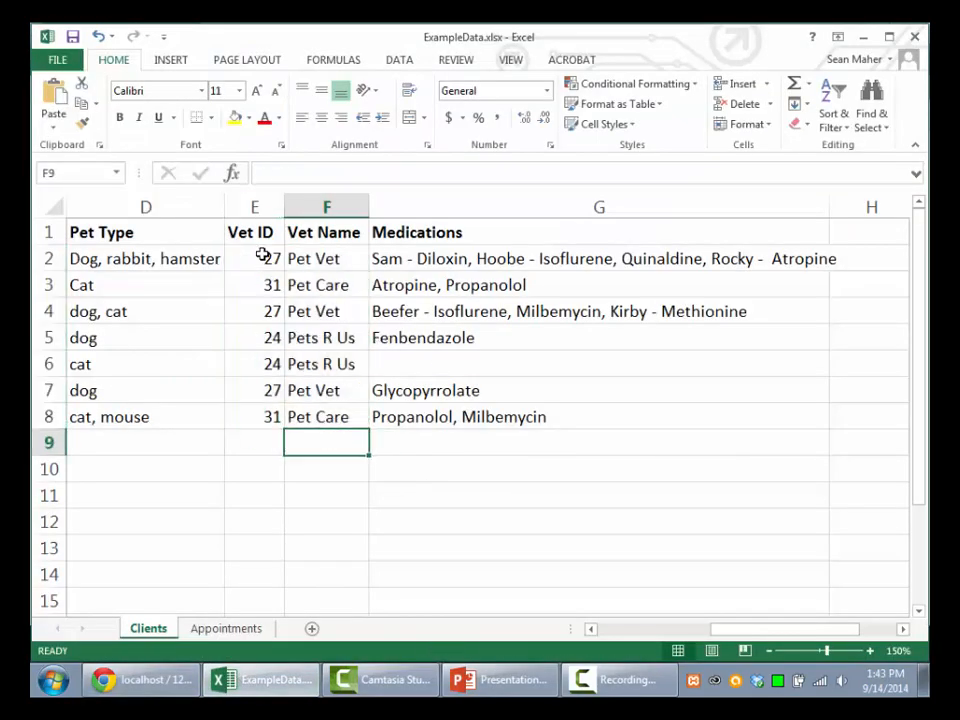
left_click(324, 258)
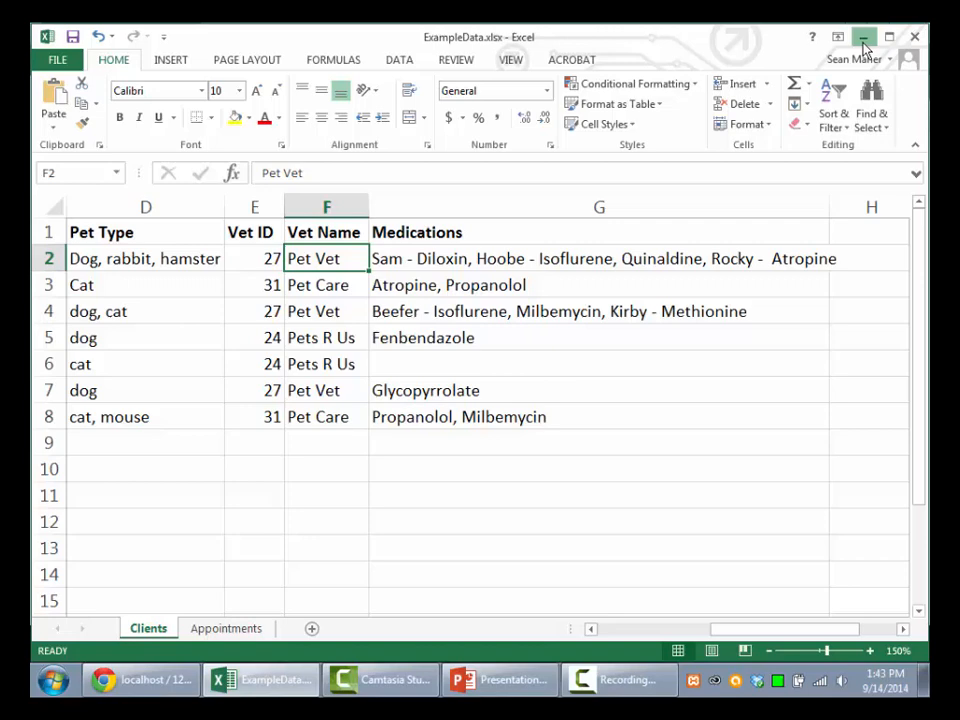
left_click(140, 680)
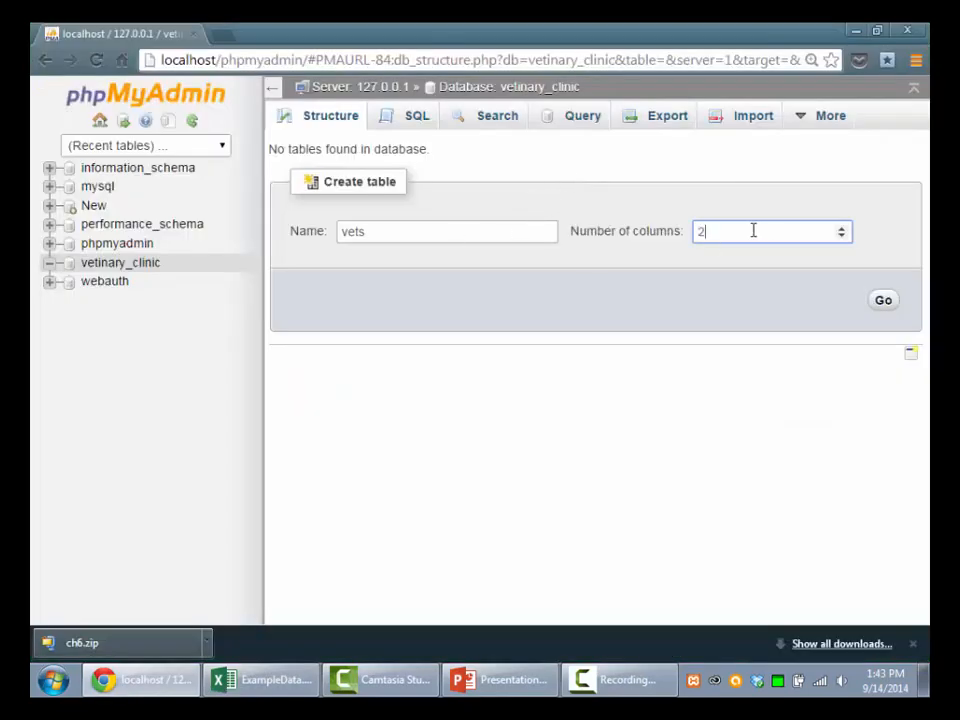
left_click(882, 300)
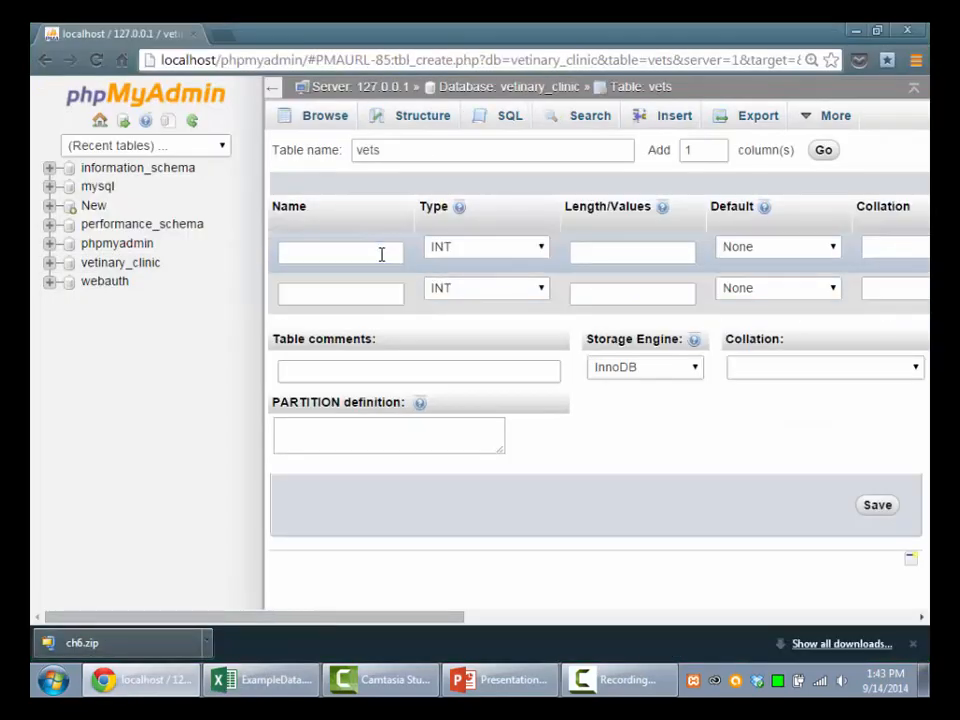
Define vet_key as an auto-incrementing INT column of length 2.
type("vet_k")
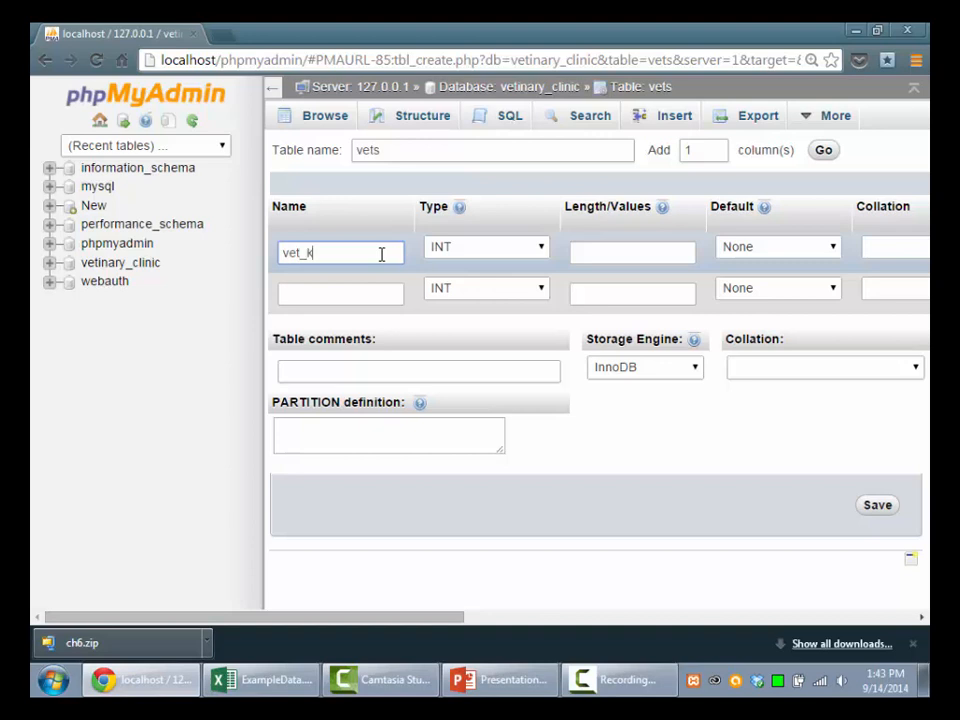
type("ey")
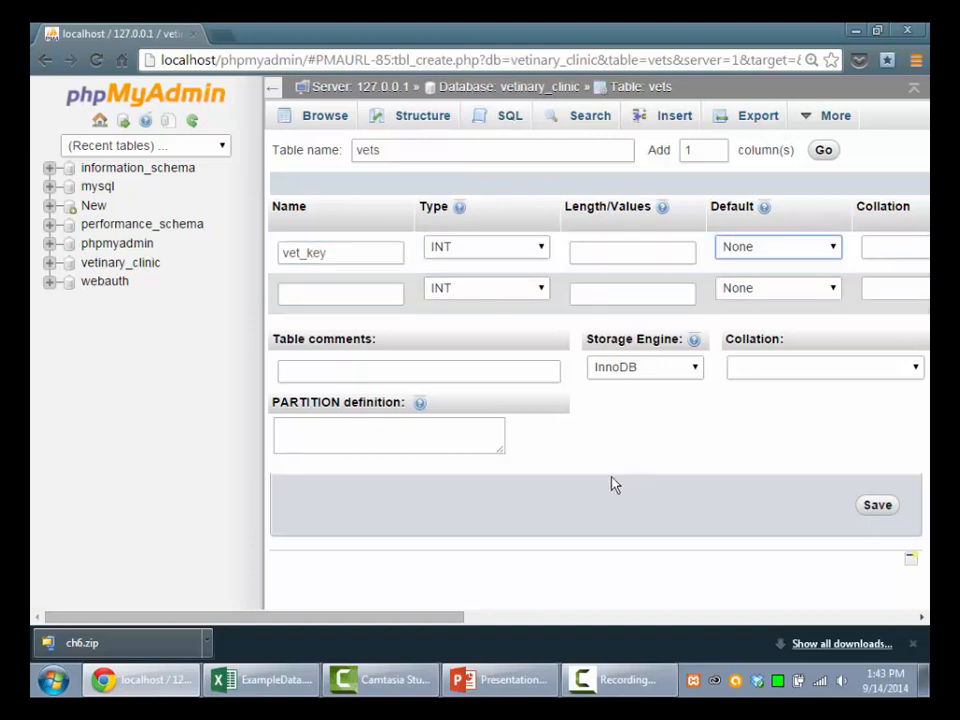
scroll("right", 3)
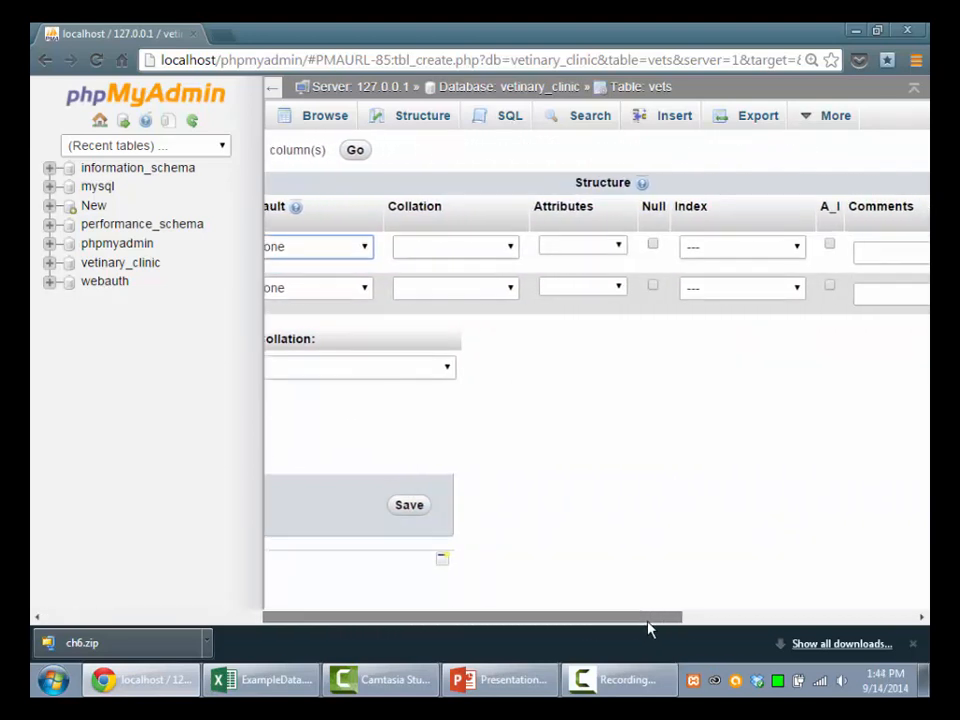
scroll("right", 3)
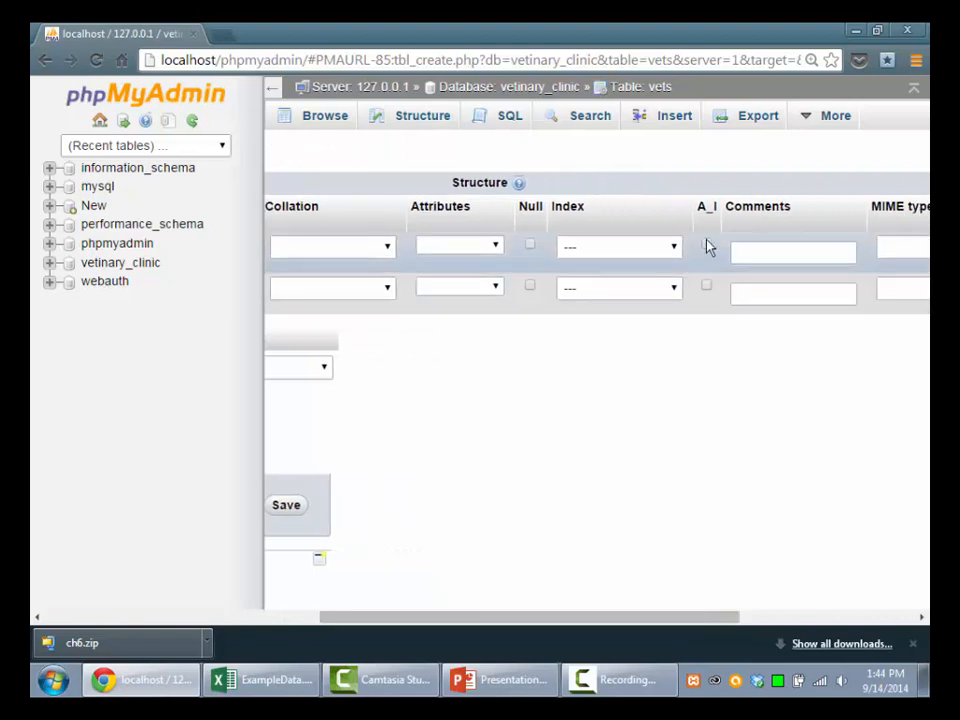
left_click(706, 244)
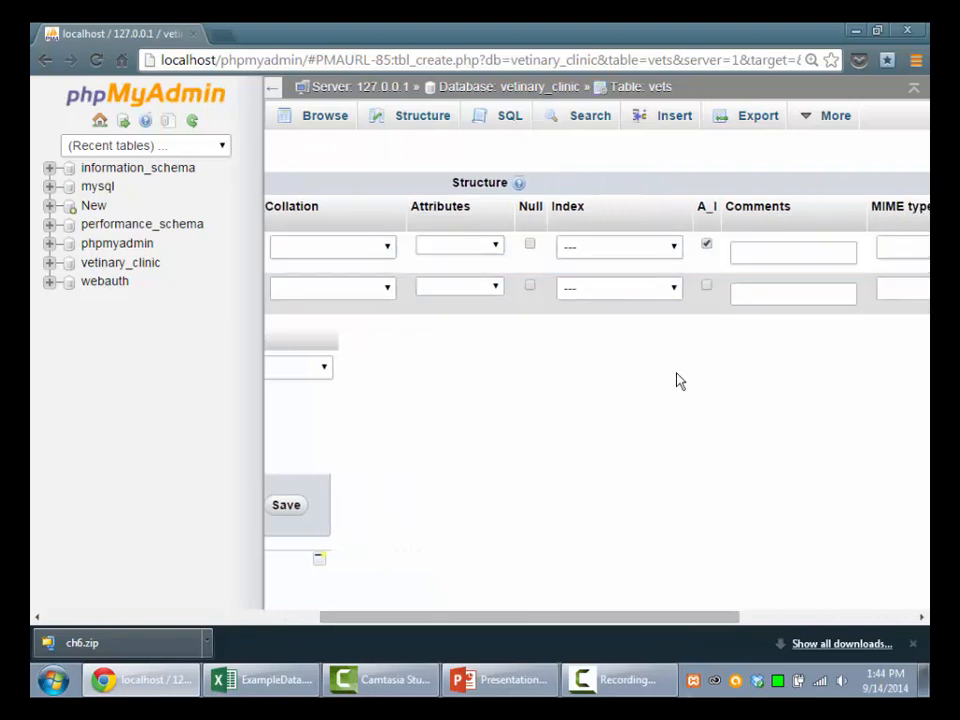
left_click(618, 246)
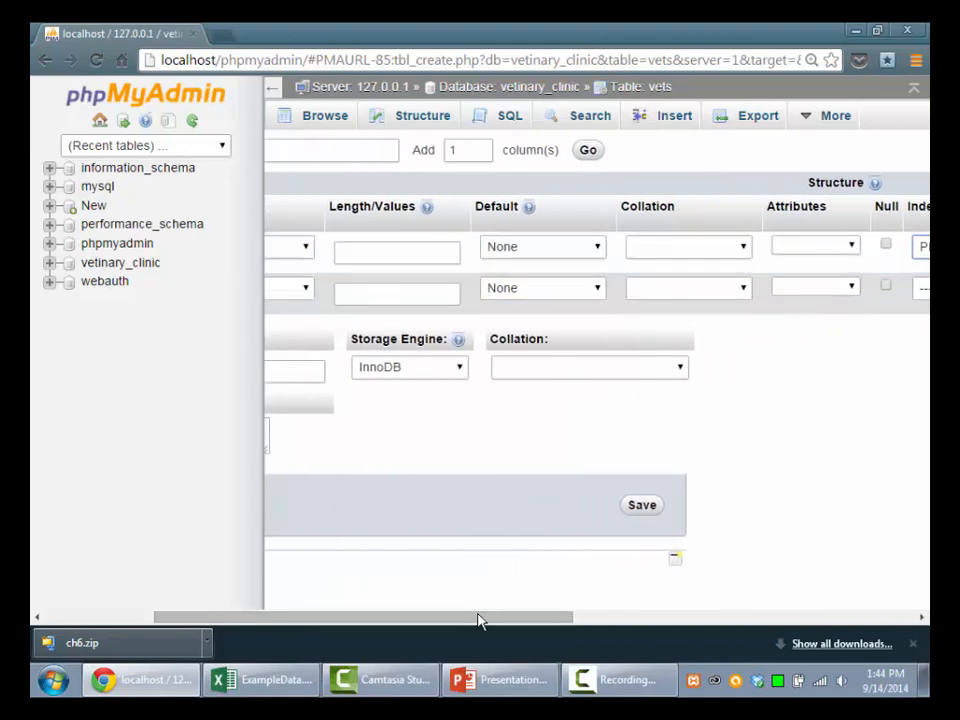
left_click(554, 252)
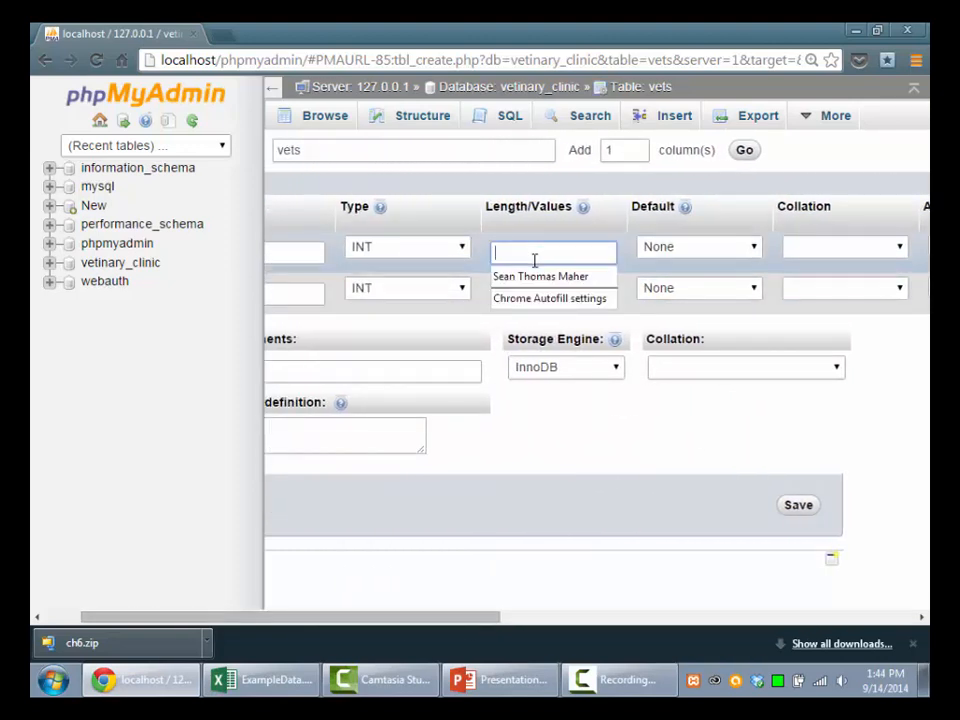
type("2")
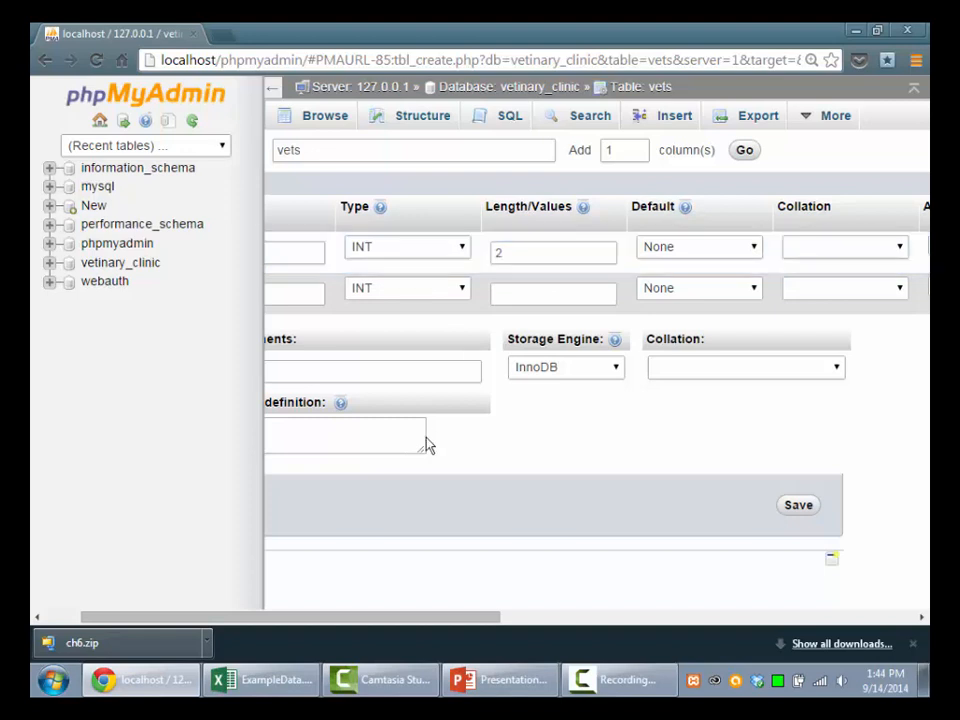
scroll("left", 3)
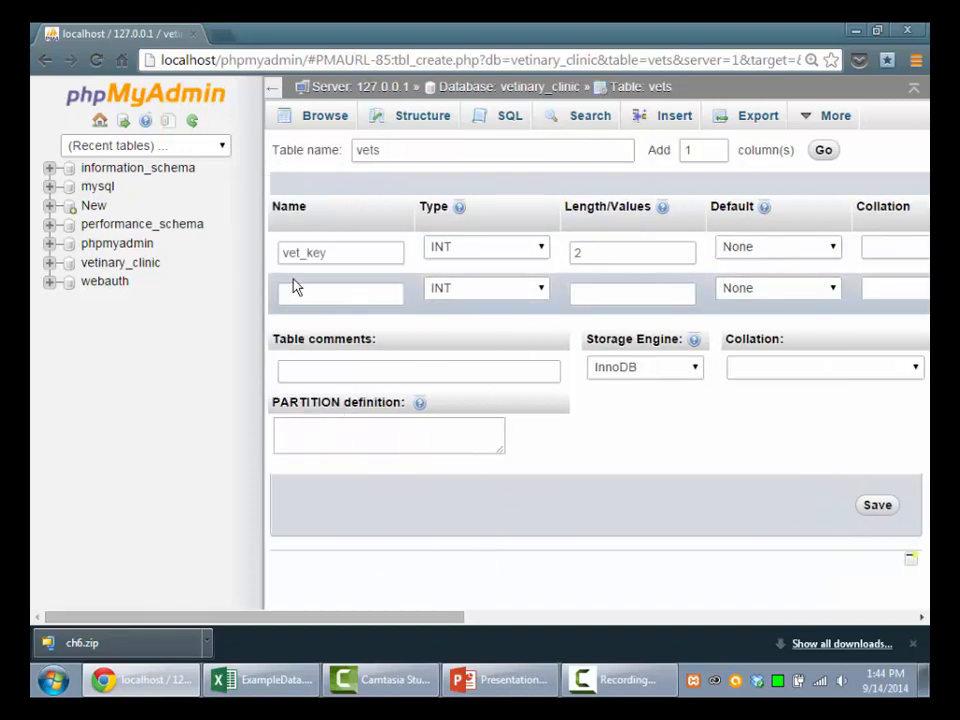
Define vet_name as VARCHAR length 20 and save the vets table.
type("vets")
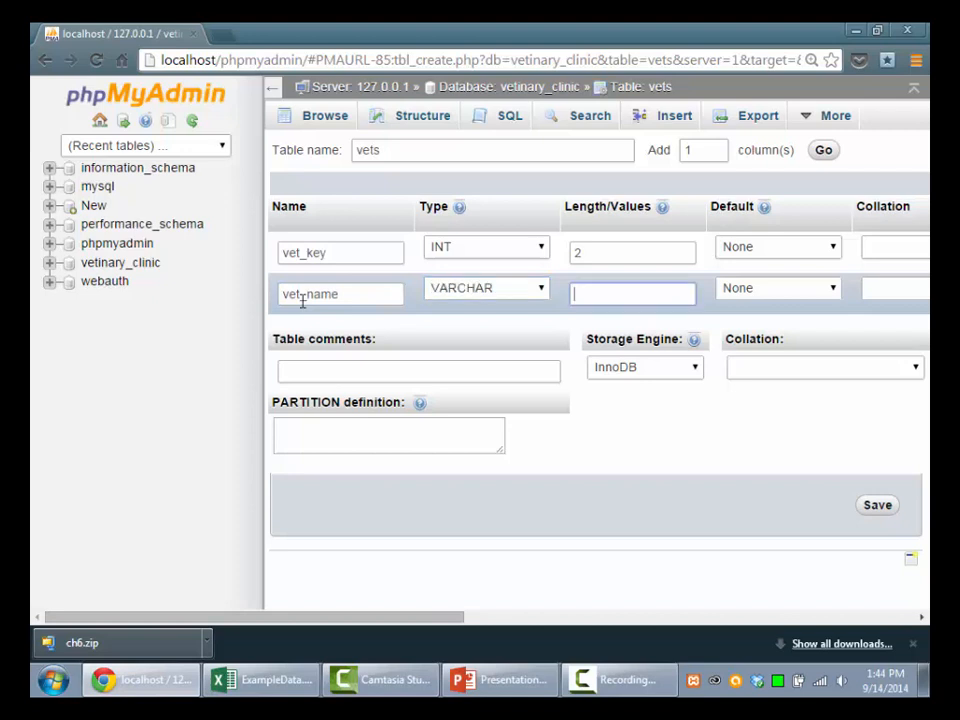
type("20")
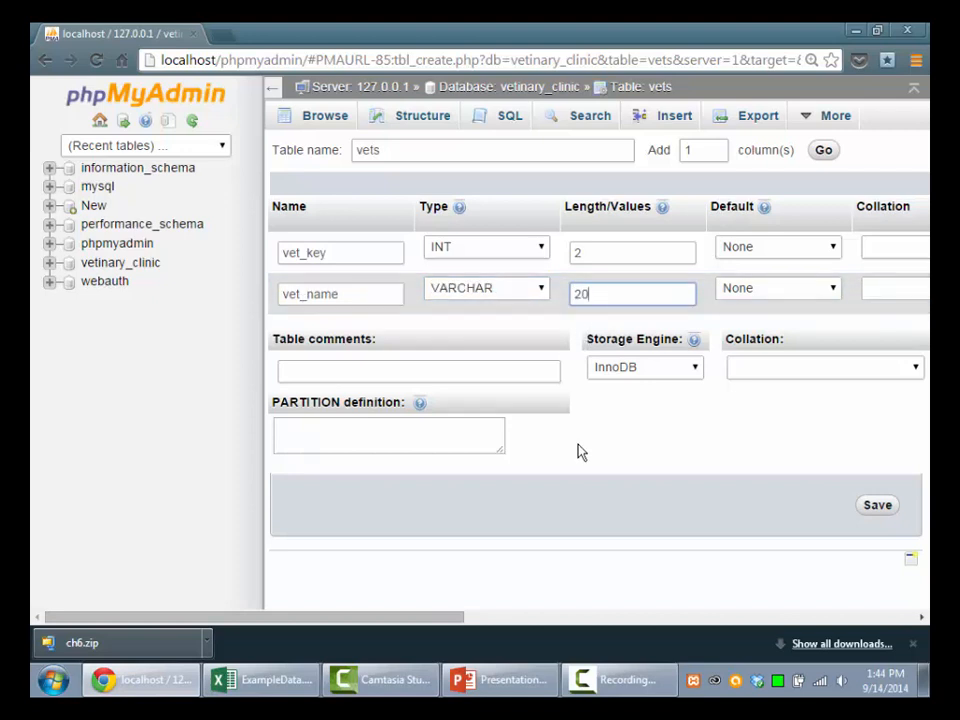
left_click(876, 504)
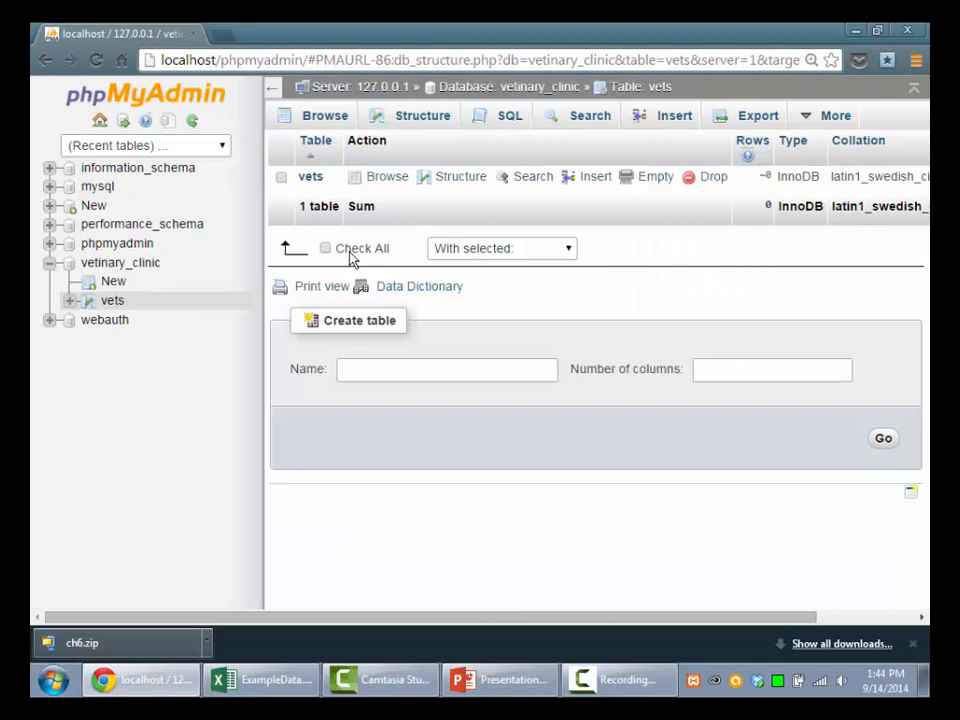
Enter Pets R Us as the first vet_name on the vets Insert form.
left_click(674, 114)
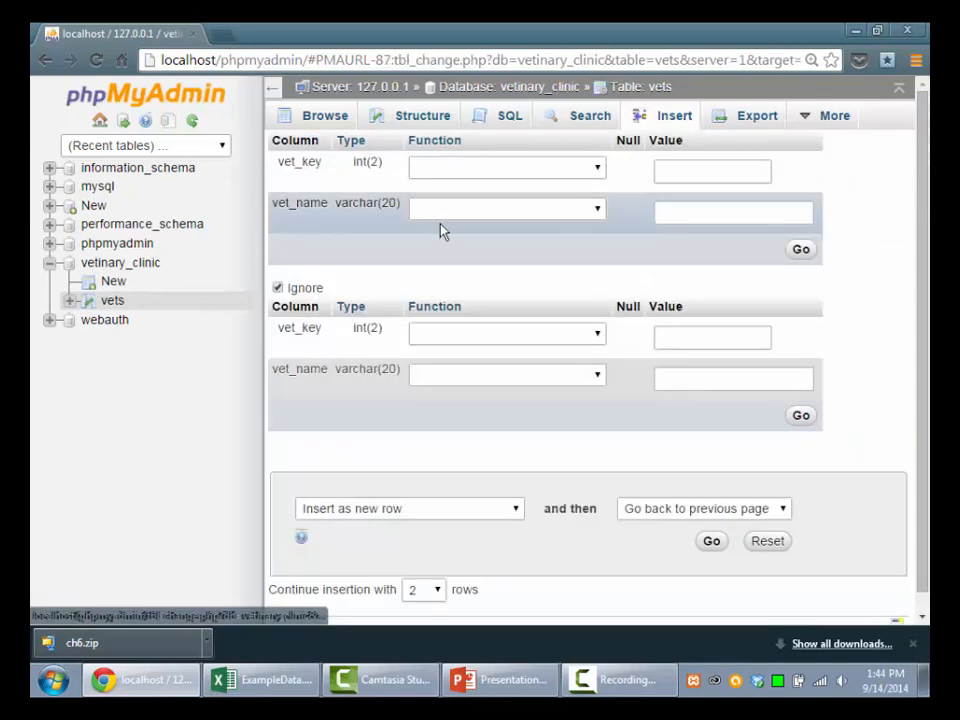
left_click(732, 212)
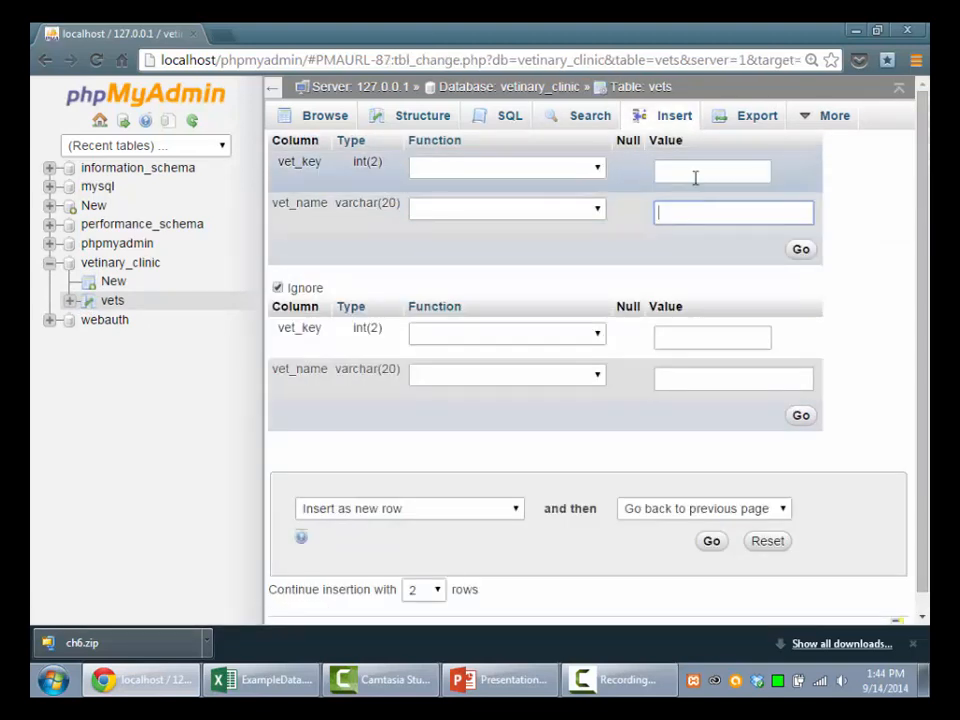
type("Pet")
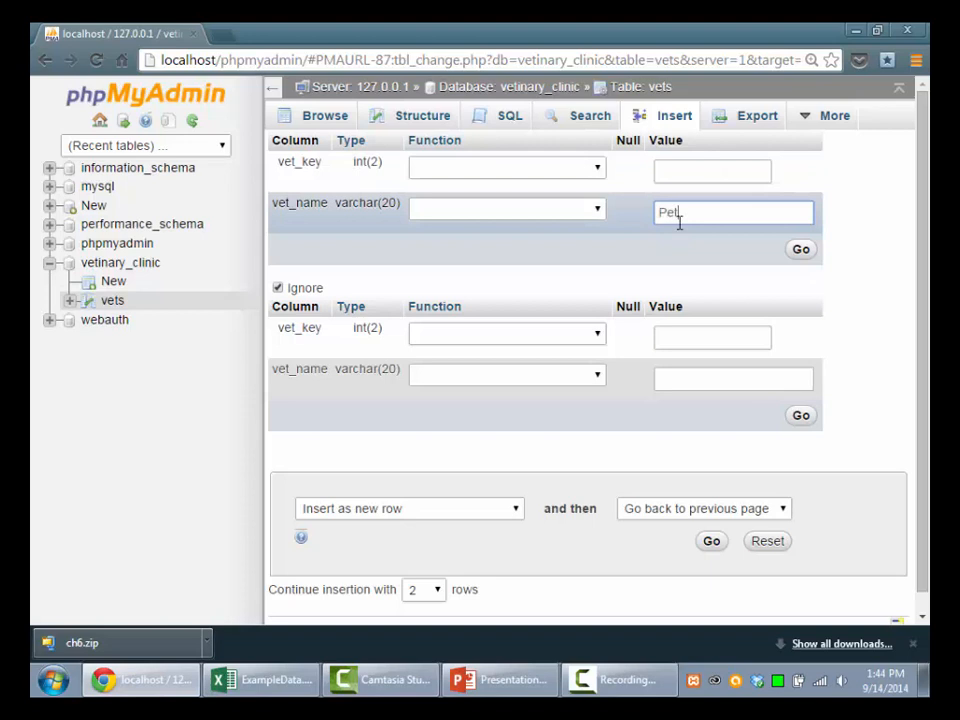
type("R R")
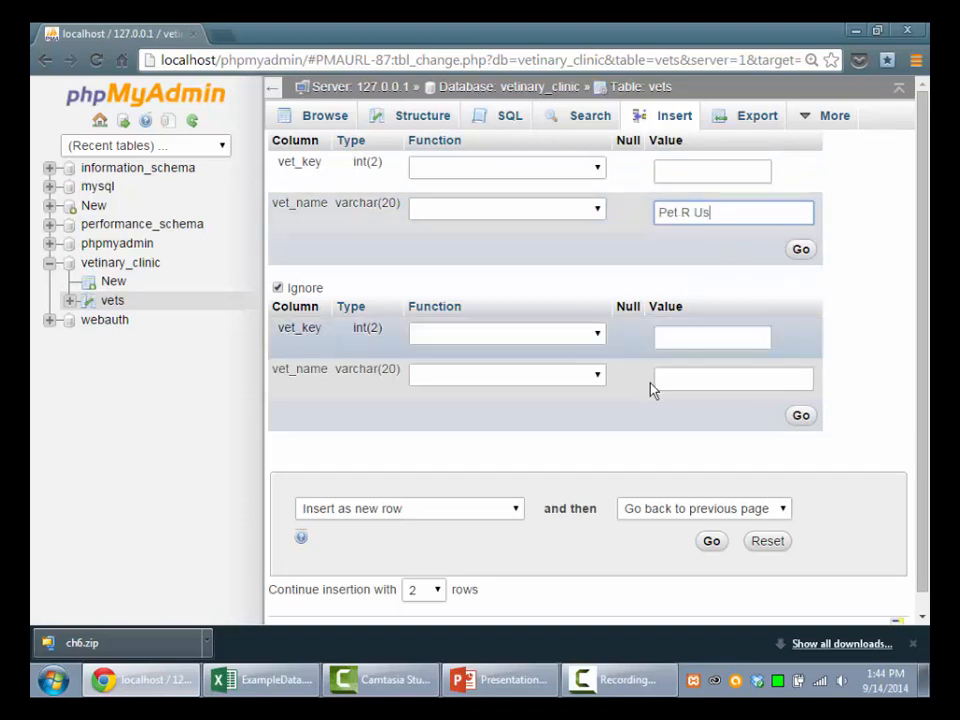
type("s")
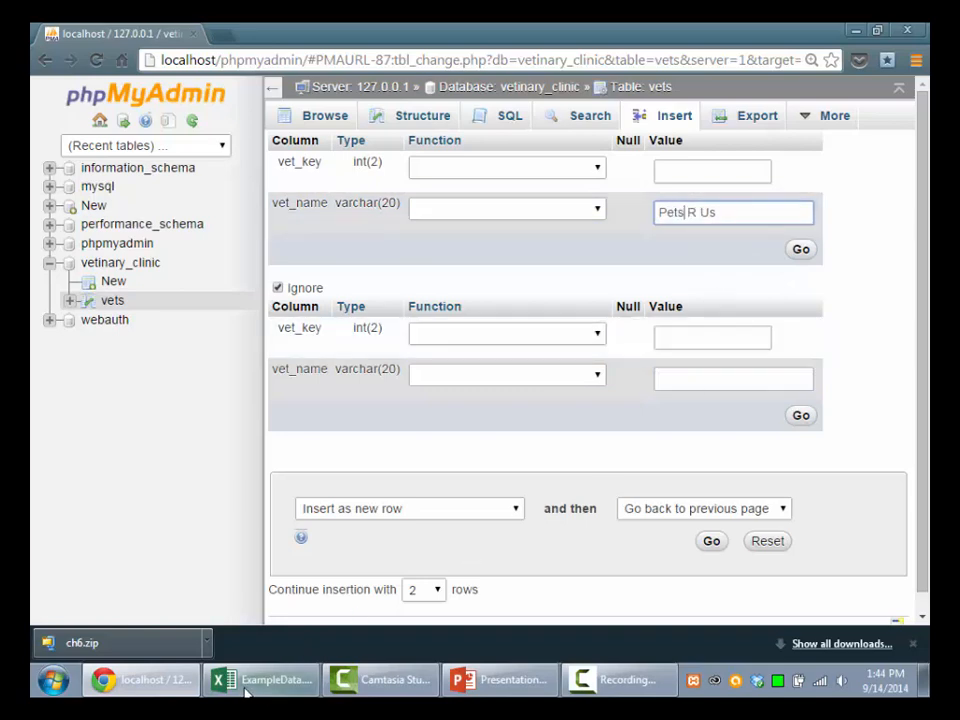
After checking Excel, add Pet Vet, insert both rows, and begin a third vet, Pet Care.
left_click(262, 680)
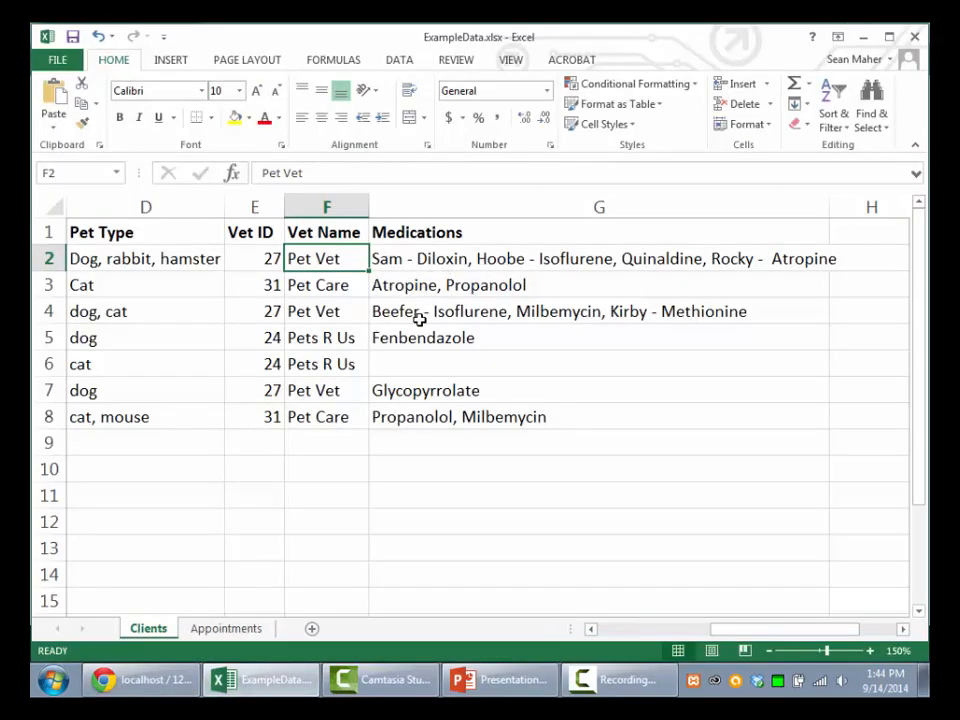
left_click(600, 206)
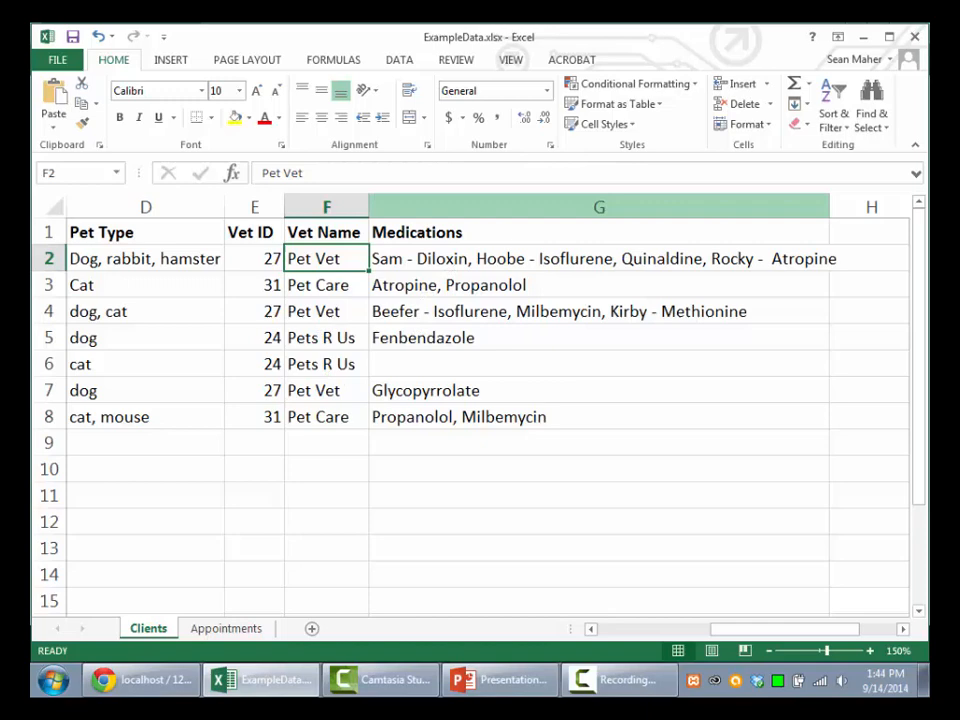
left_click(140, 680)
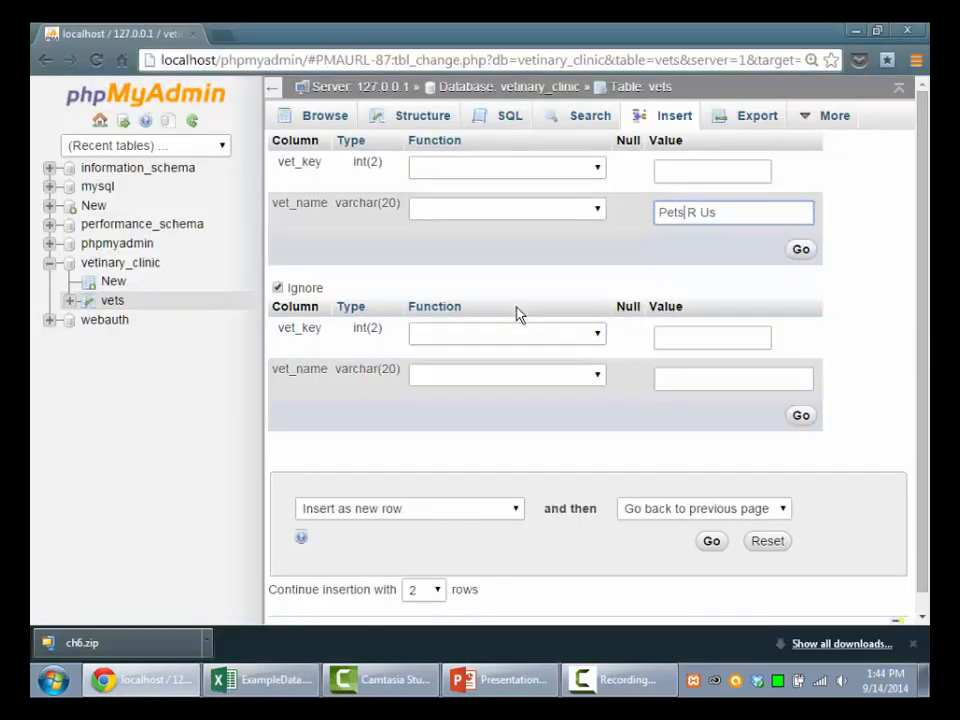
type("Pet Vet")
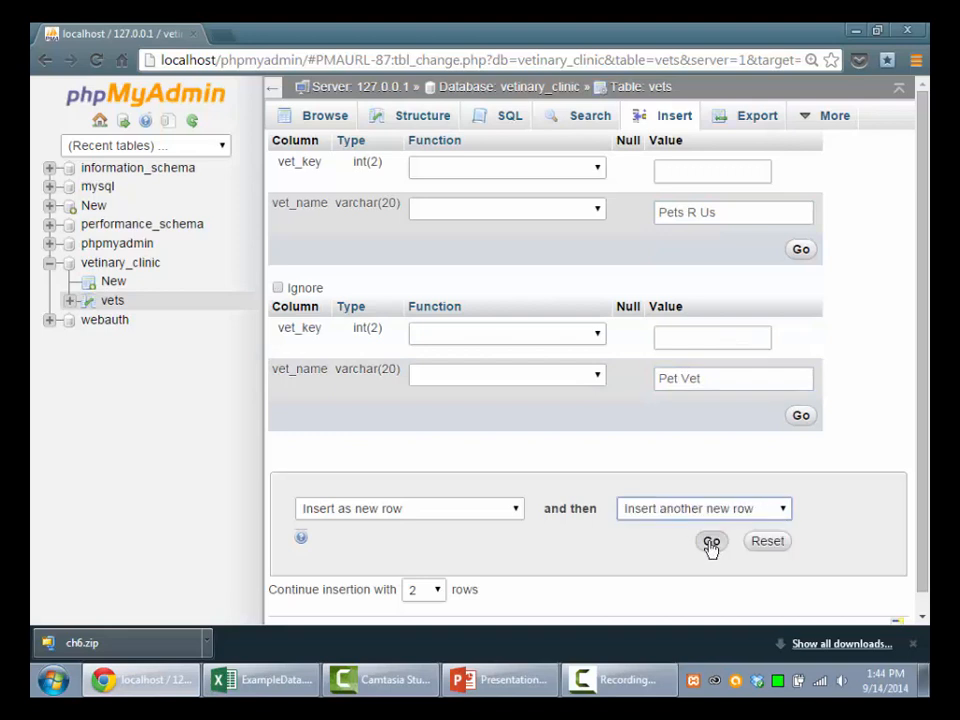
left_click(712, 540)
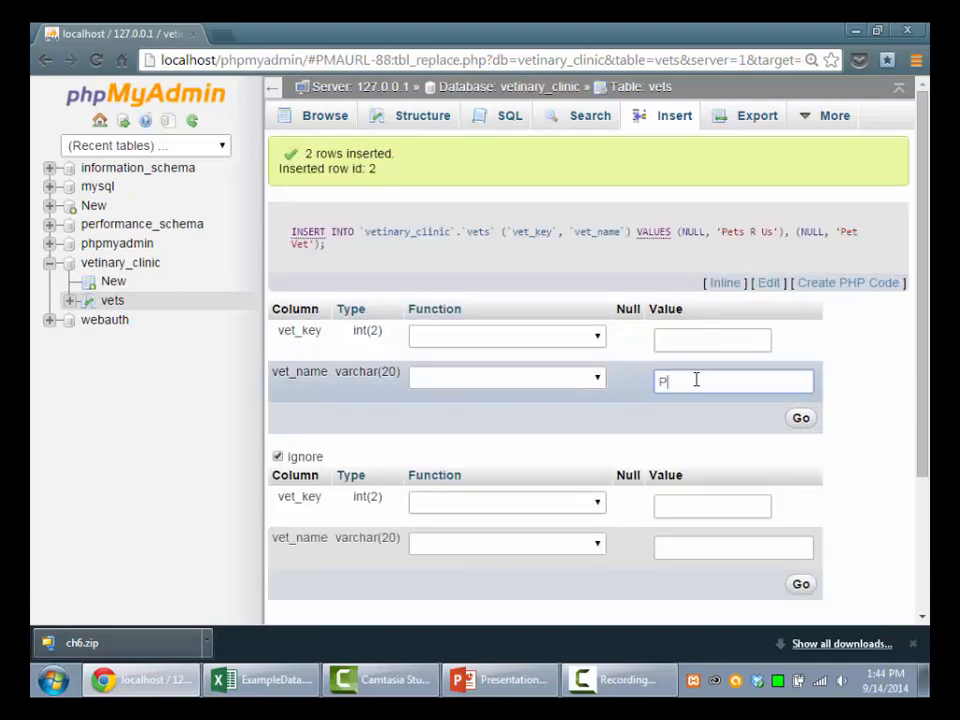
left_click(800, 418)
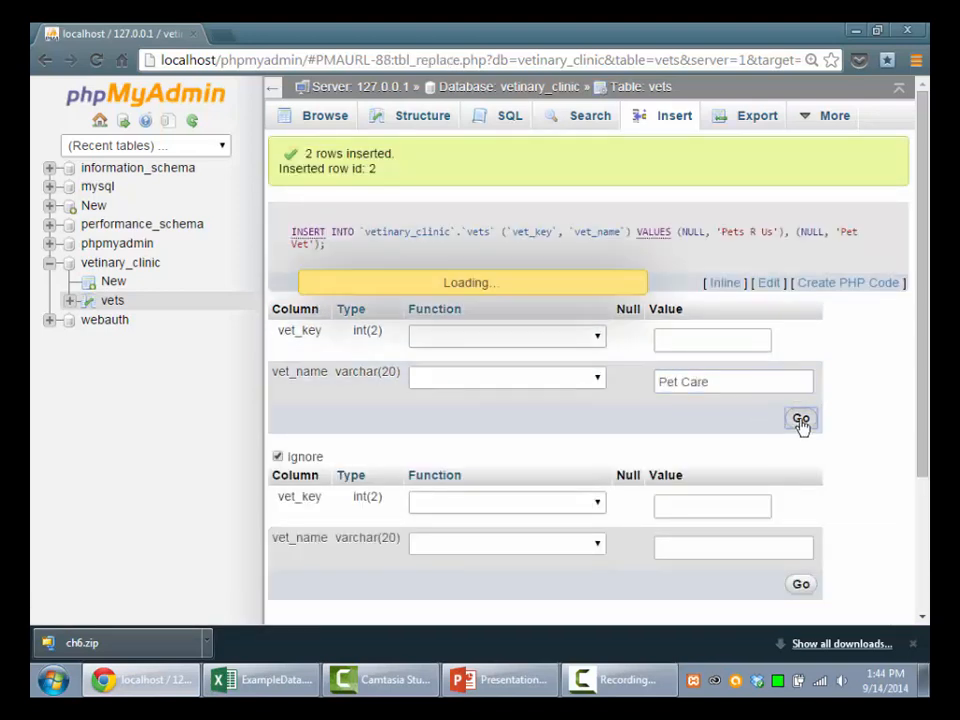
Insert the Pet Care row so vets lists three vets, then start a new table in vetinary_clinic.
left_click(800, 418)
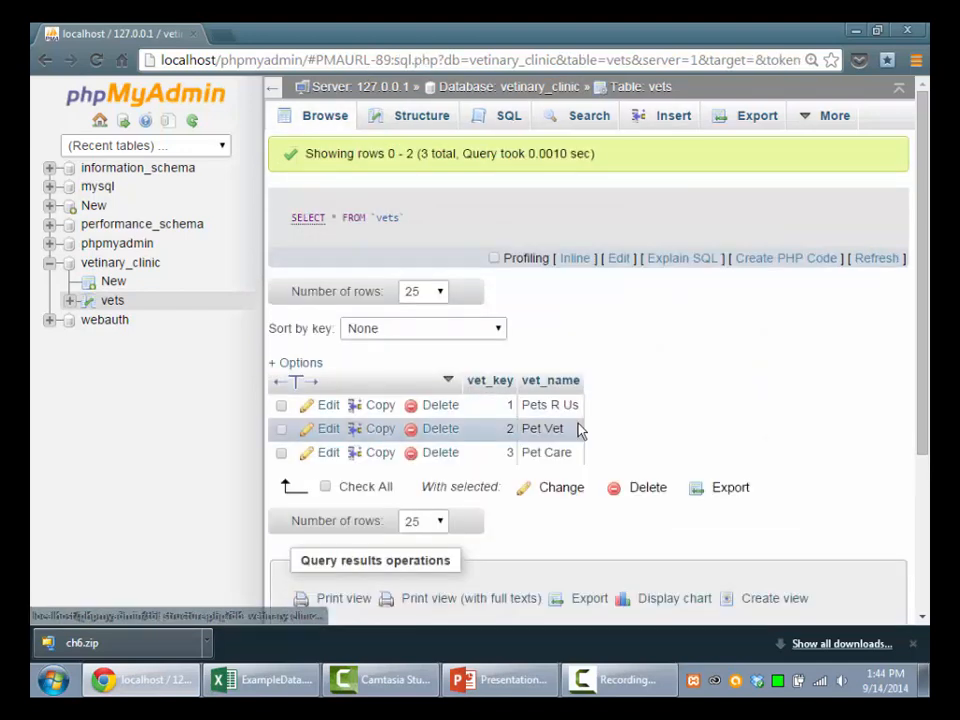
mouse_move(508, 458)
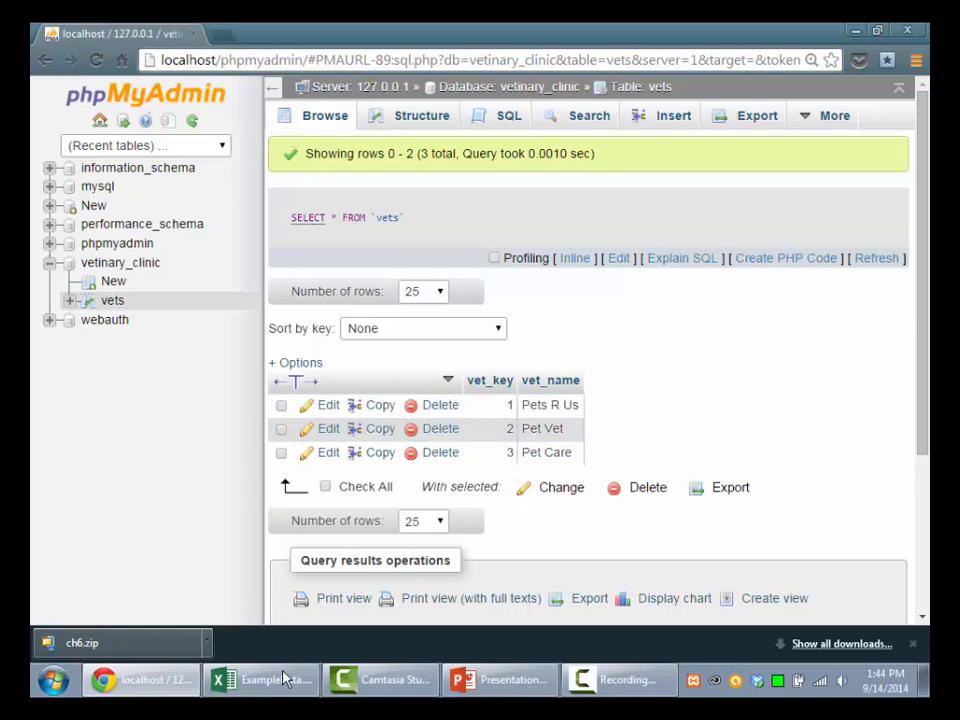
left_click(262, 680)
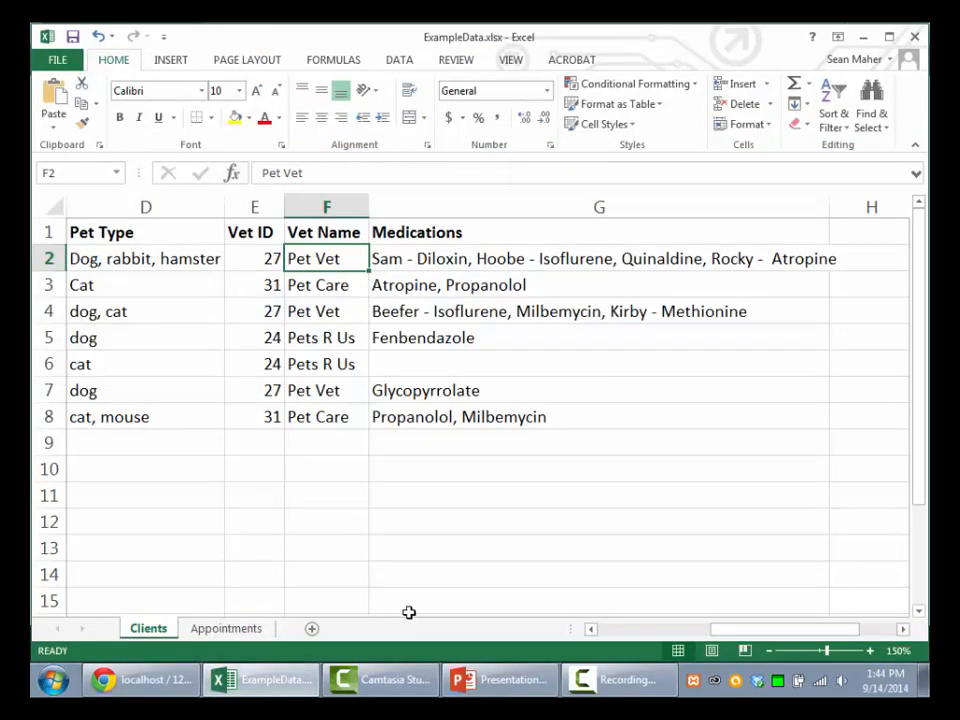
scroll("left", 3)
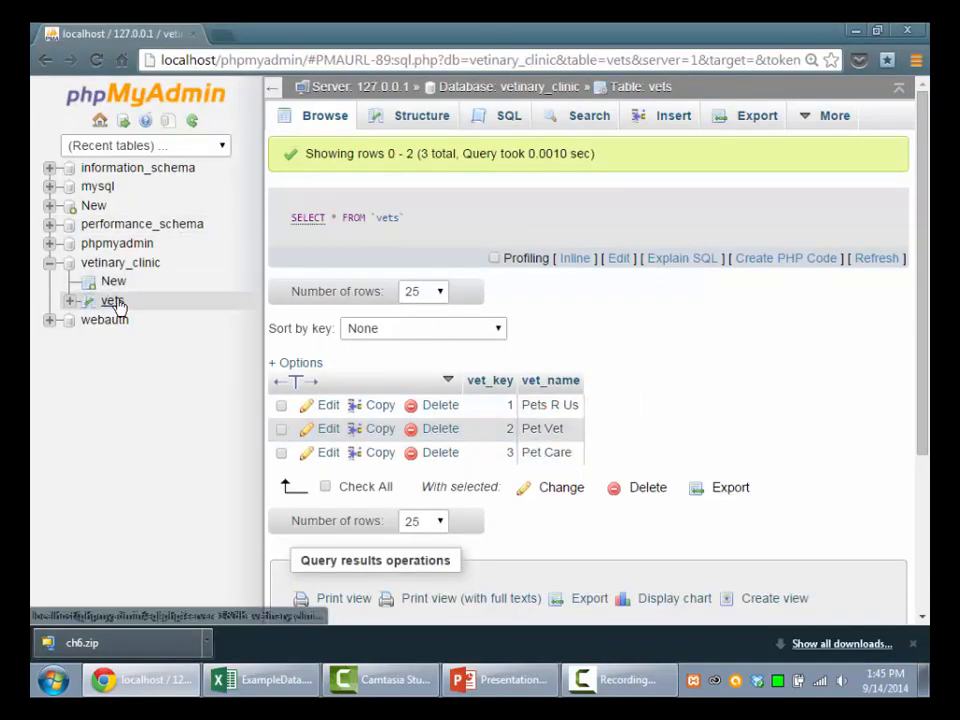
left_click(112, 300)
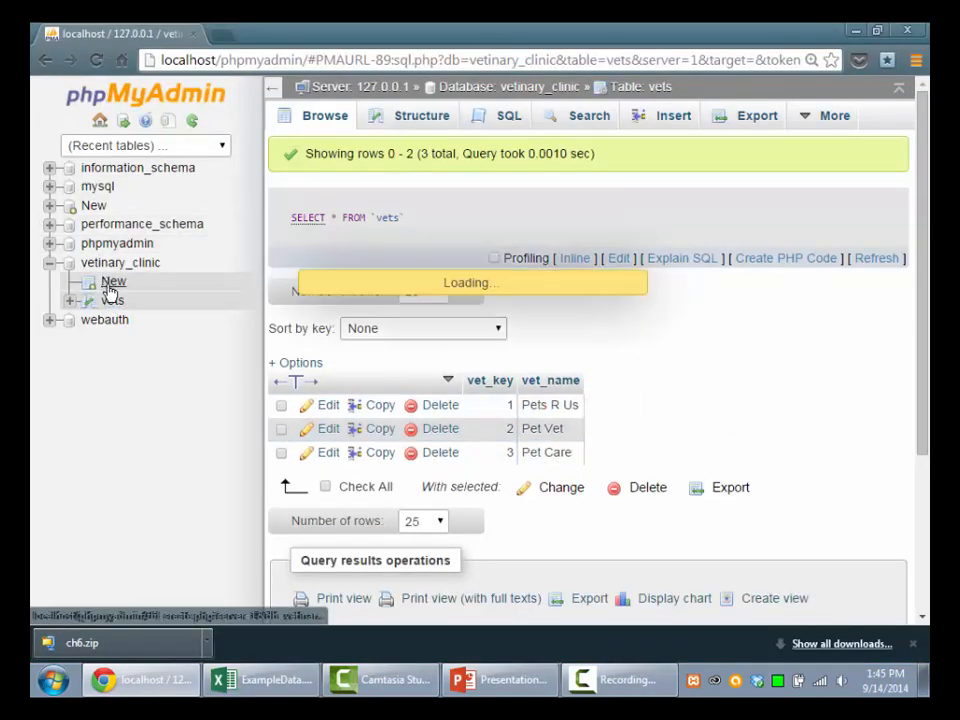
Name the table clients with first column clients_key of length 4 set as PRIMARY.
left_click(112, 280)
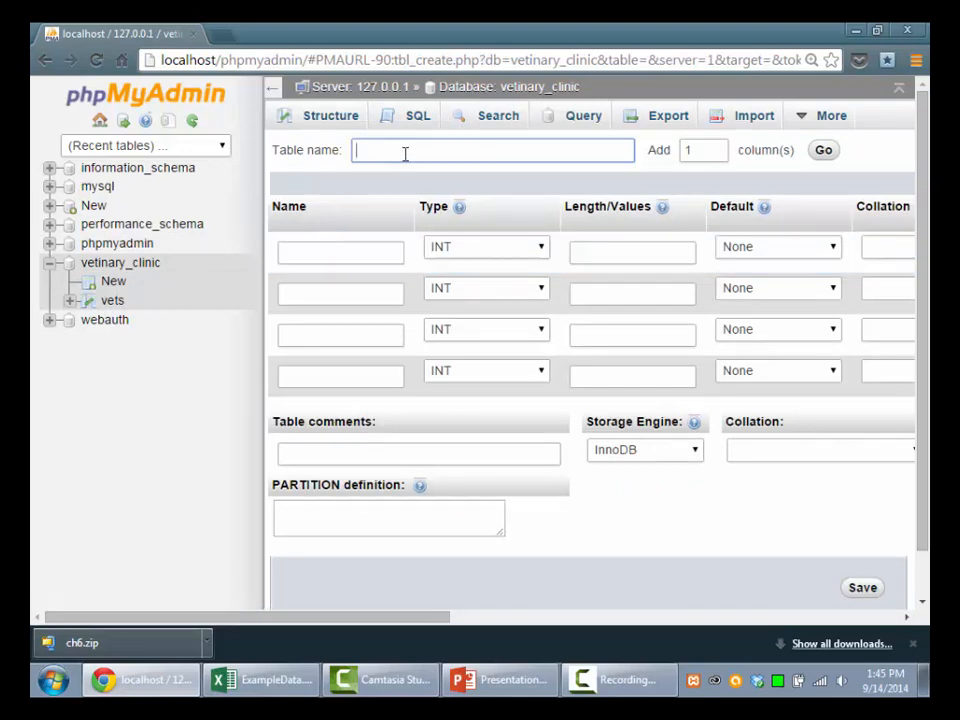
type("cli")
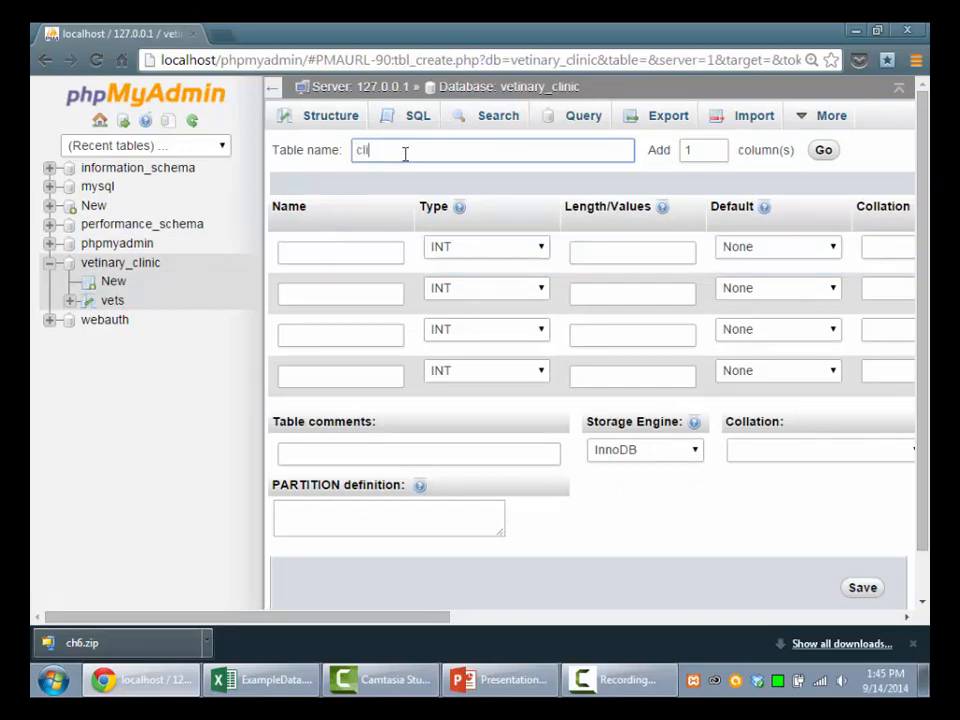
type("ents")
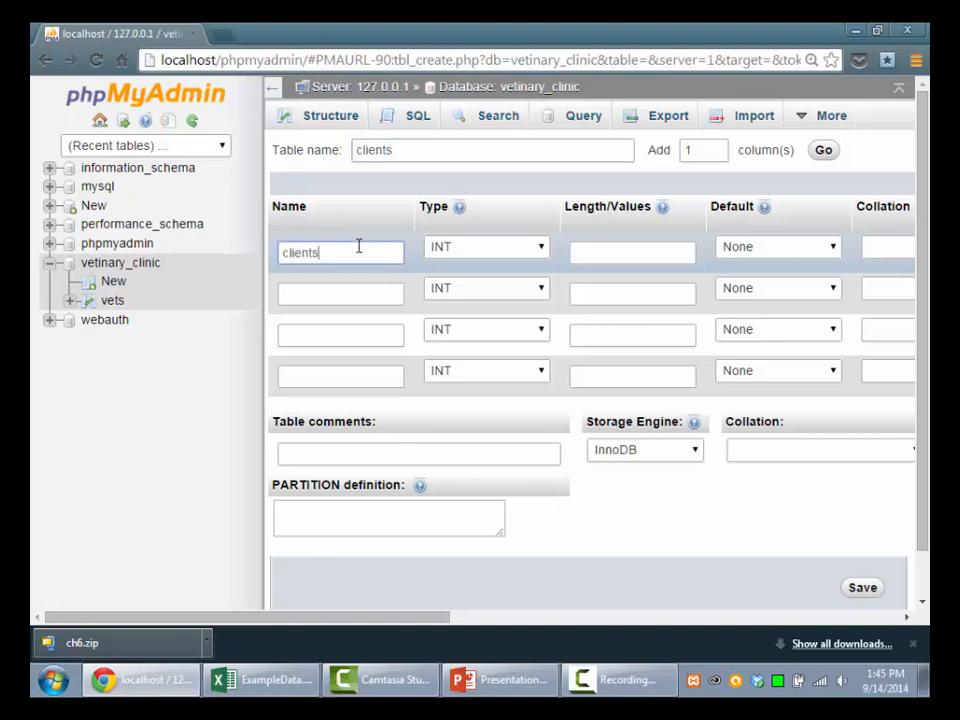
type("_key")
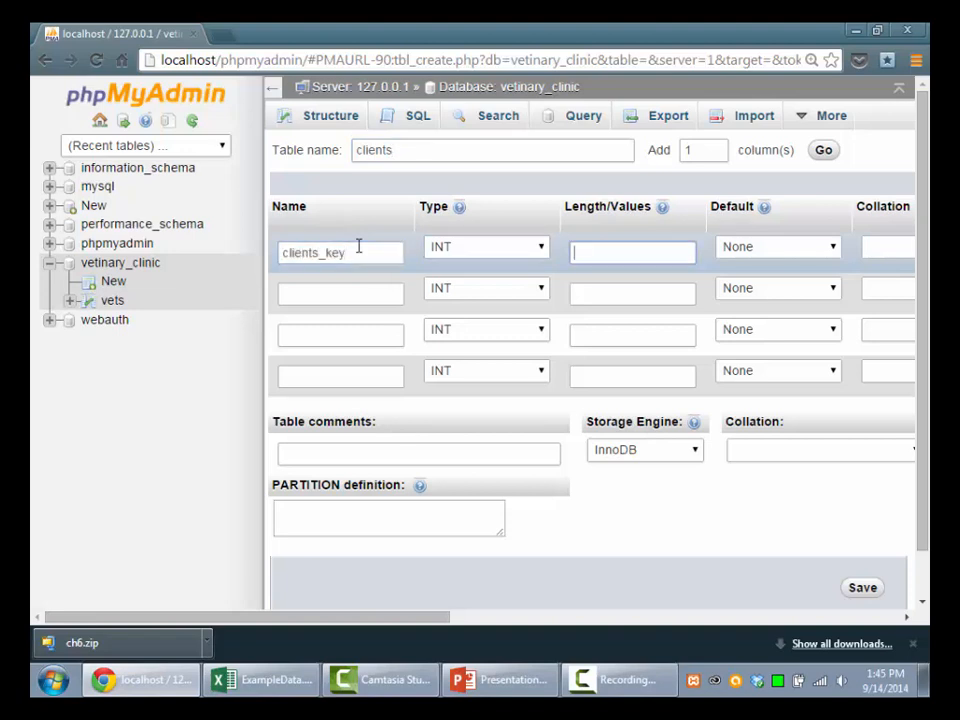
type("4")
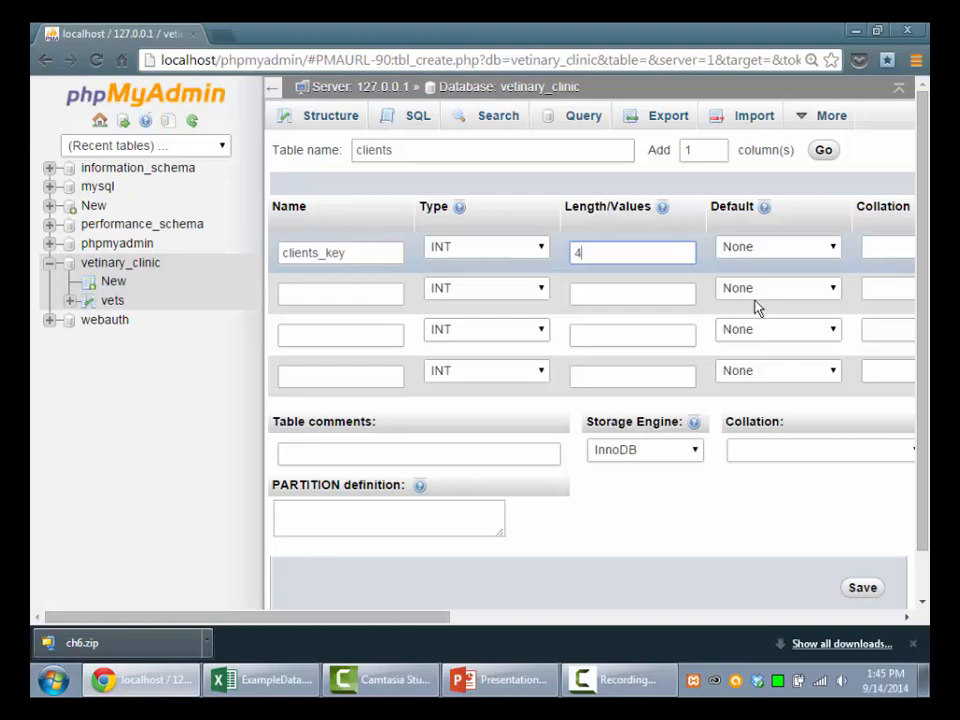
scroll("right", 3)
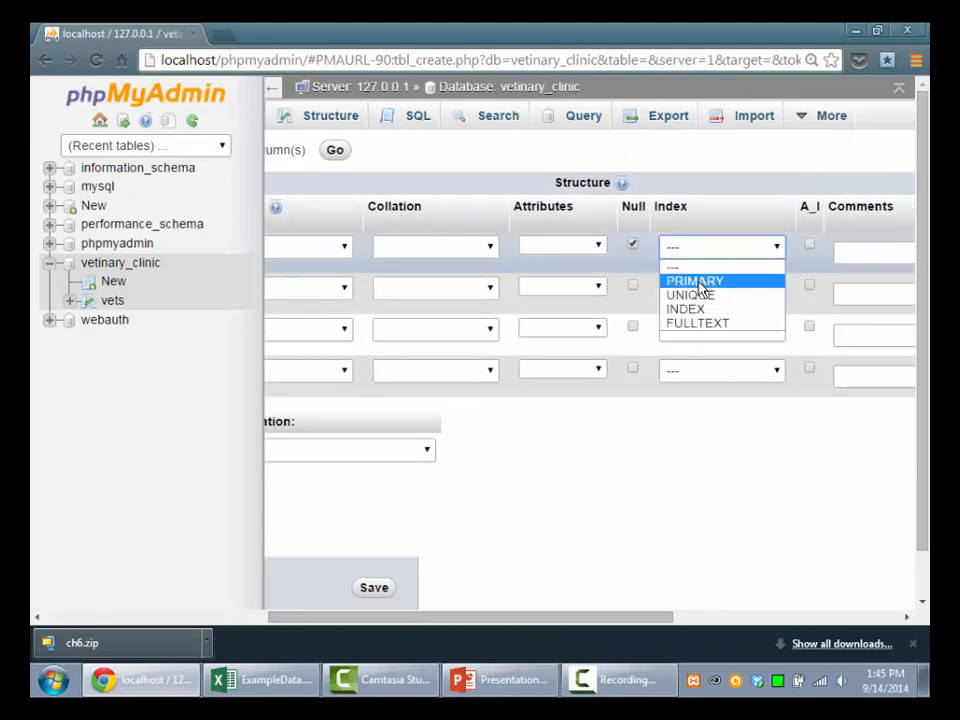
left_click(260, 680)
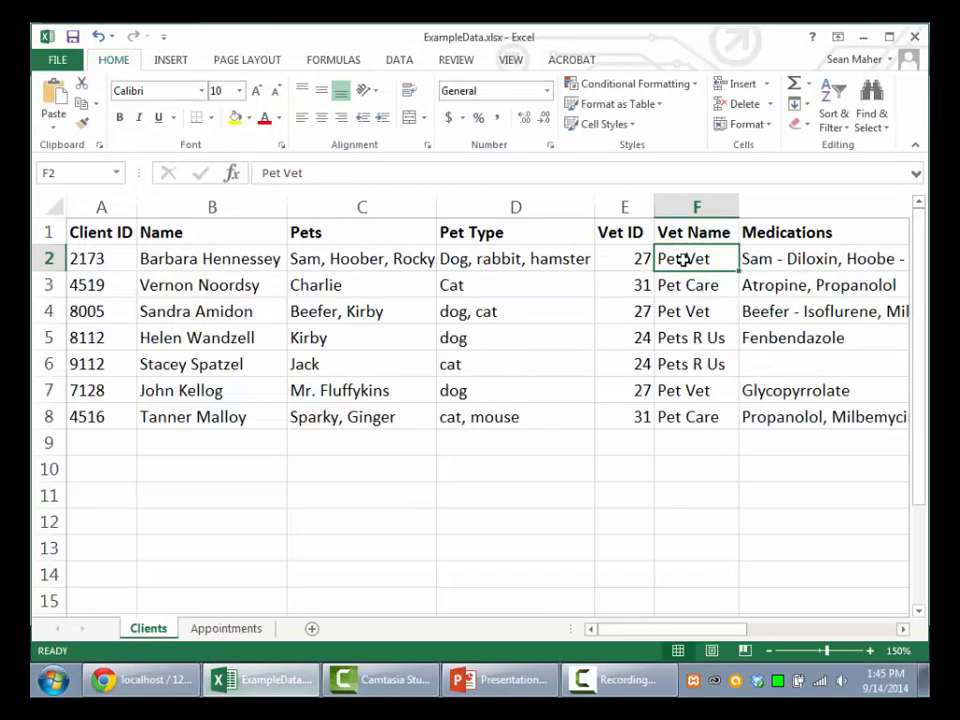
Compare Client ID A2:A8 and Vet ID E2:E8 values in Excel, then return to the clients design.
left_click(624, 418)
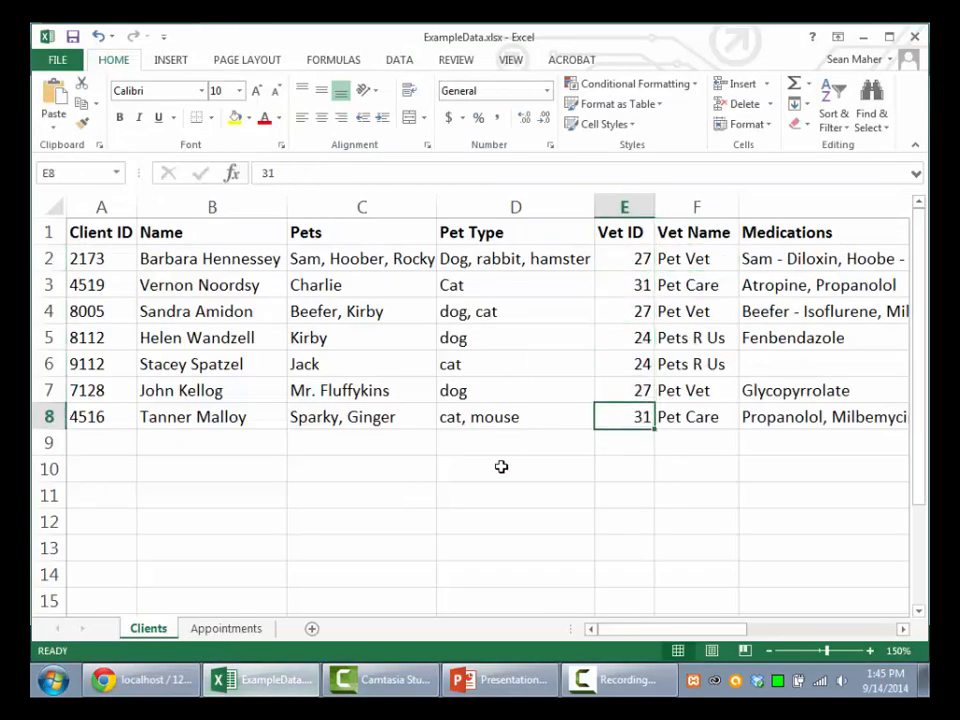
left_click_drag(100, 258, 100, 390)
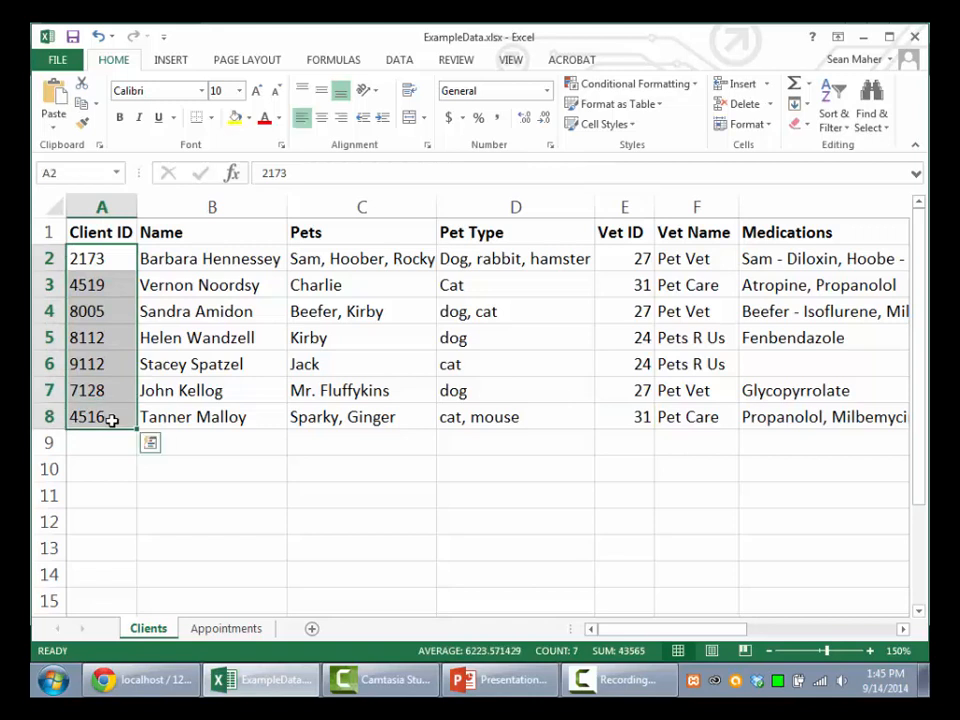
left_click_drag(624, 258, 624, 440)
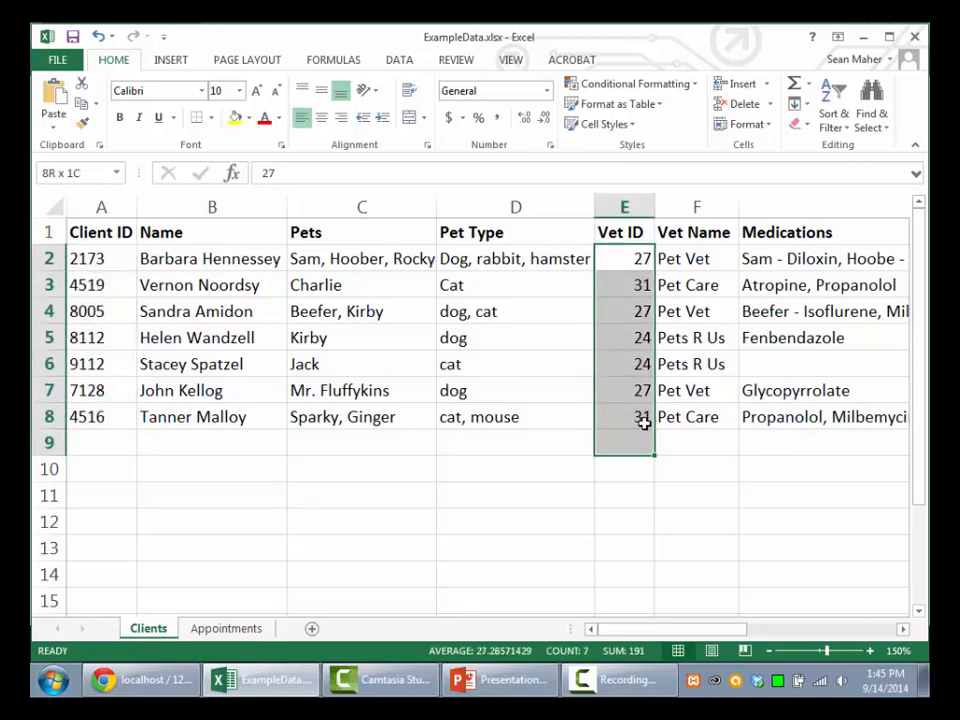
left_click(624, 258)
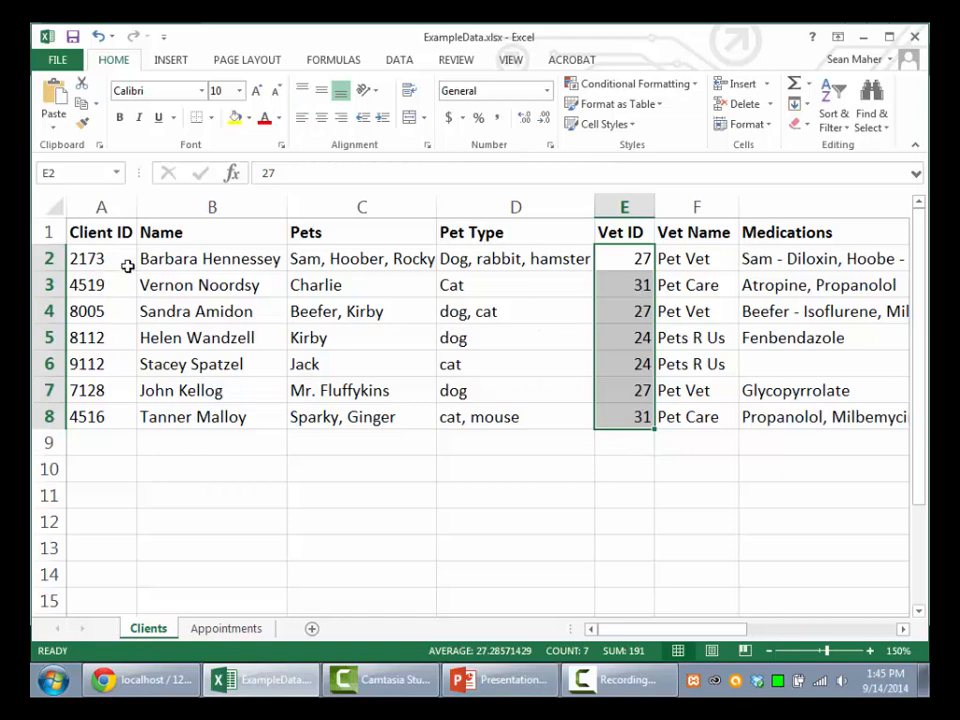
left_click(100, 258)
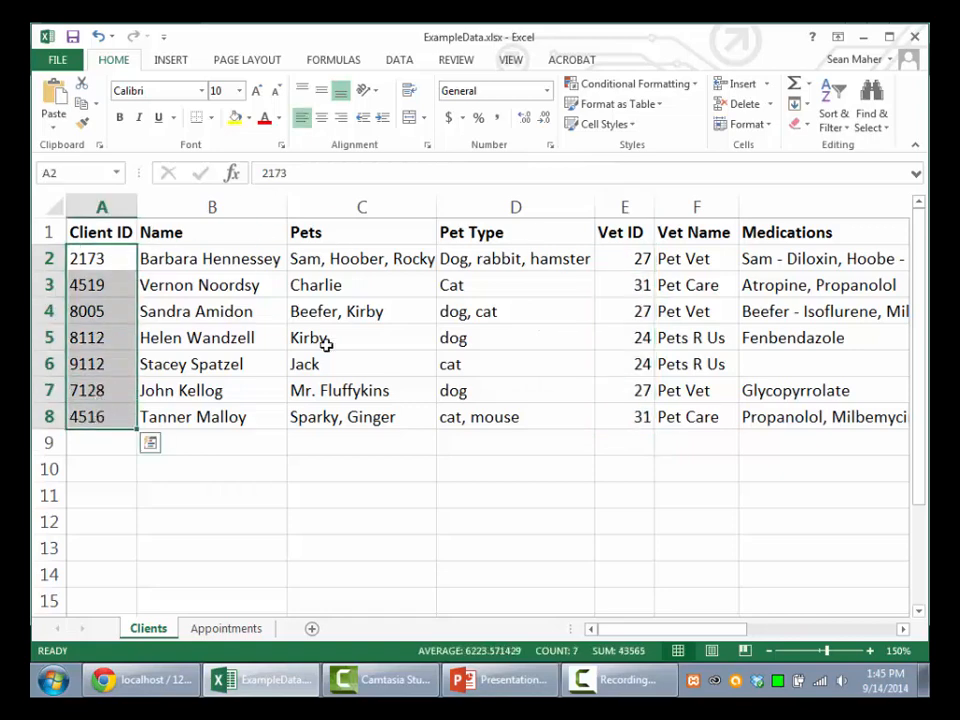
left_click(140, 680)
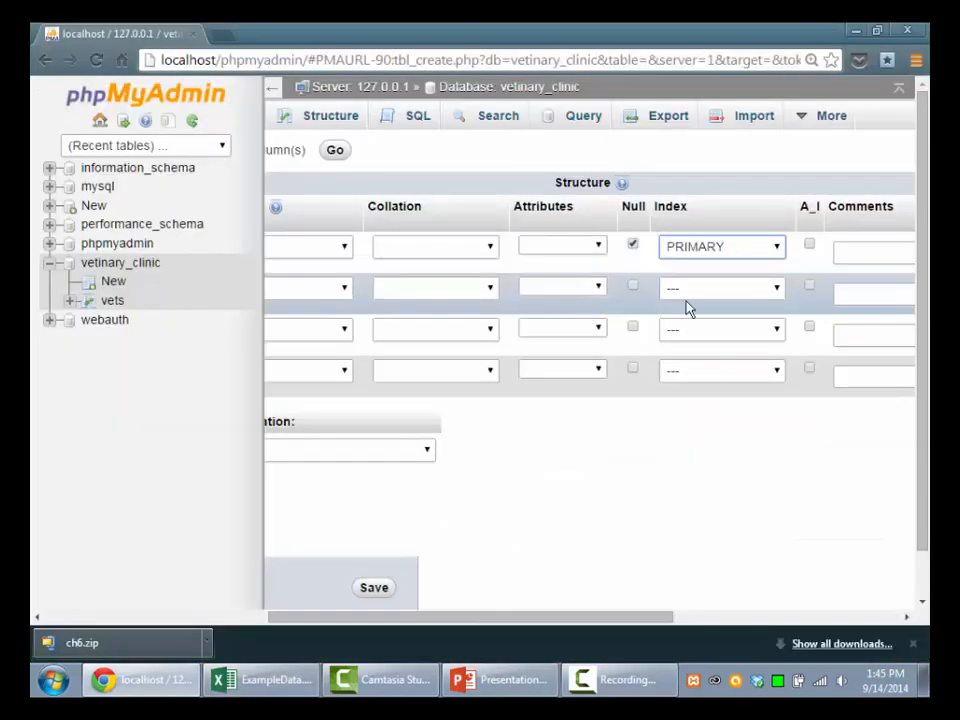
Begin naming the second column 'clients_' and switch back to the client spreadsheet.
scroll("left", 3)
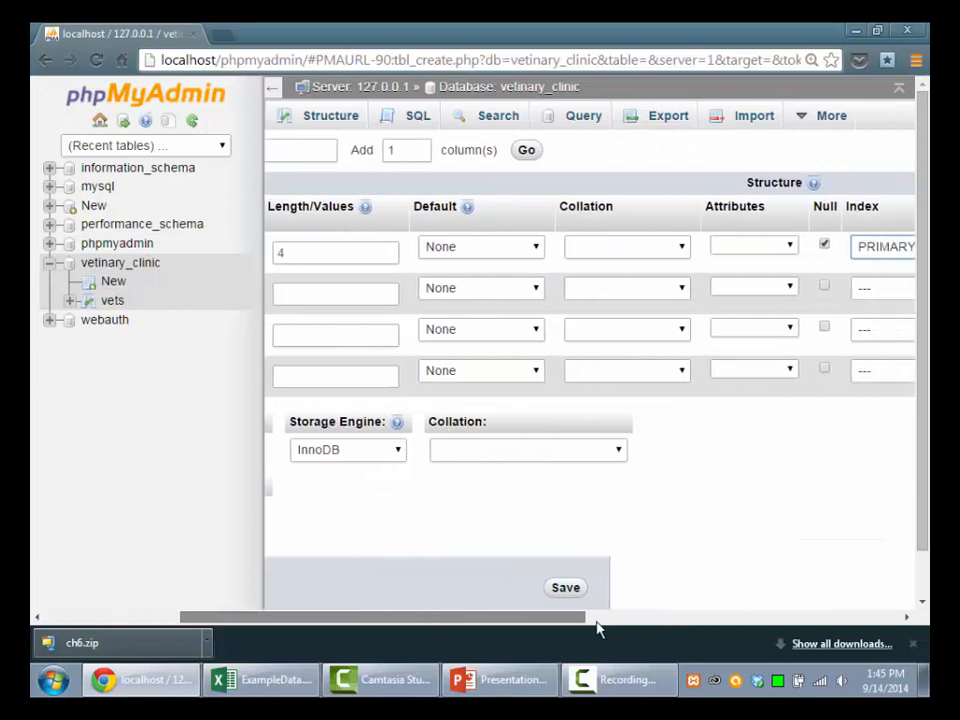
scroll("right", 3)
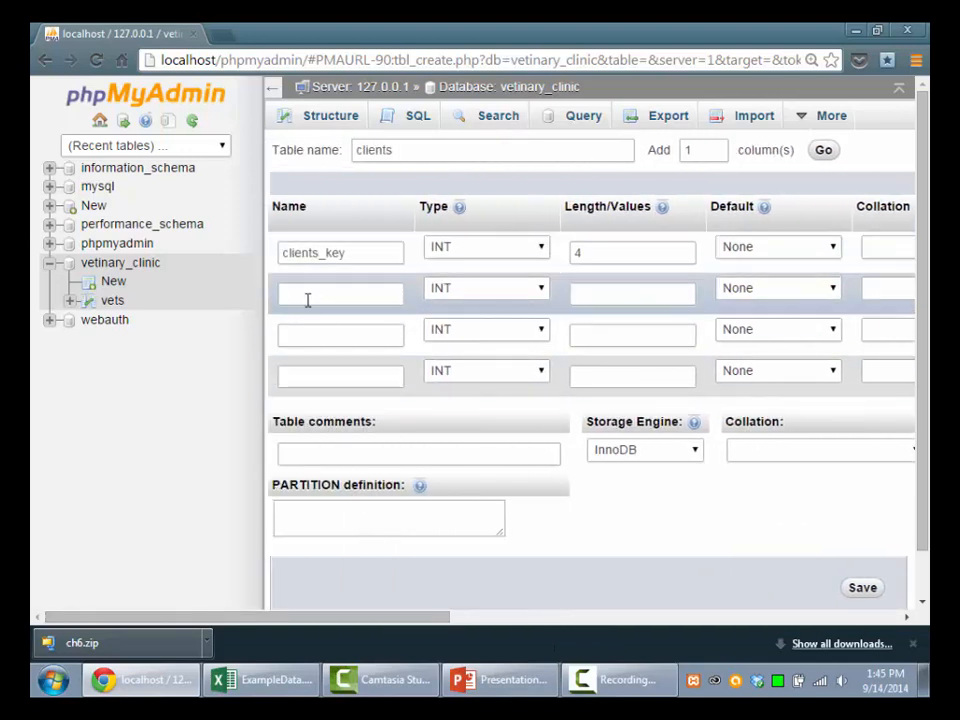
type("clients_")
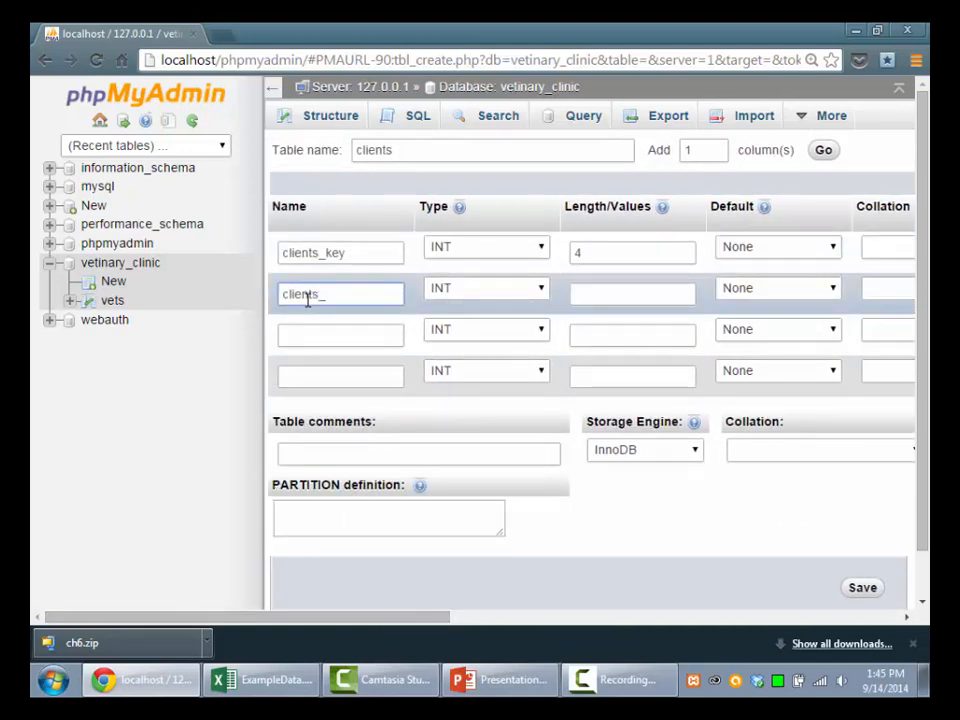
left_click(260, 680)
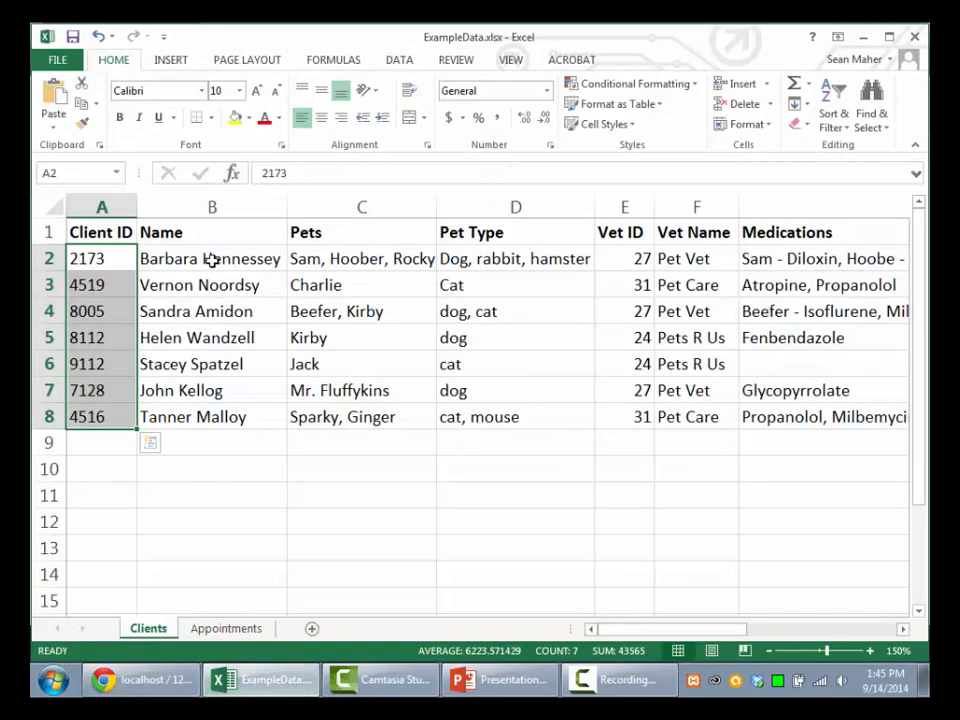
Review the first client's name and Vet ID value in the Clients sheet.
double_click(212, 258)
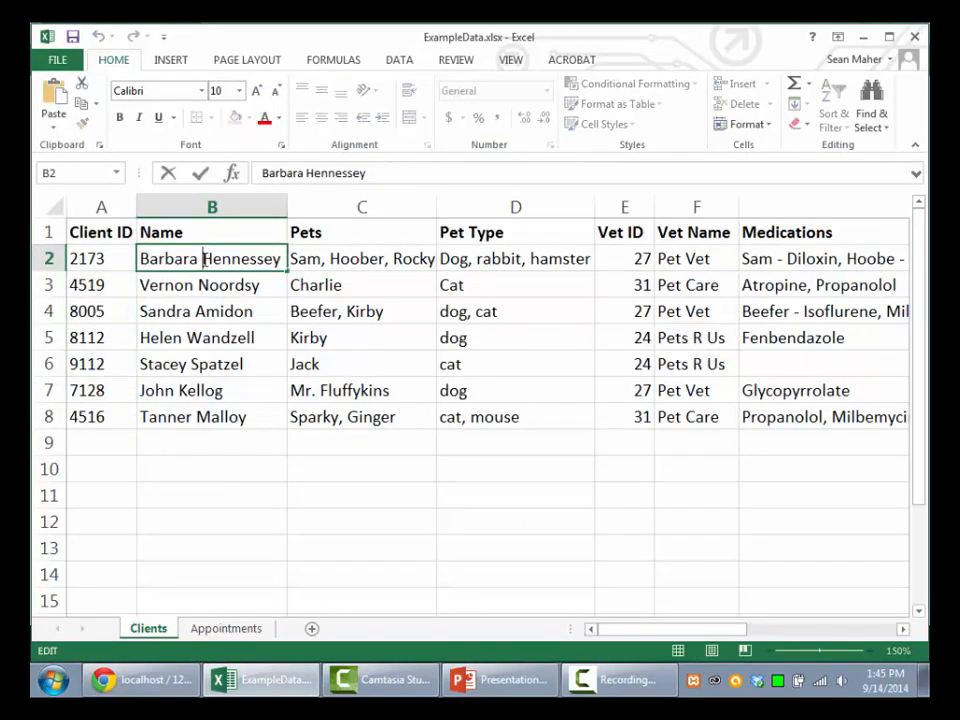
double_click(168, 258)
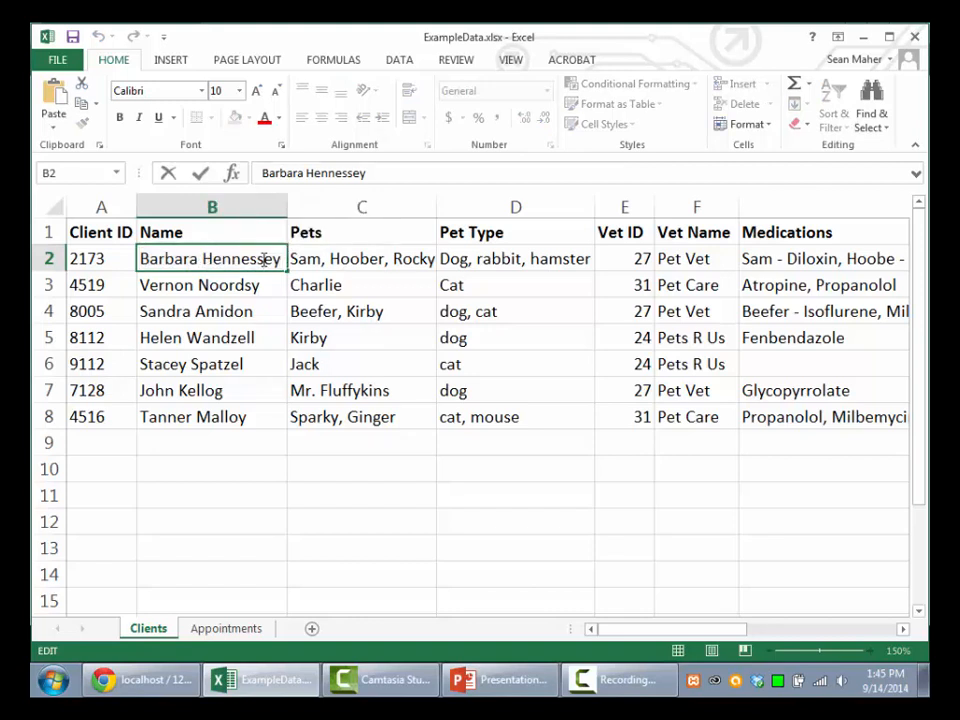
left_click(624, 258)
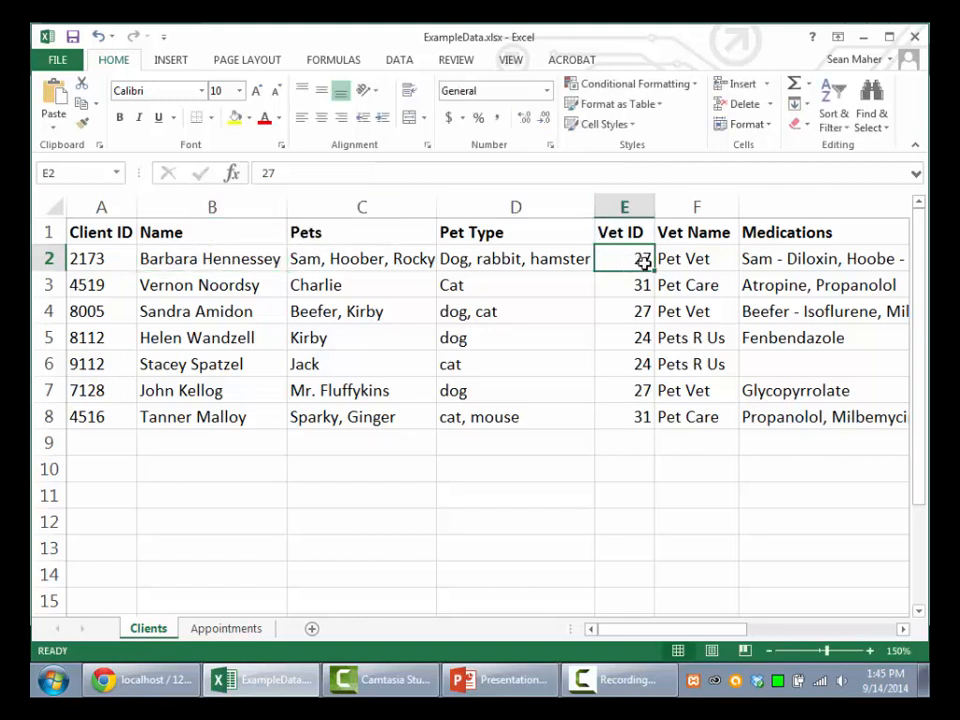
Define clients_firstname and clients_lastname as VARCHAR(20) columns.
left_click(104, 680)
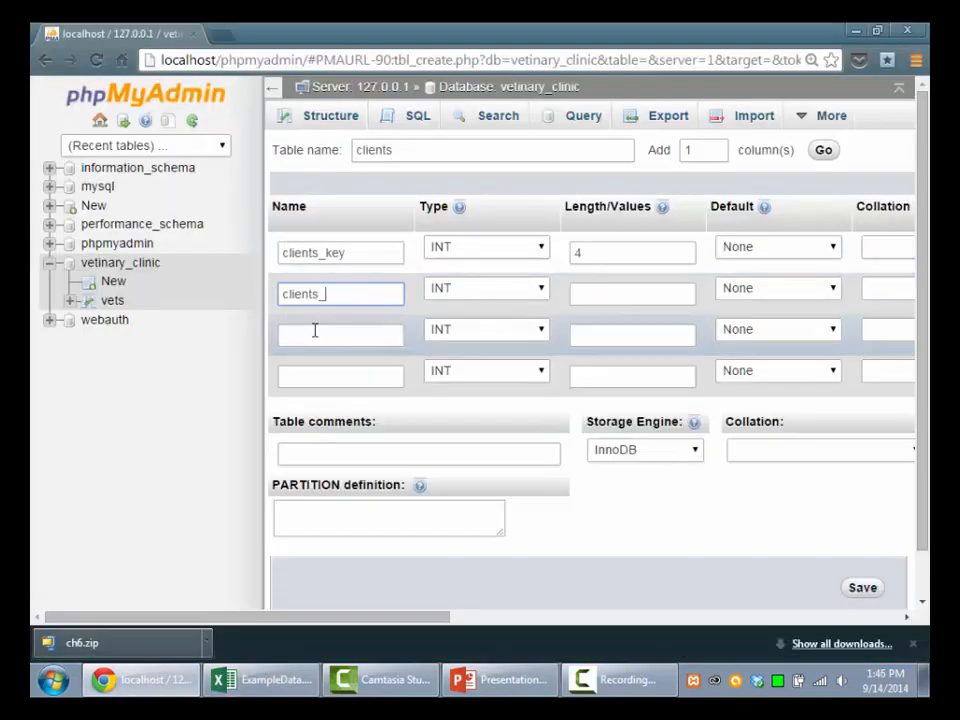
type("firstna")
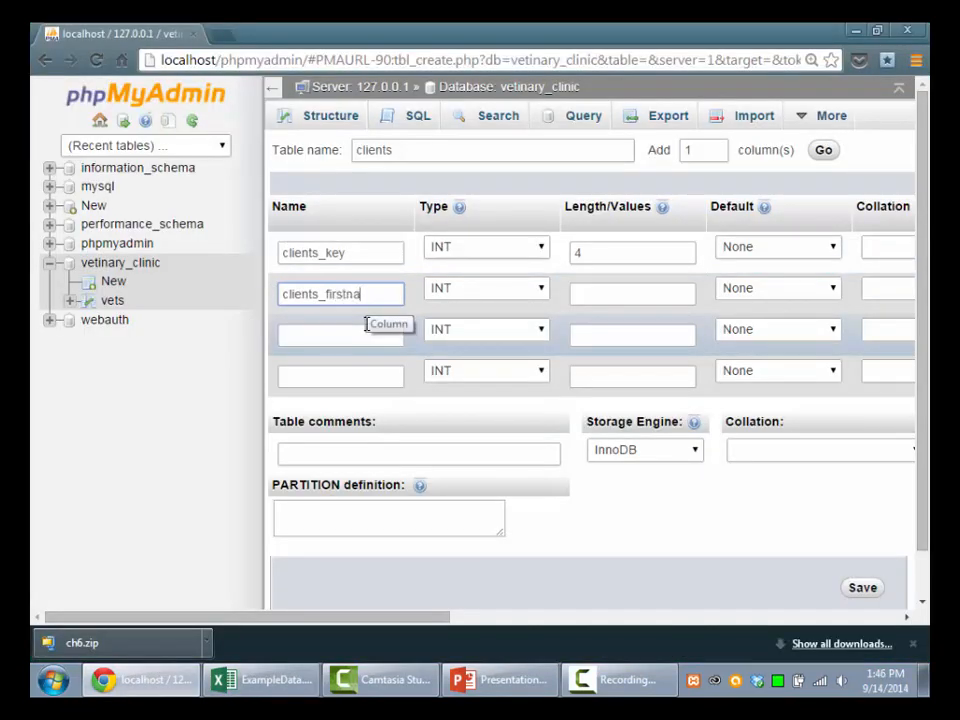
left_click(488, 288)
type("20")
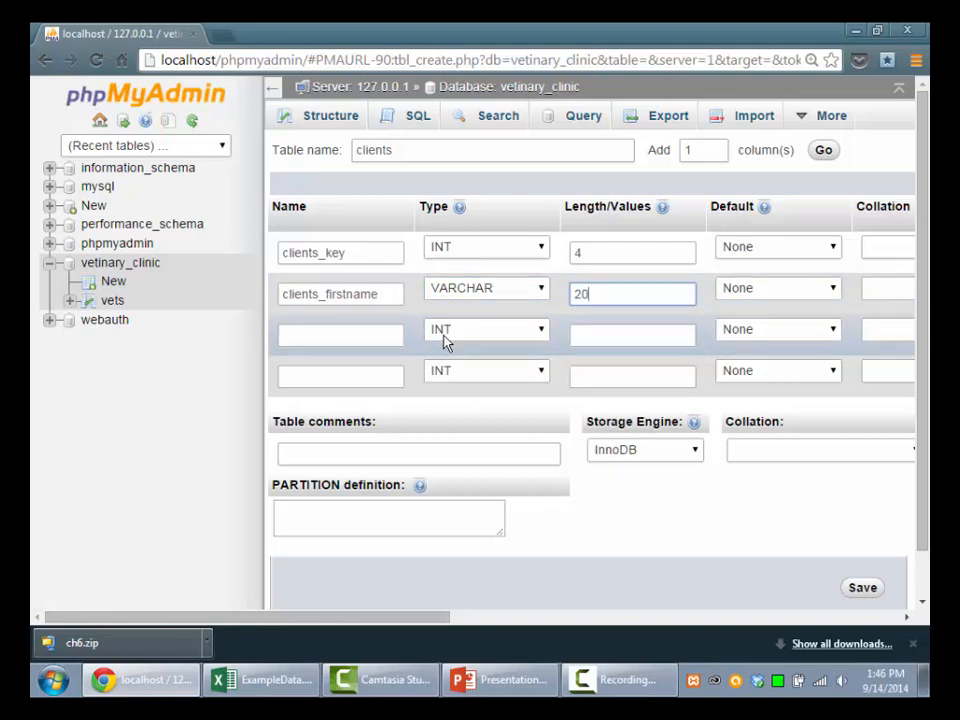
type("clients_")
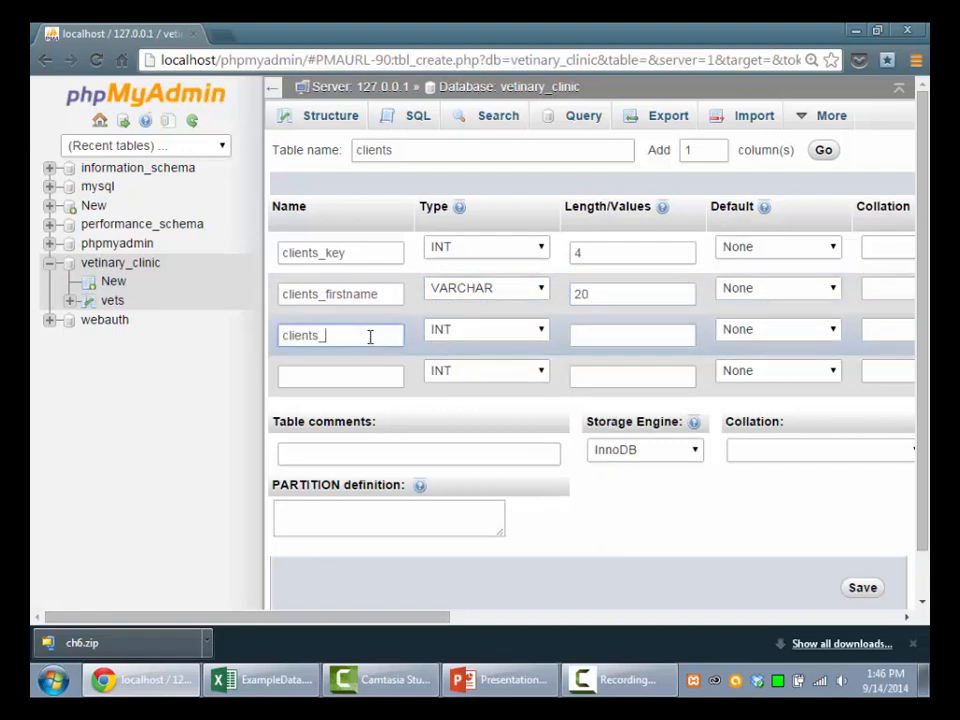
type("lastname")
left_click(632, 336)
type("20")
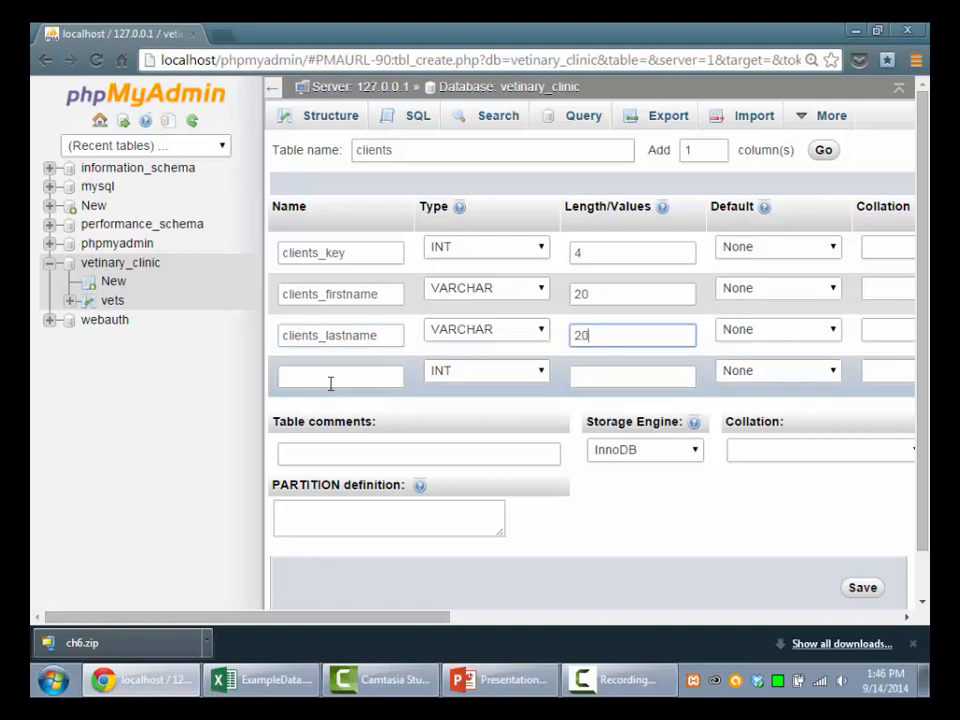
Add clients_vetFKEY as INT(2) and save the clients table.
type("clients_vet")
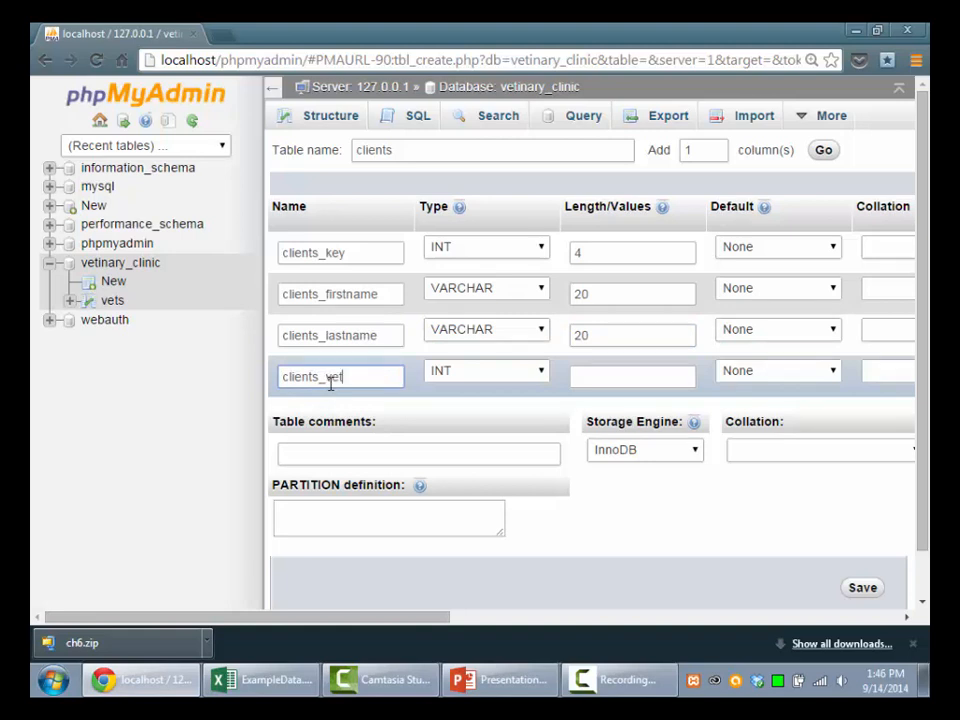
type("FKEY")
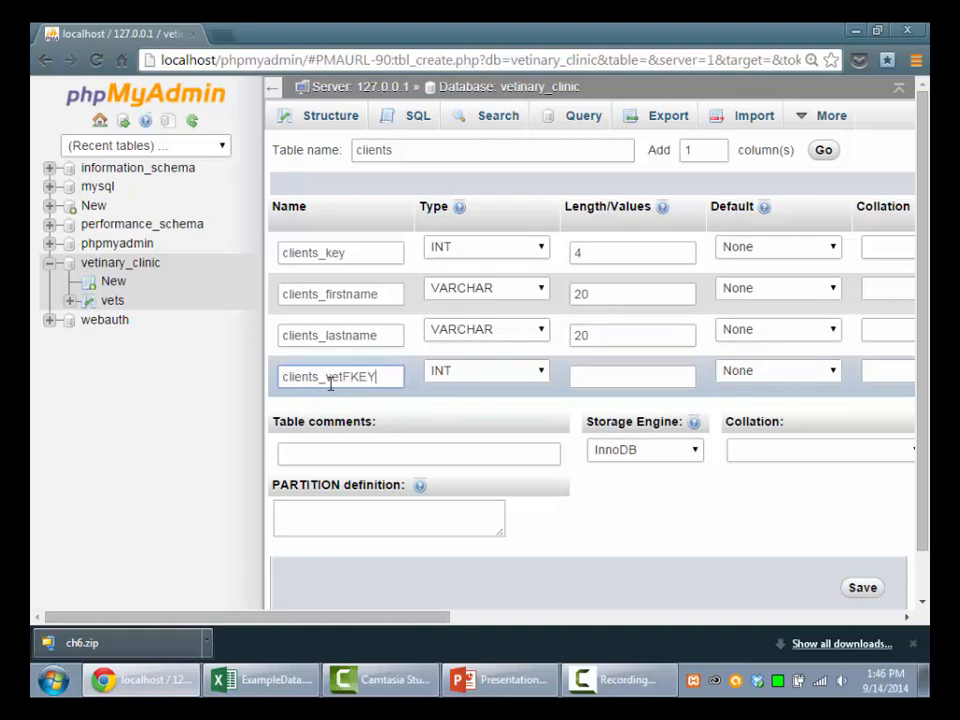
double_click(360, 376)
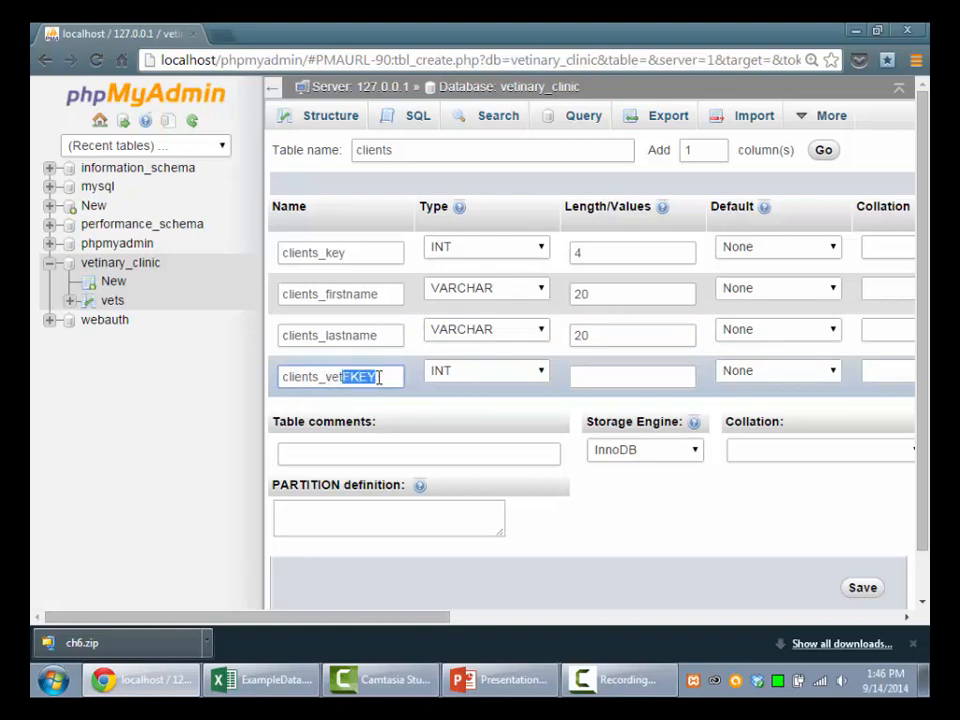
left_click(632, 376)
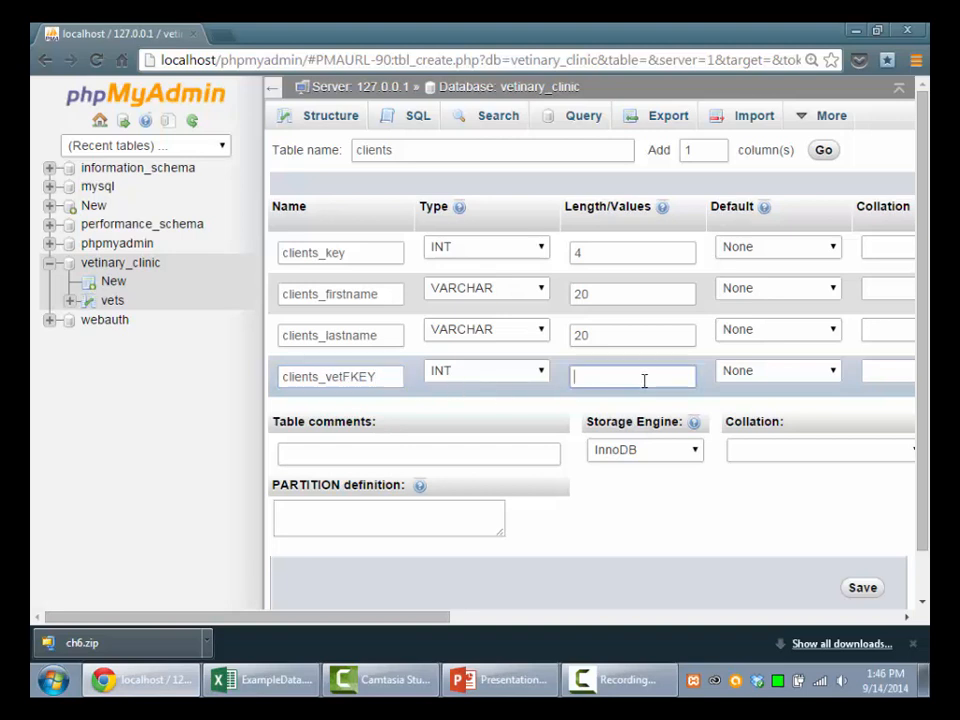
type("2")
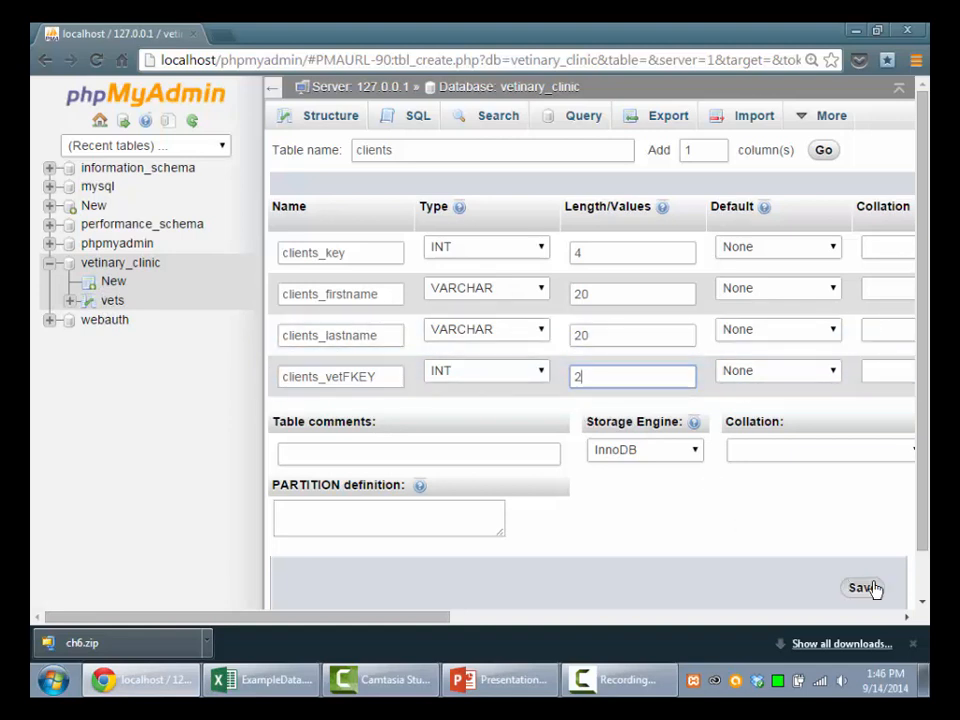
left_click(862, 588)
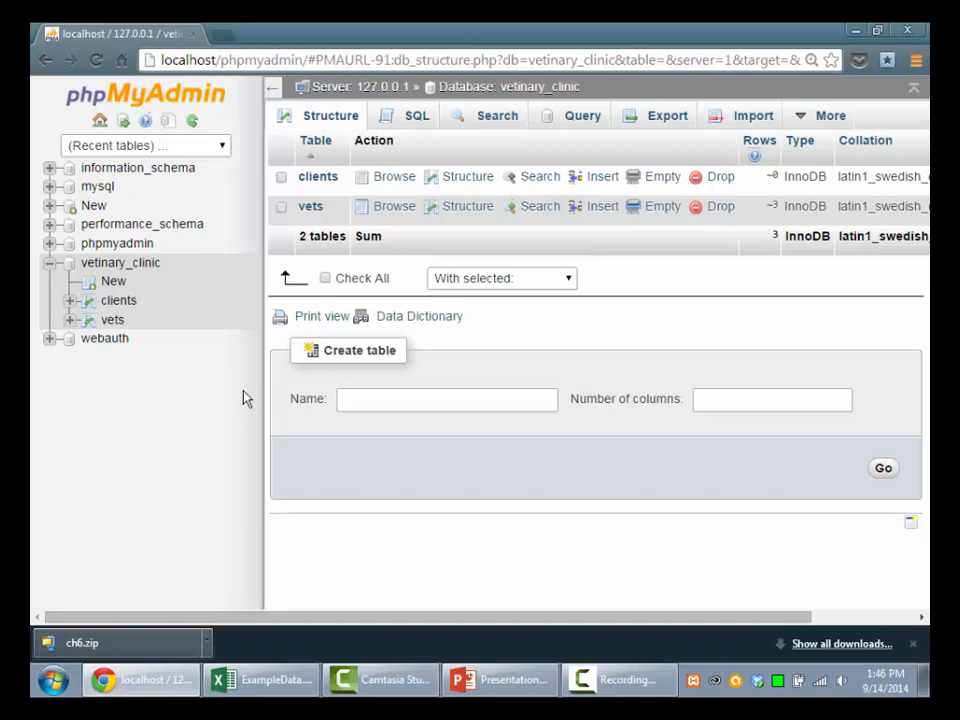
left_click(118, 300)
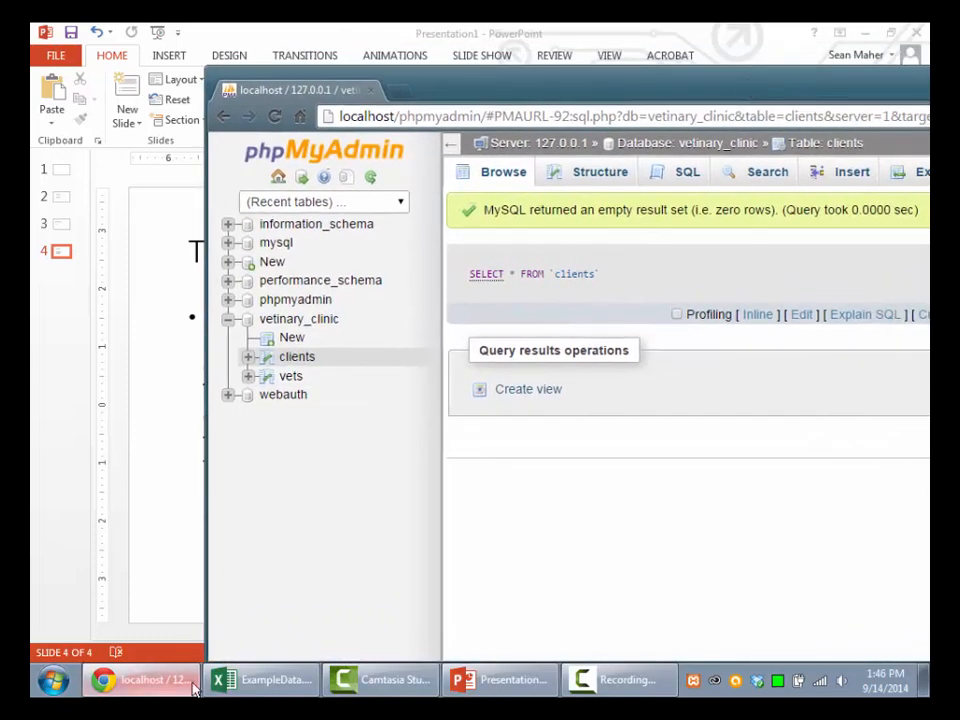
left_click(262, 680)
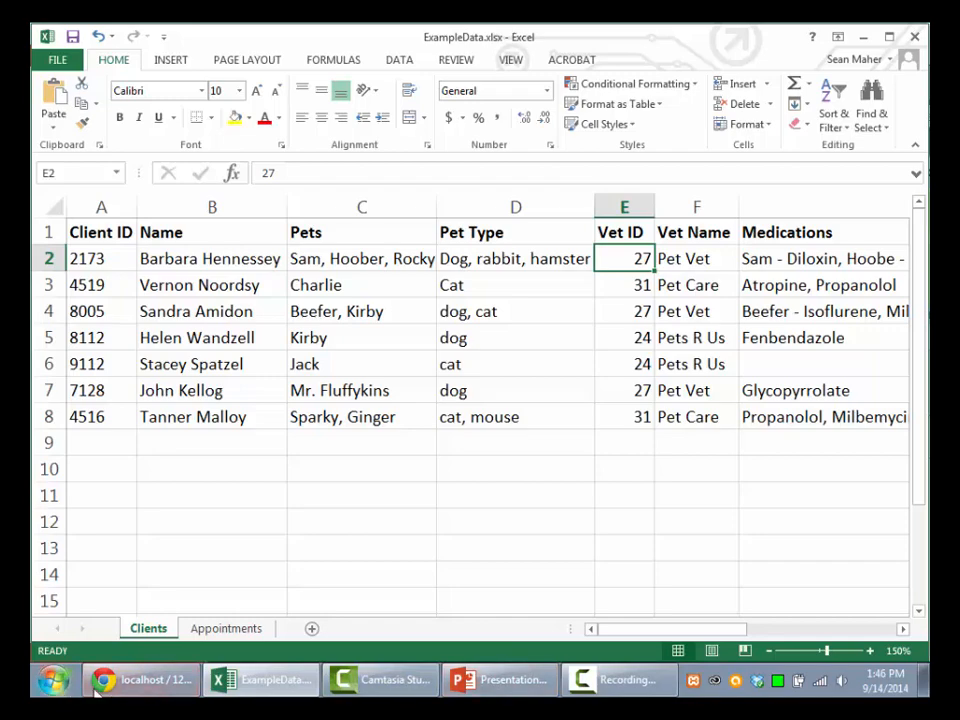
left_click(140, 680)
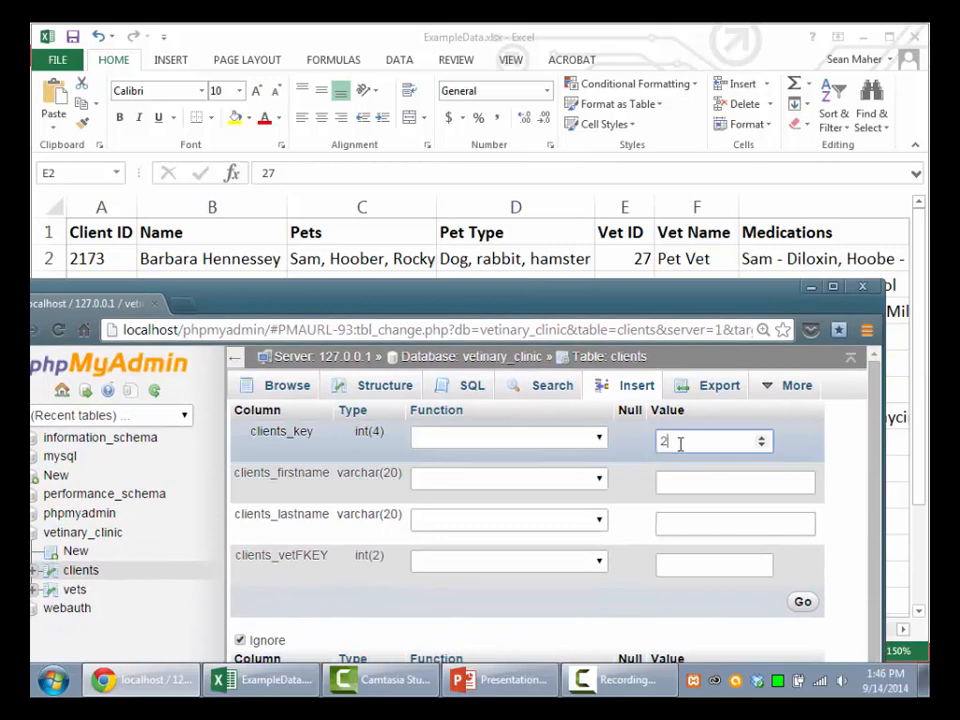
type("173")
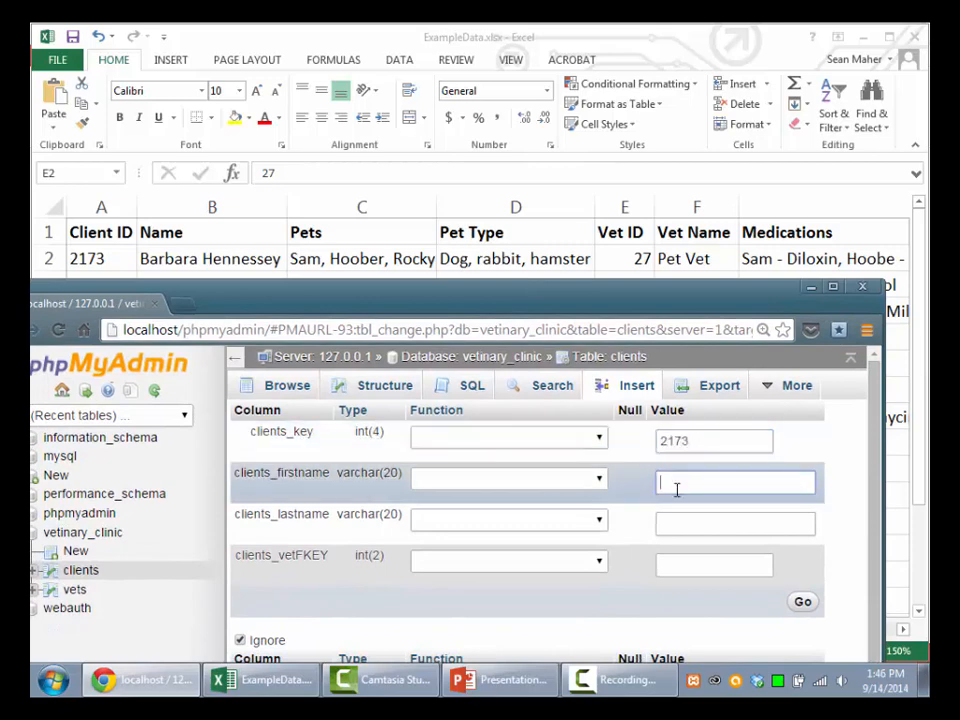
type("Barbara")
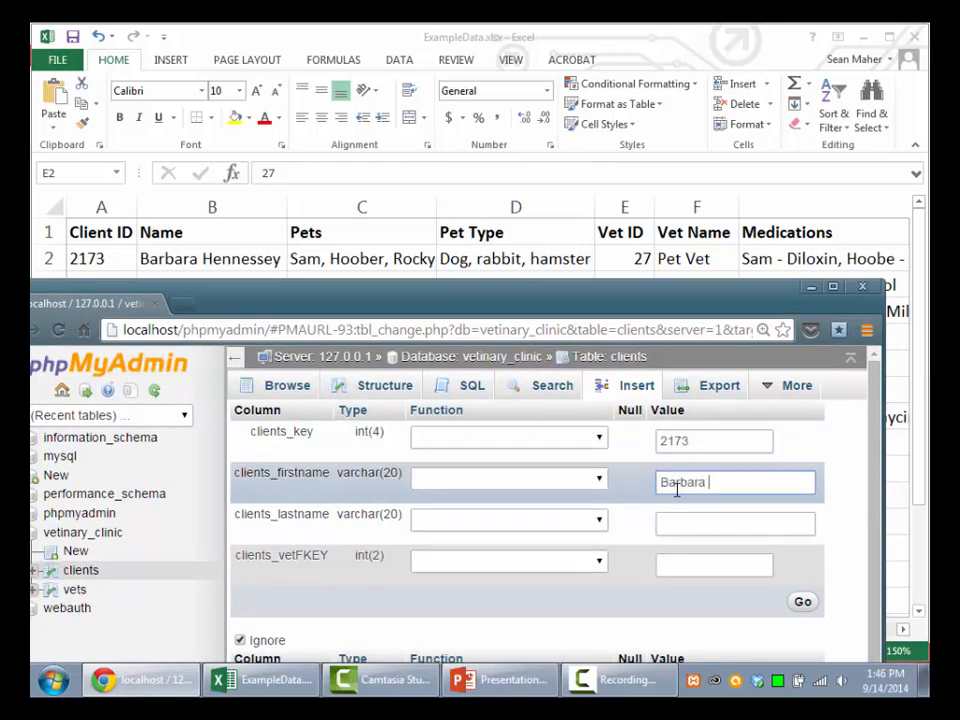
type("Hannessey")
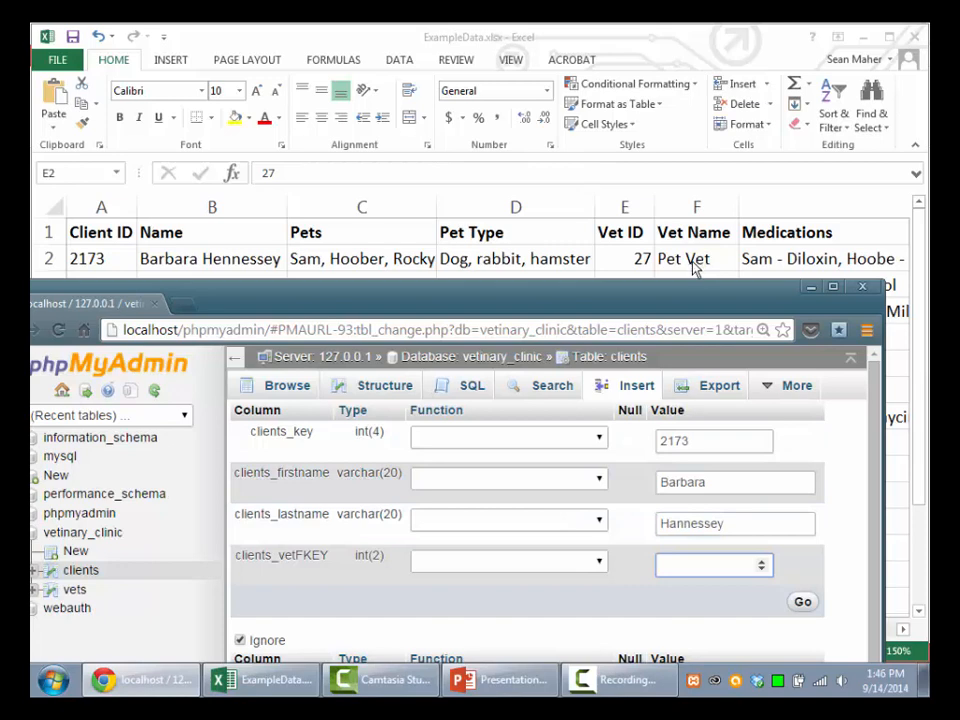
Check the vets table's ids and enter 2 as clients_vetFKEY.
left_click(74, 588)
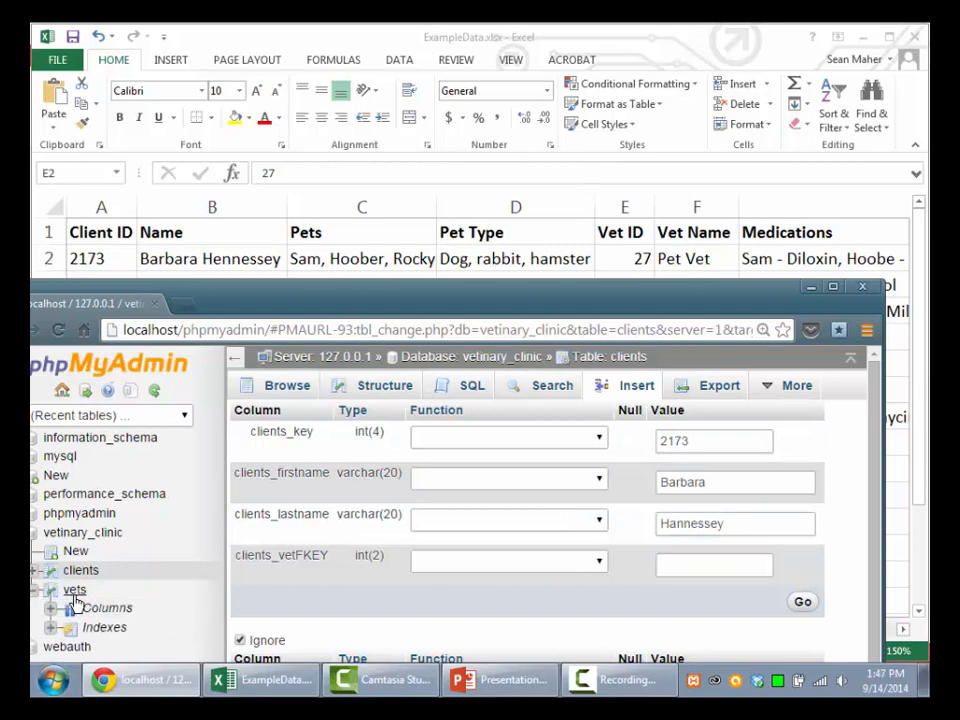
left_click(74, 588)
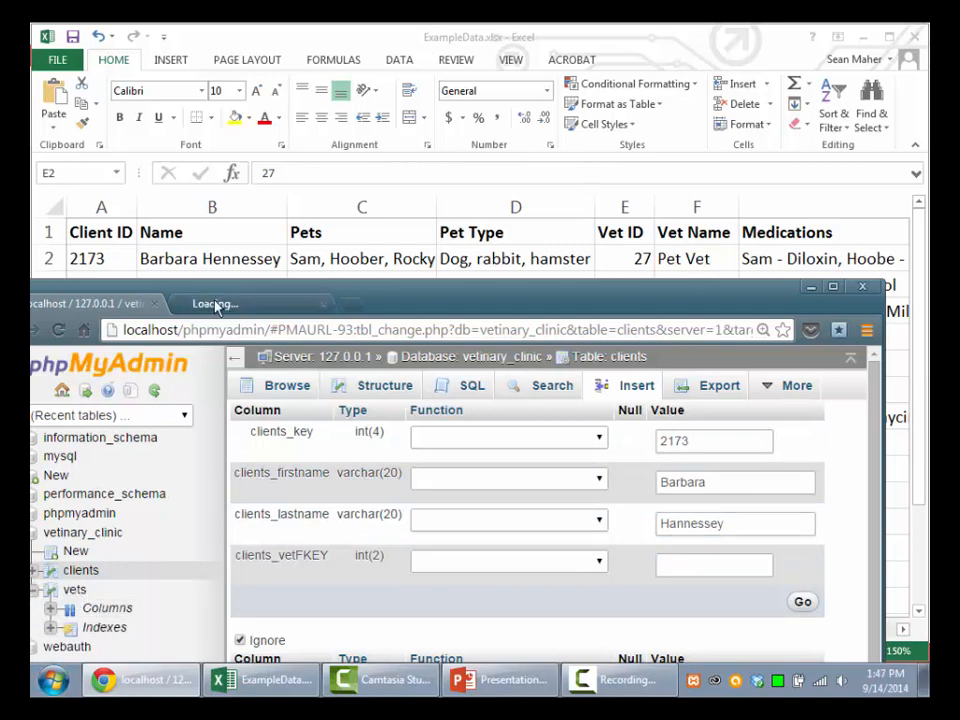
left_click(74, 588)
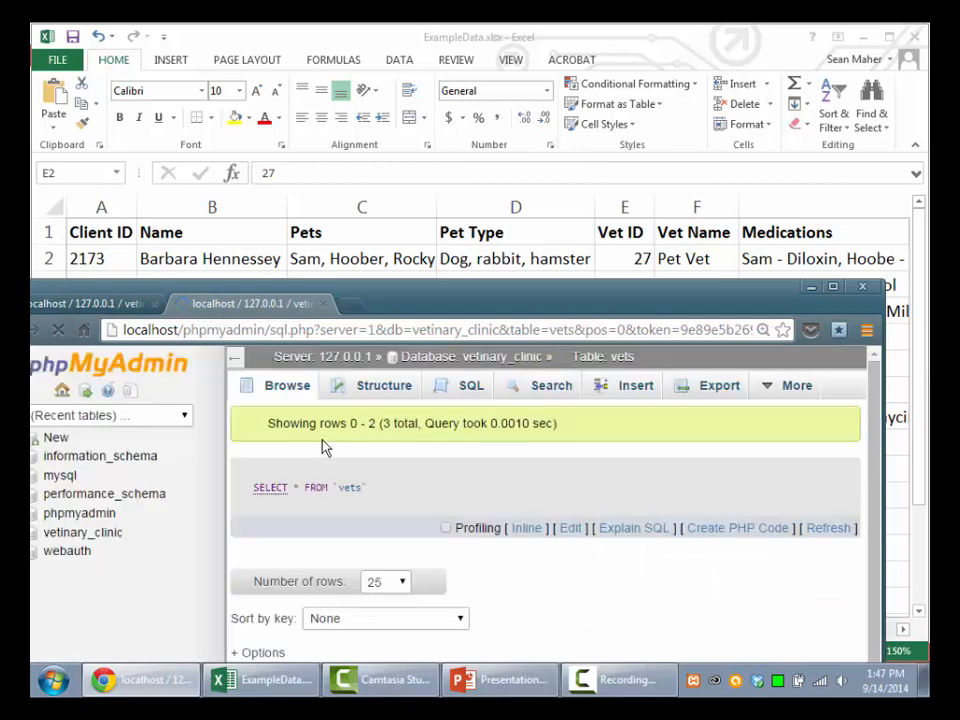
scroll("down", 3)
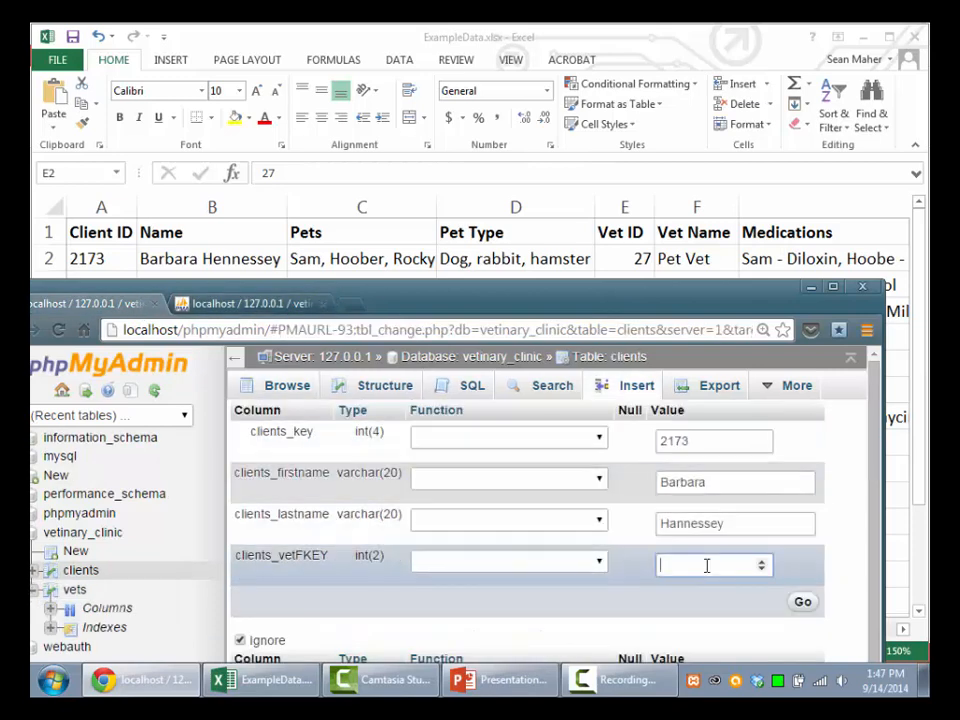
type("2")
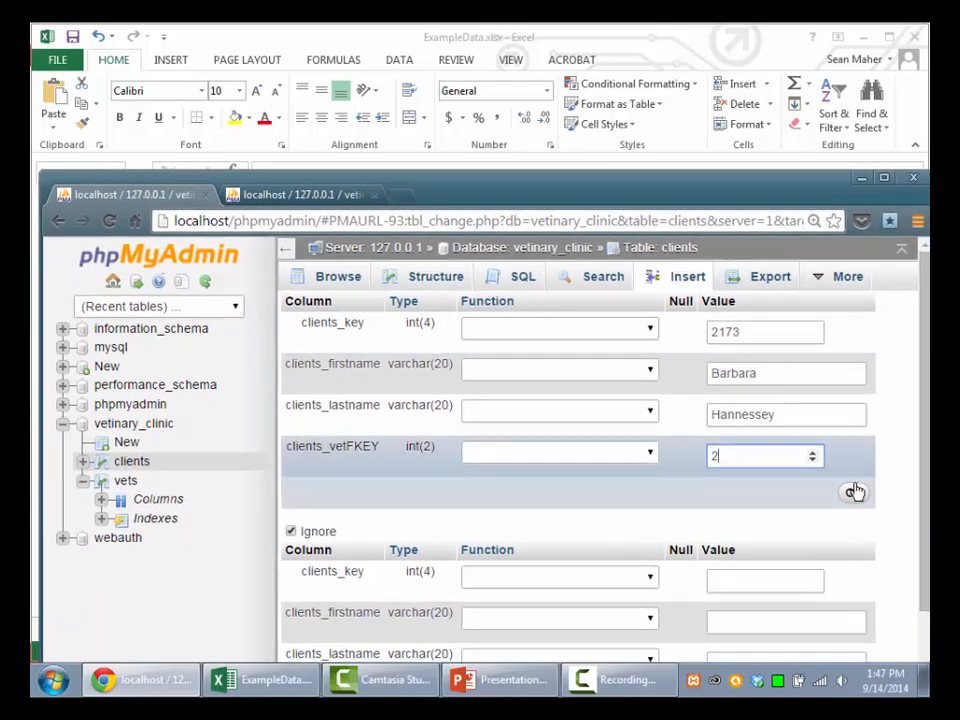
left_click(854, 492)
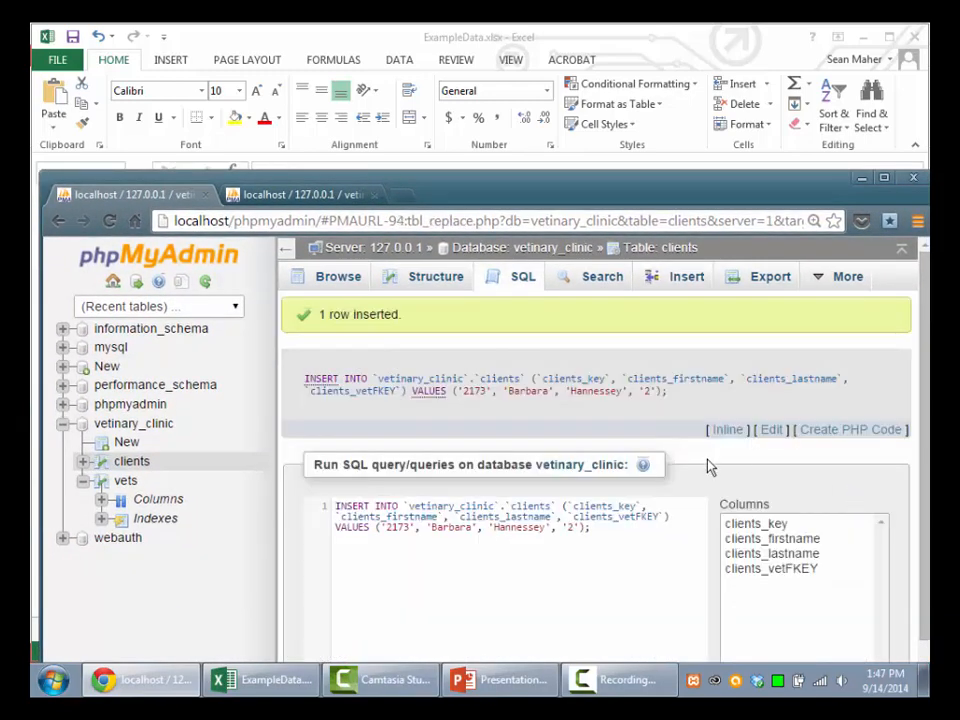
scroll("down", 3)
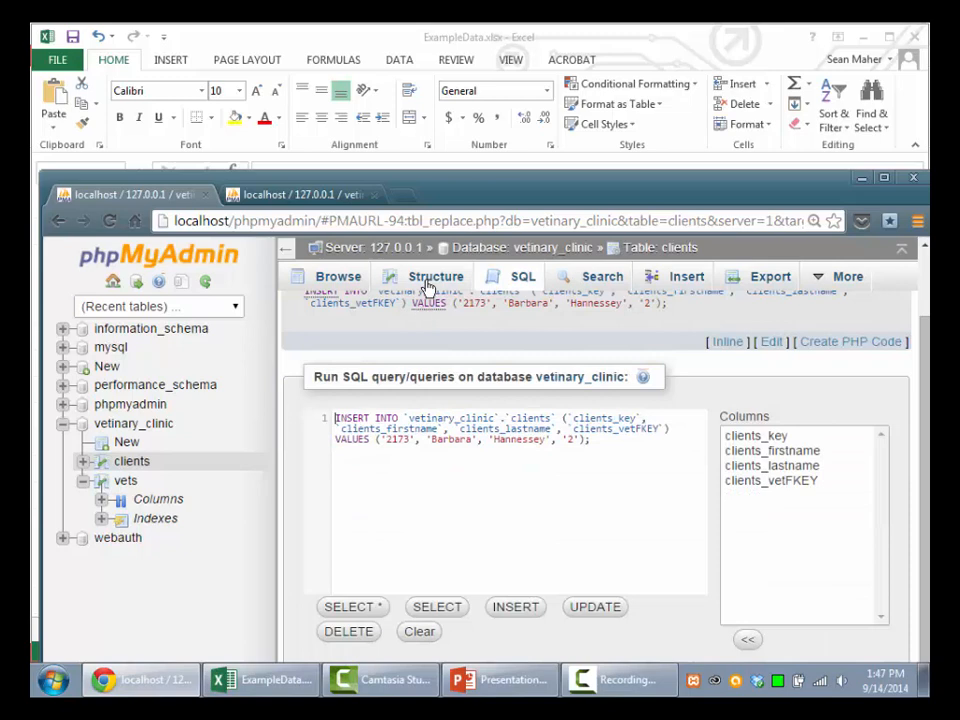
left_click(434, 276)
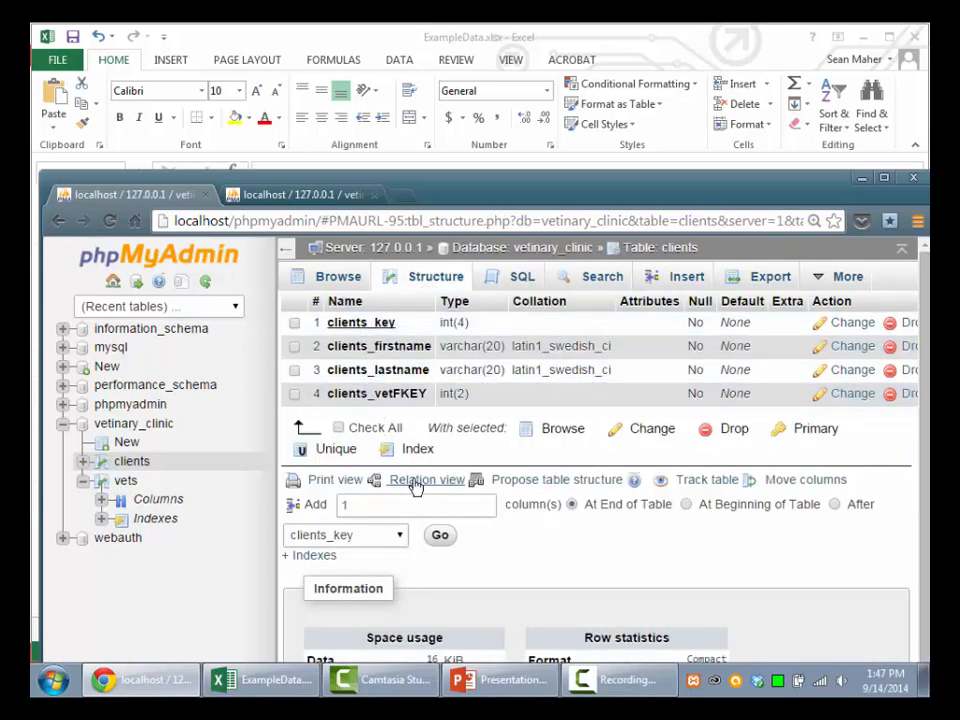
Set clients_vetFKEY's internal relation to vetinary_clinic.vets.vet_key.
left_click(428, 480)
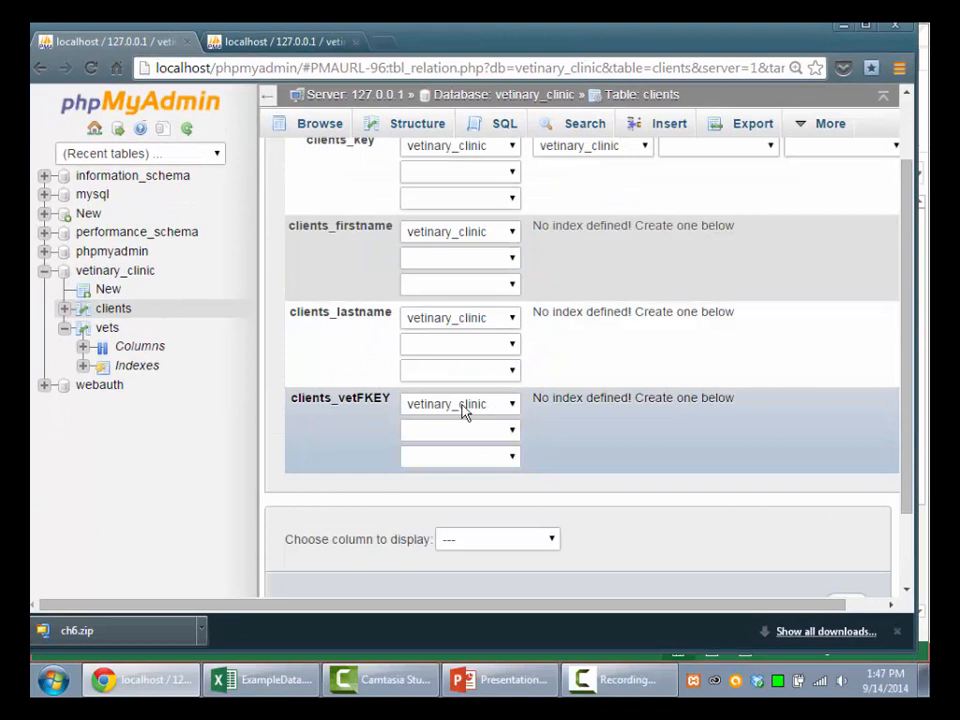
left_click(460, 404)
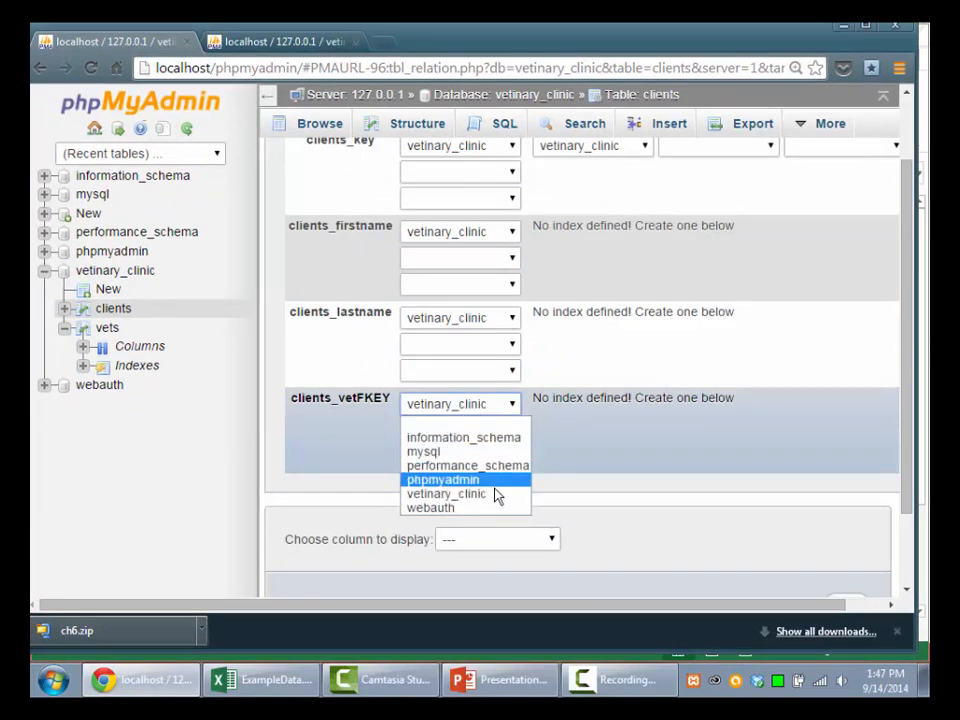
left_click(444, 492)
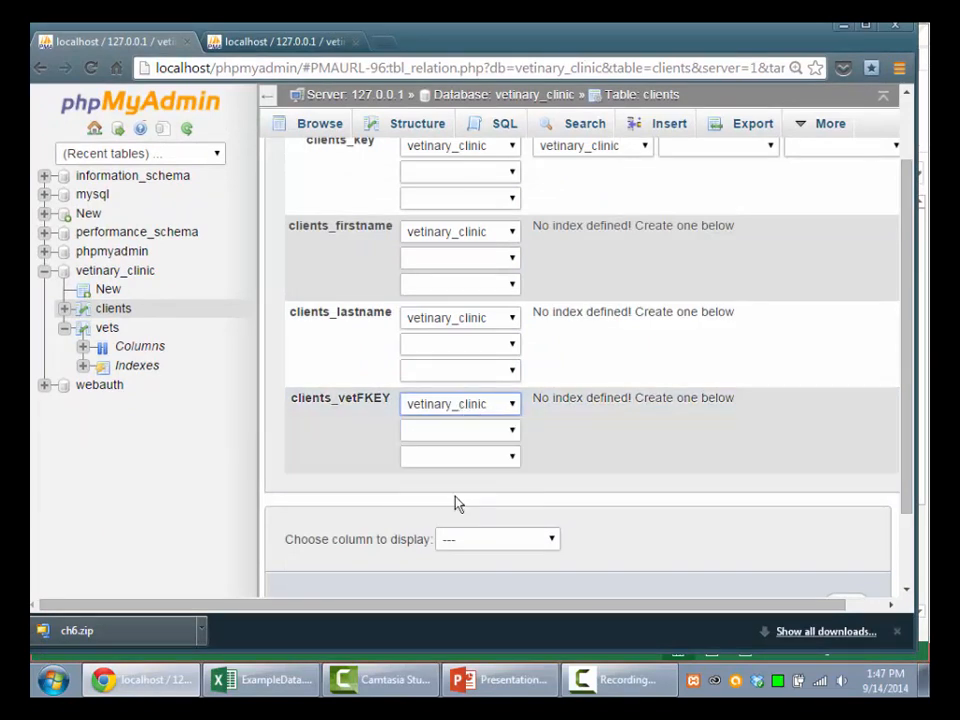
left_click(460, 428)
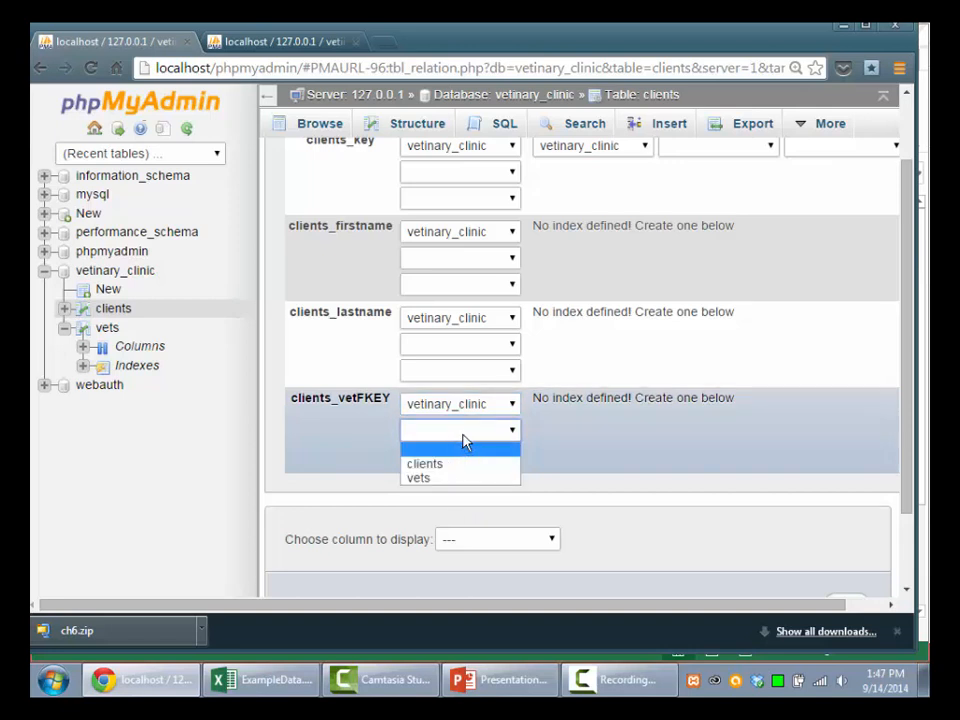
left_click(418, 476)
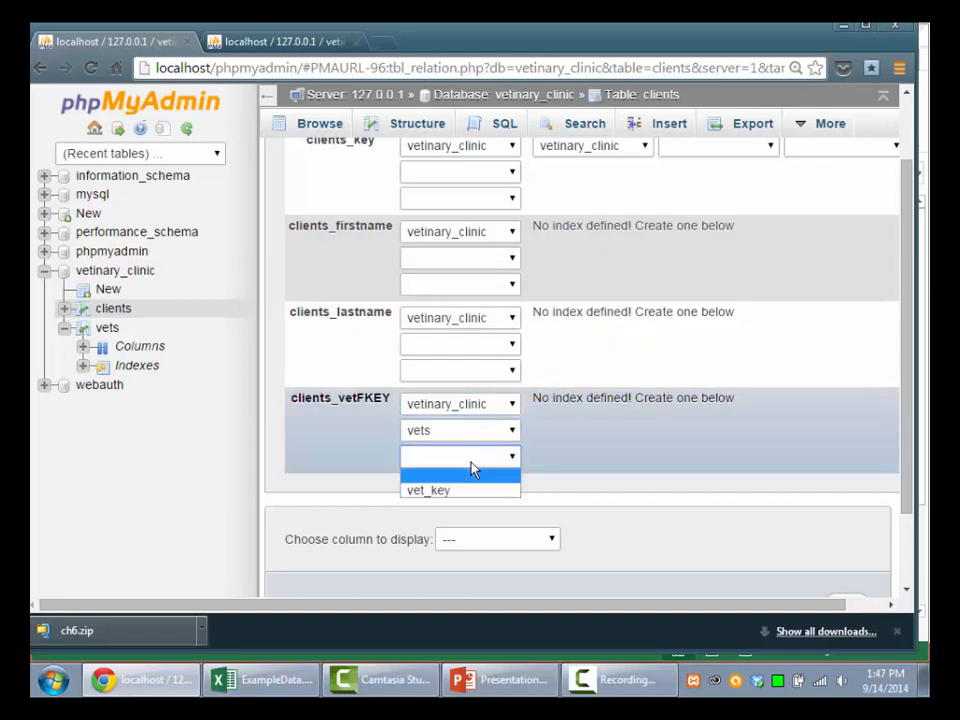
left_click(428, 490)
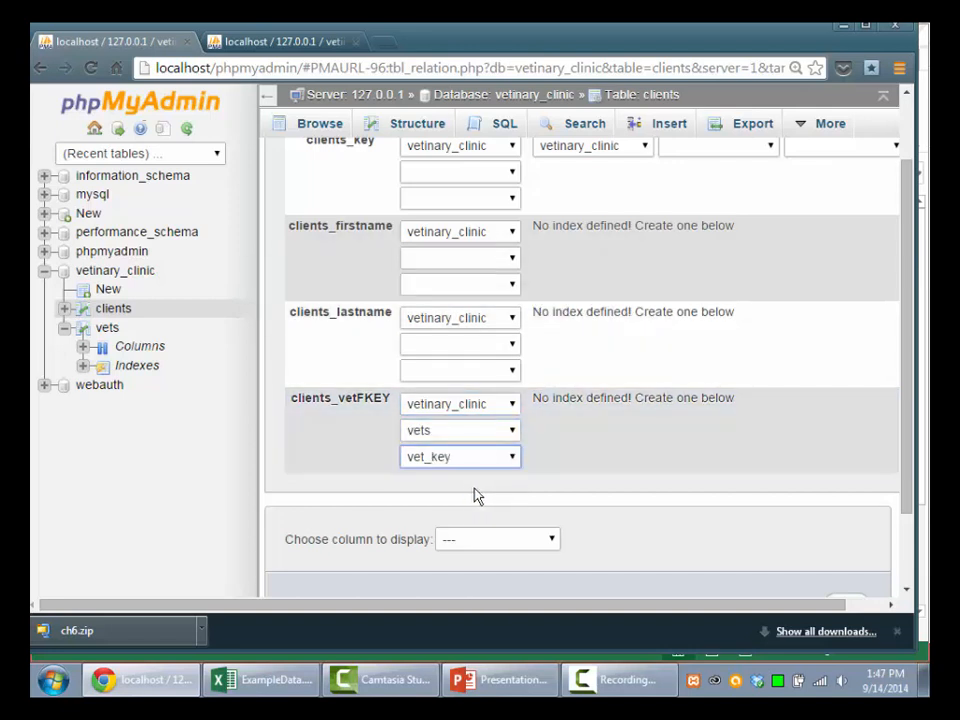
scroll("up", 3)
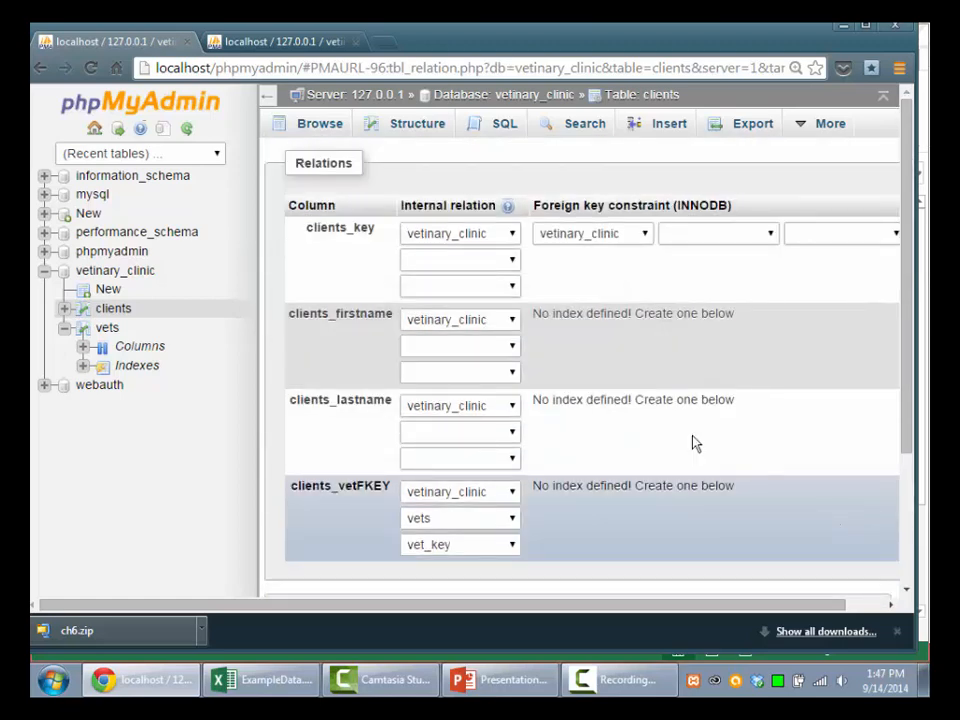
left_click(320, 124)
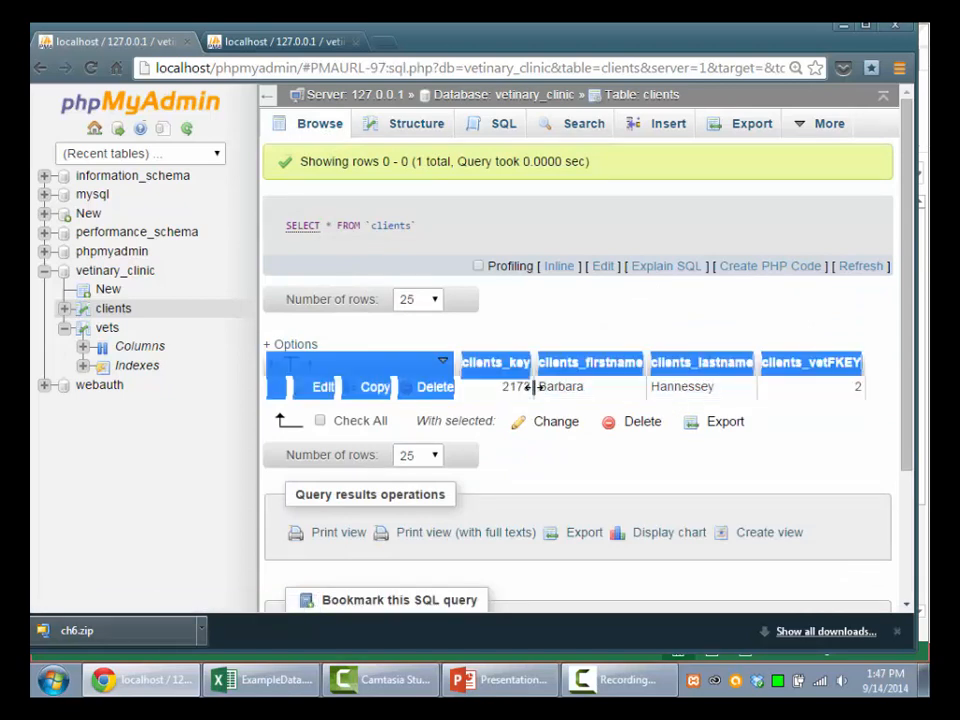
Follow Barbara's vetFKEY 2 link to the vets row Pet Vet.
double_click(682, 386)
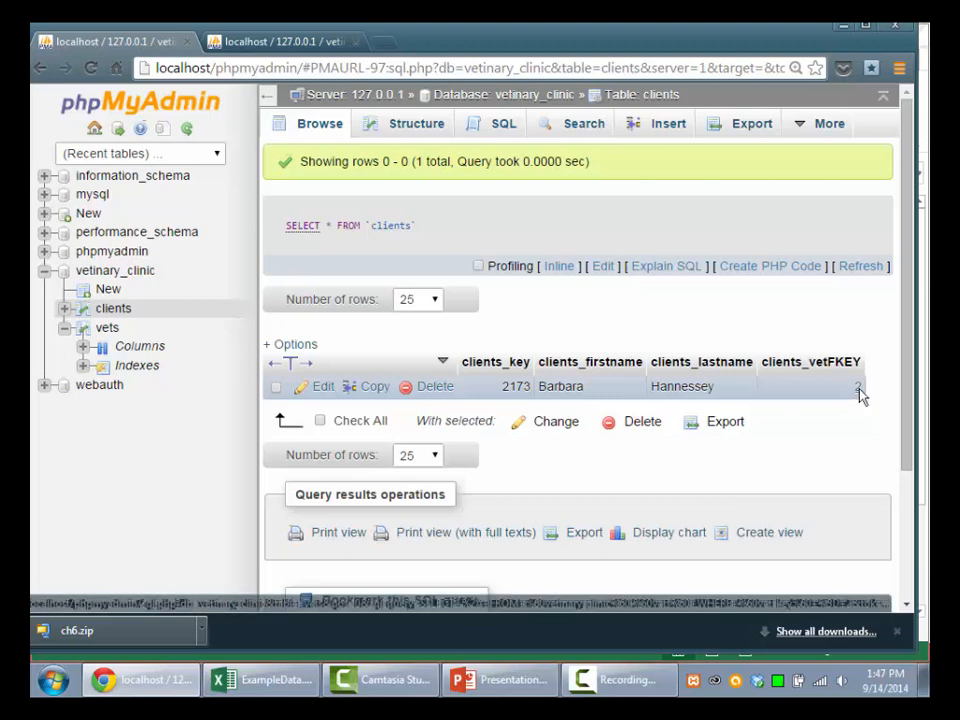
left_click(858, 390)
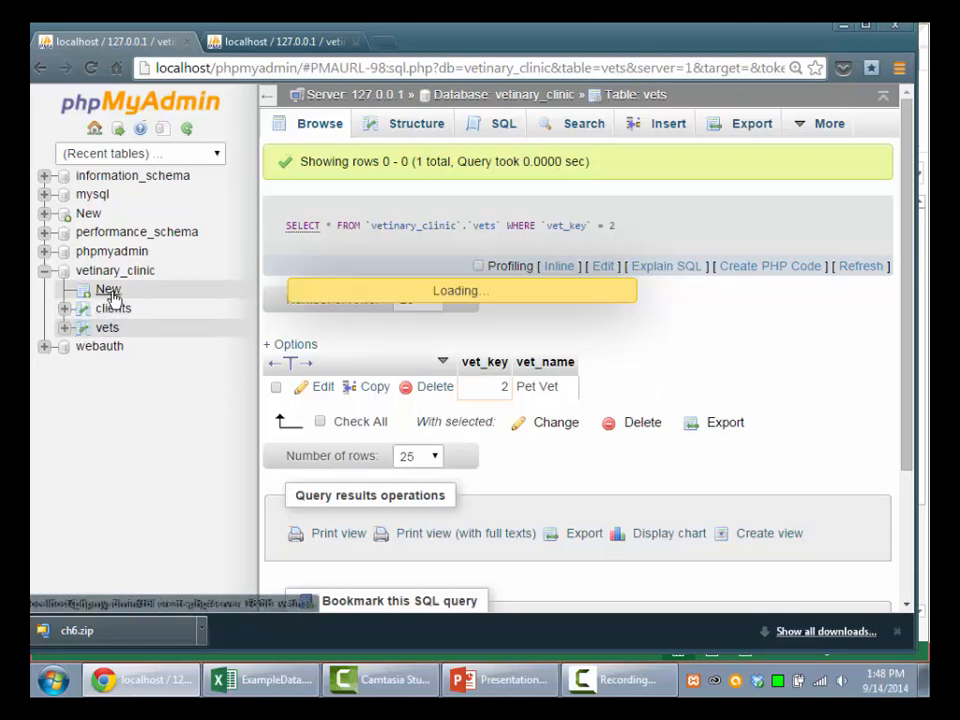
Start a pets table with primary-key column pets_key of length 5.
left_click(108, 288)
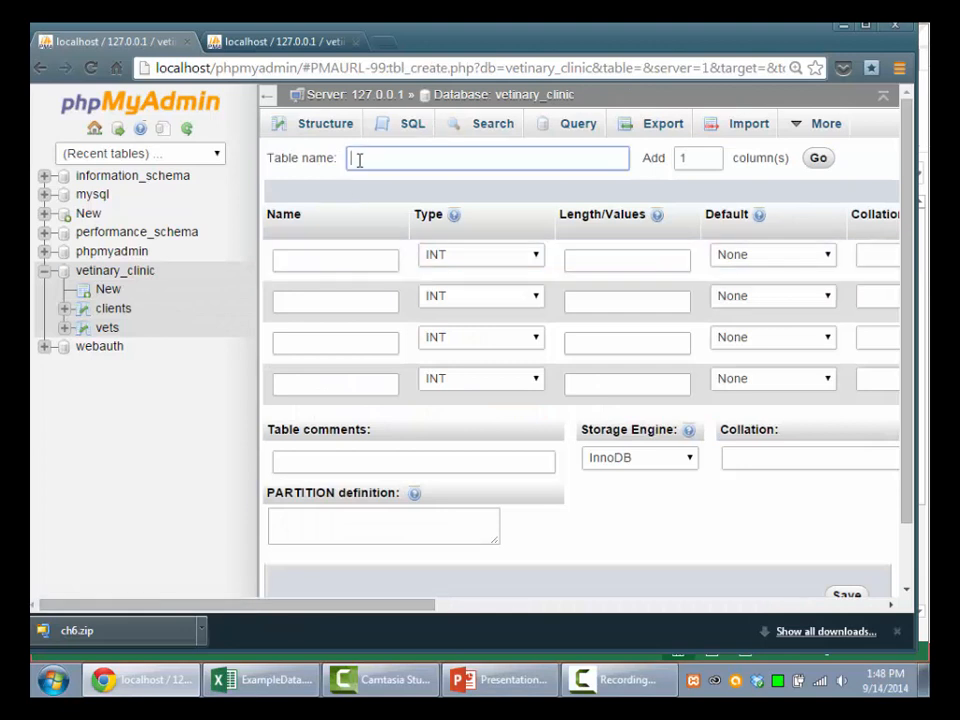
type("pets")
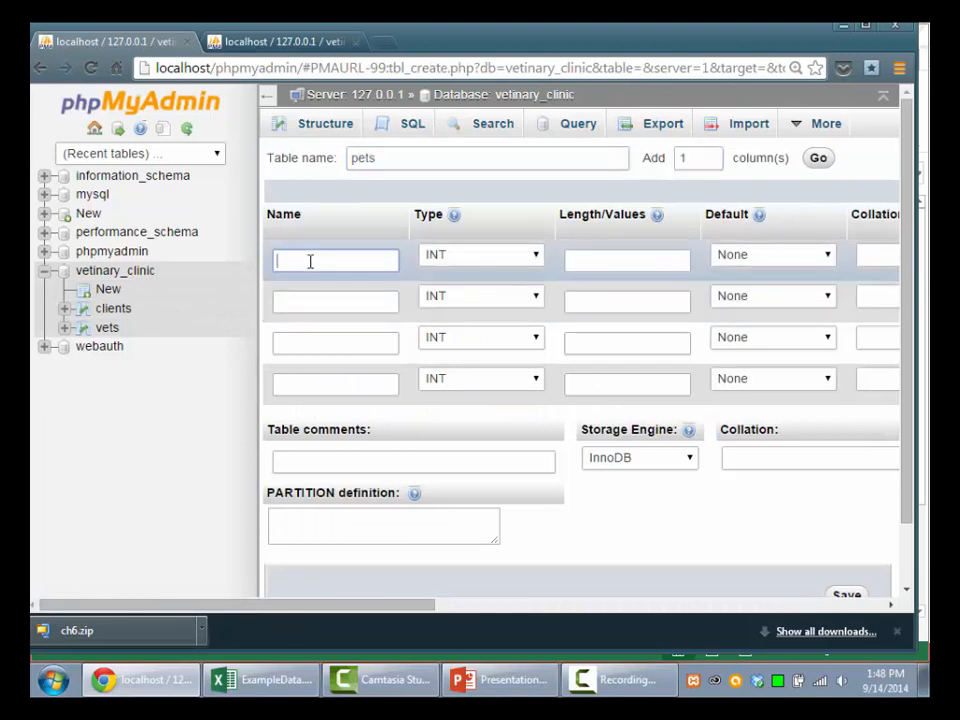
type("pets")
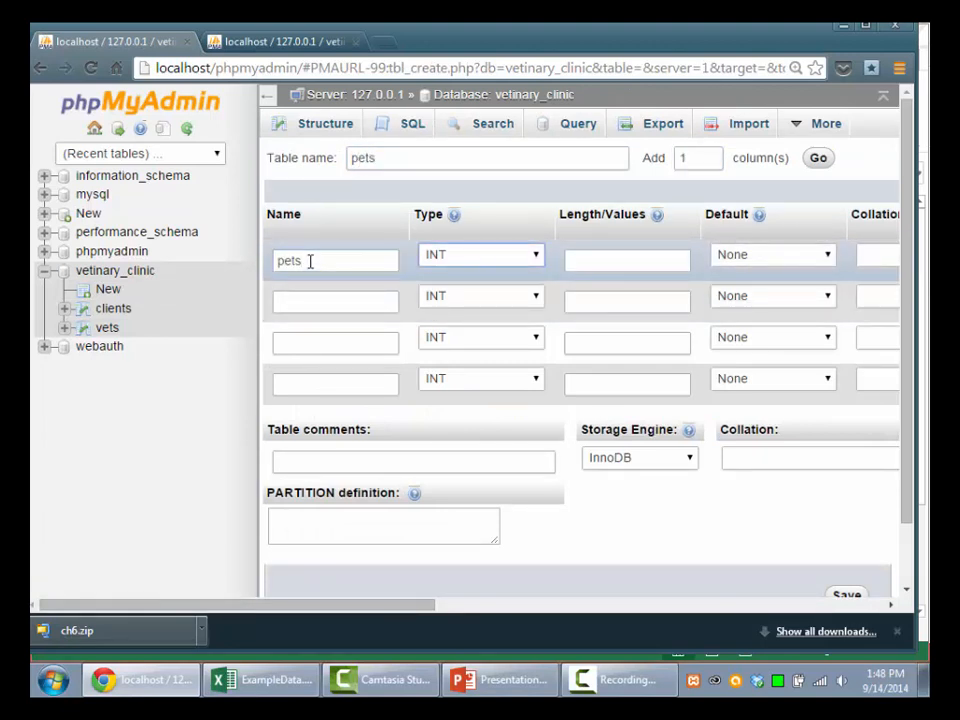
scroll("right", 3)
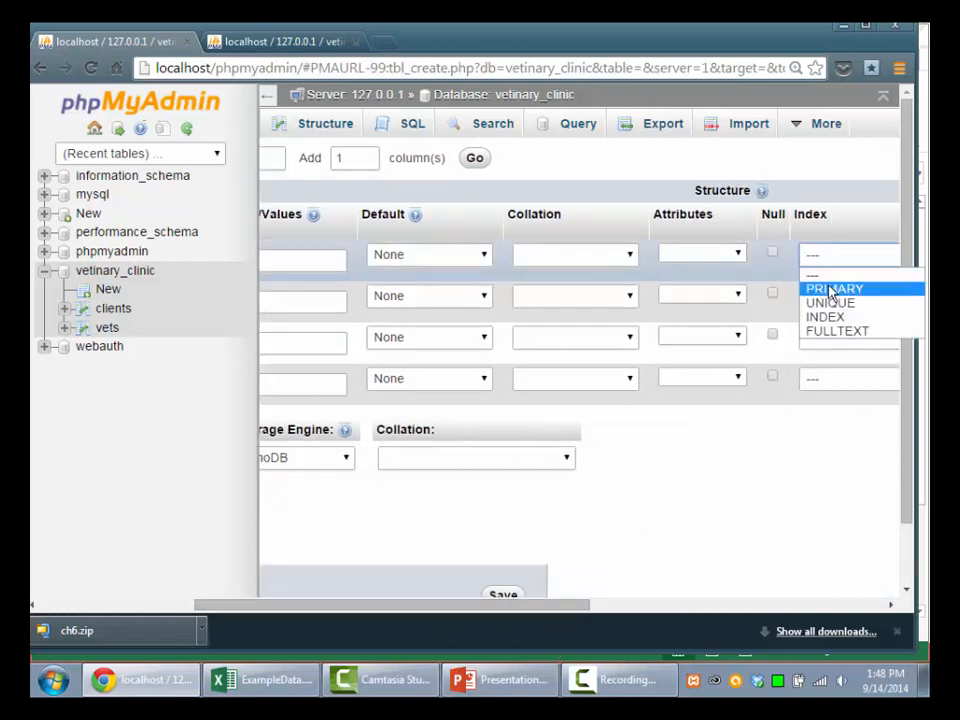
left_click(834, 288)
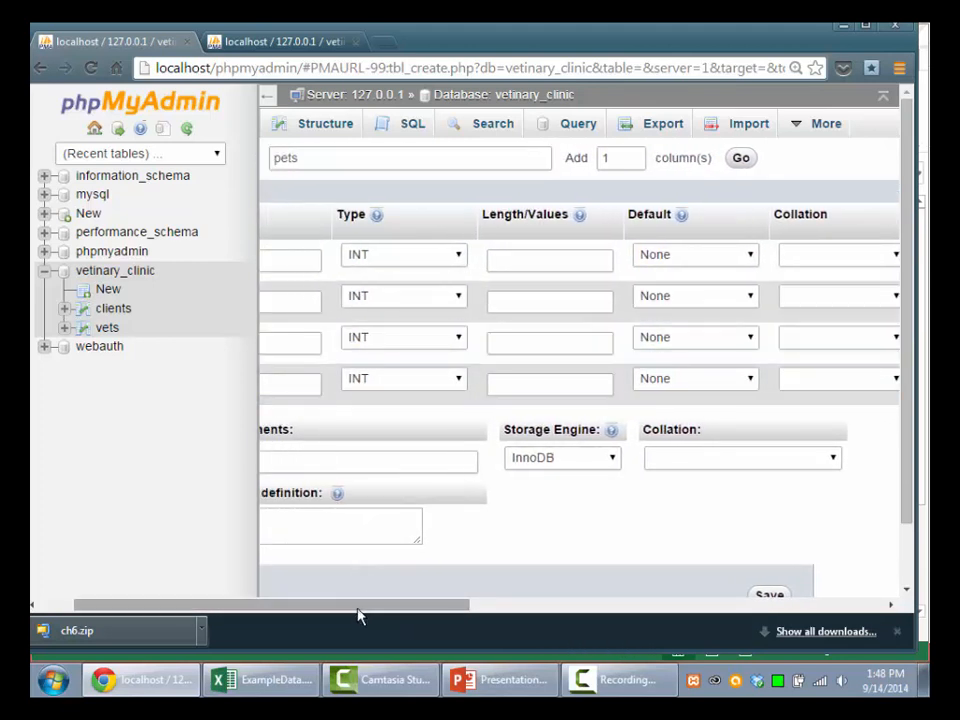
scroll("left", 3)
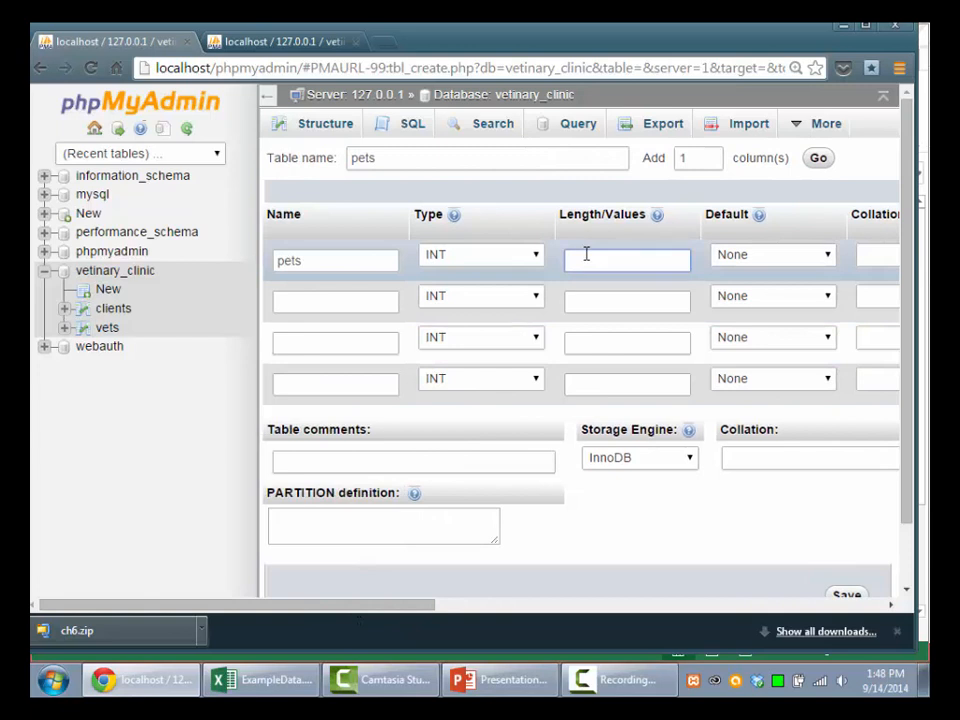
type("5")
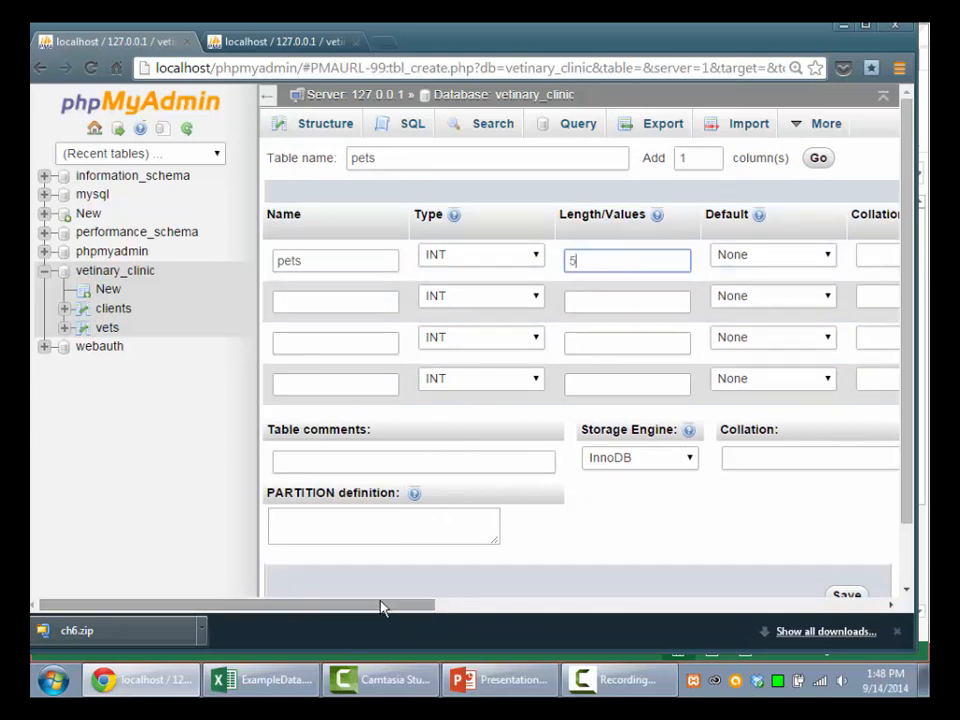
left_click(336, 302)
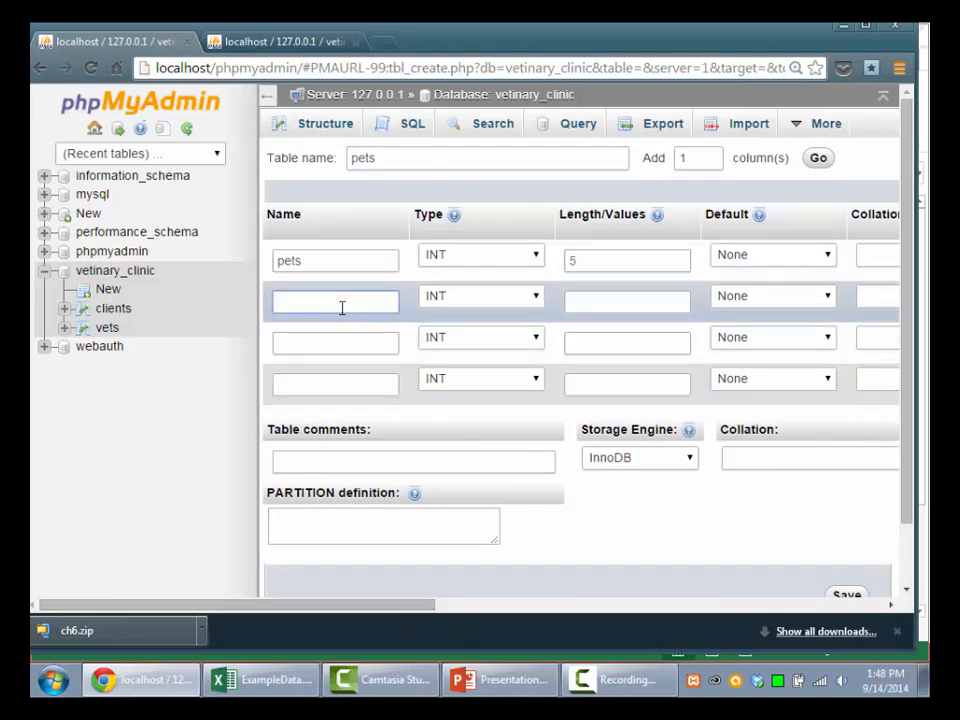
left_click(336, 260)
type("_")
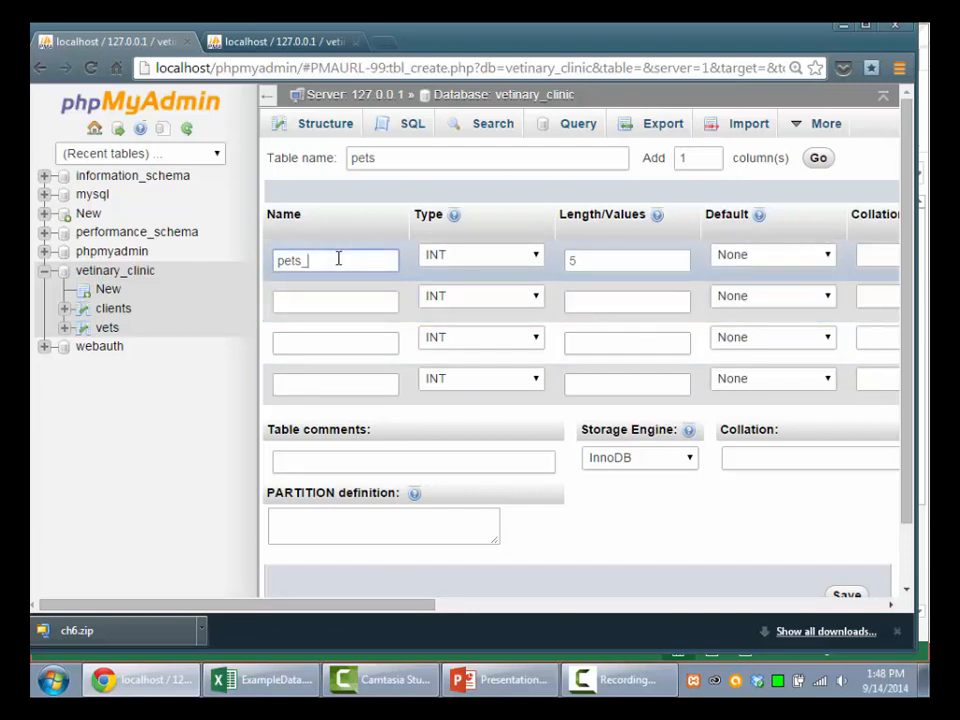
type("key")
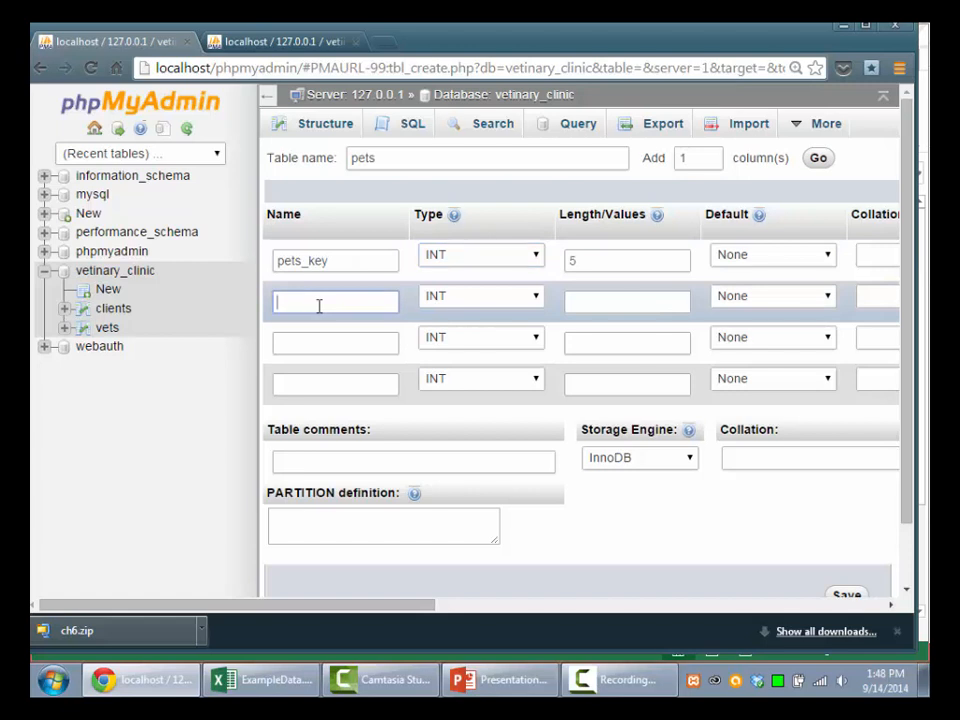
Add pets_name and pets_type text columns with lengths.
type("pets")
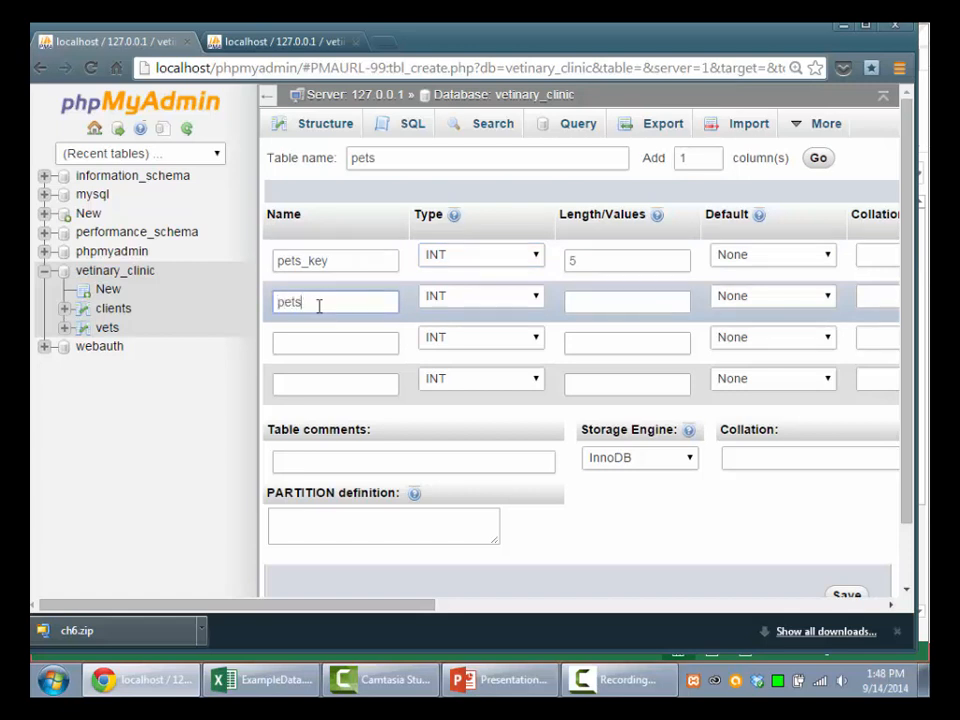
type("_name")
left_click(626, 302)
type("20")
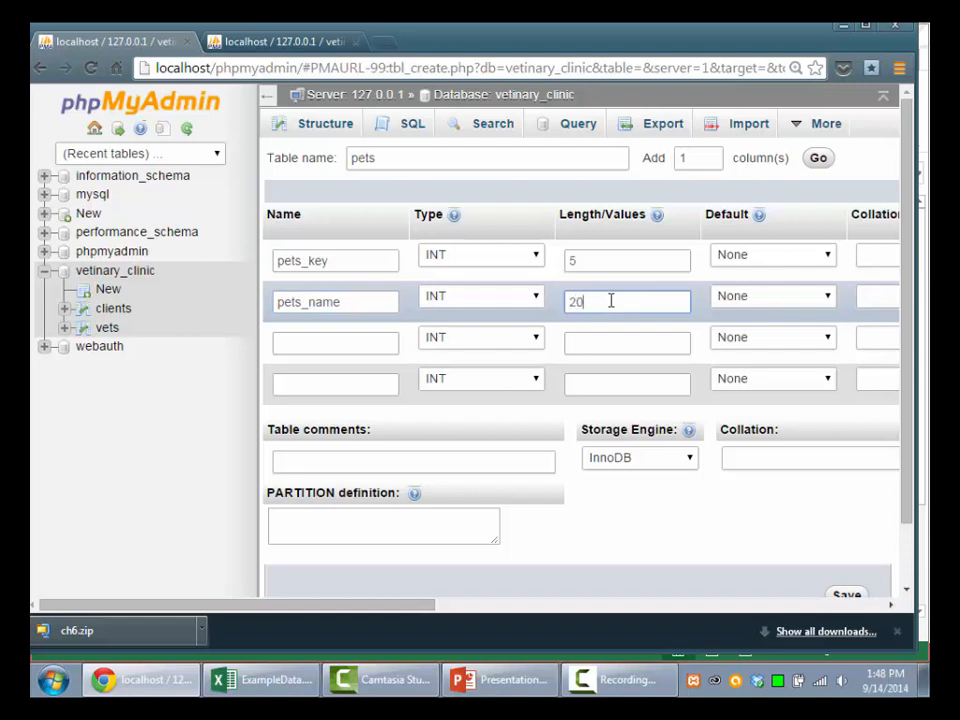
left_click(480, 296)
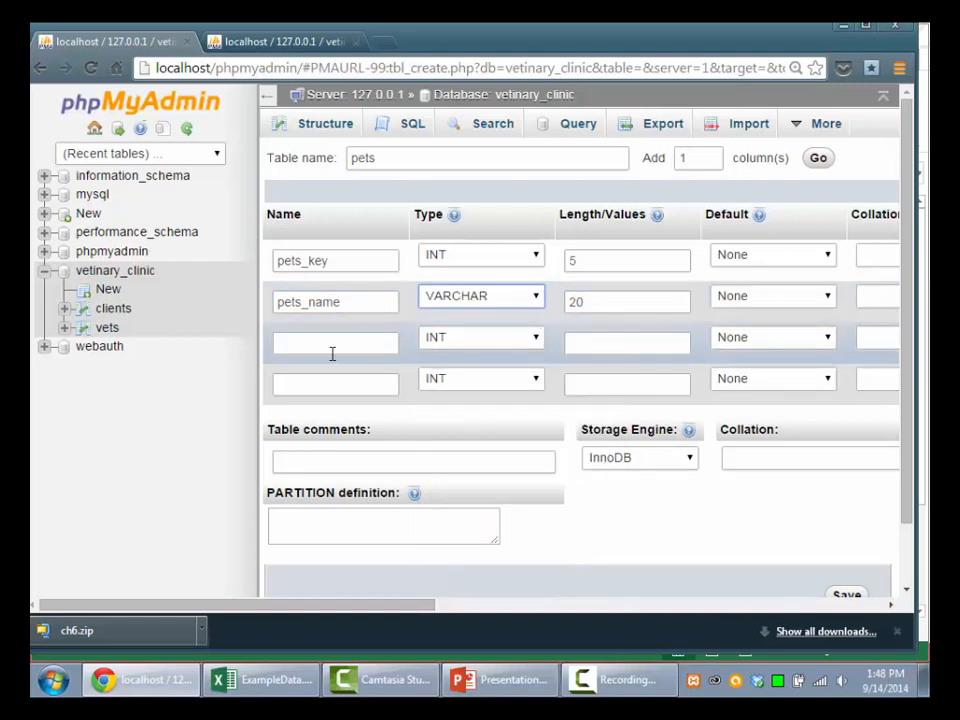
type("pets")
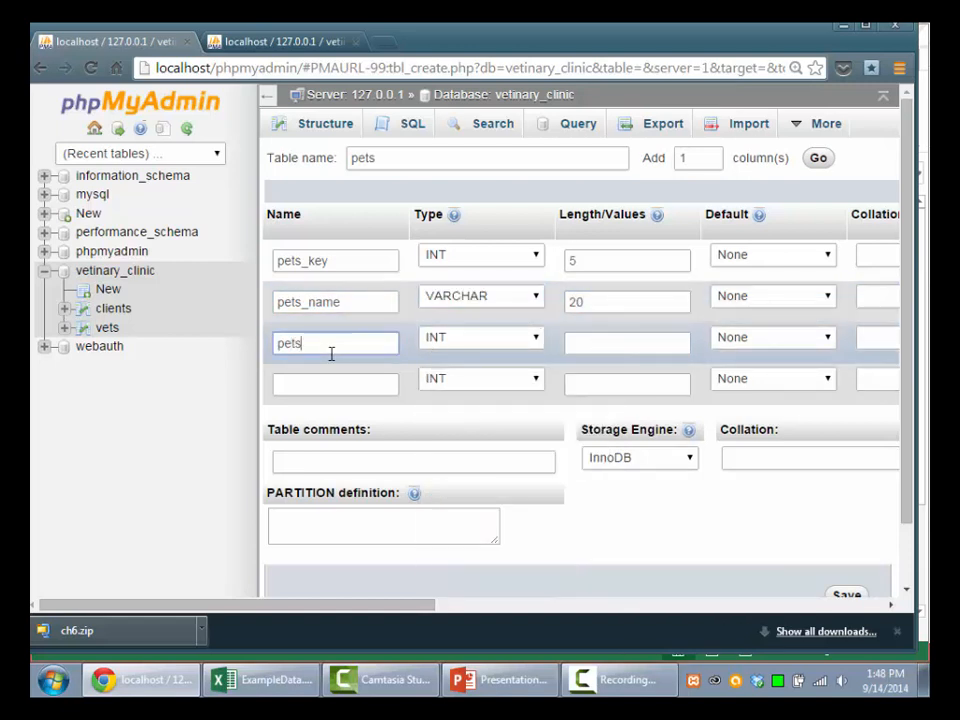
type("_type")
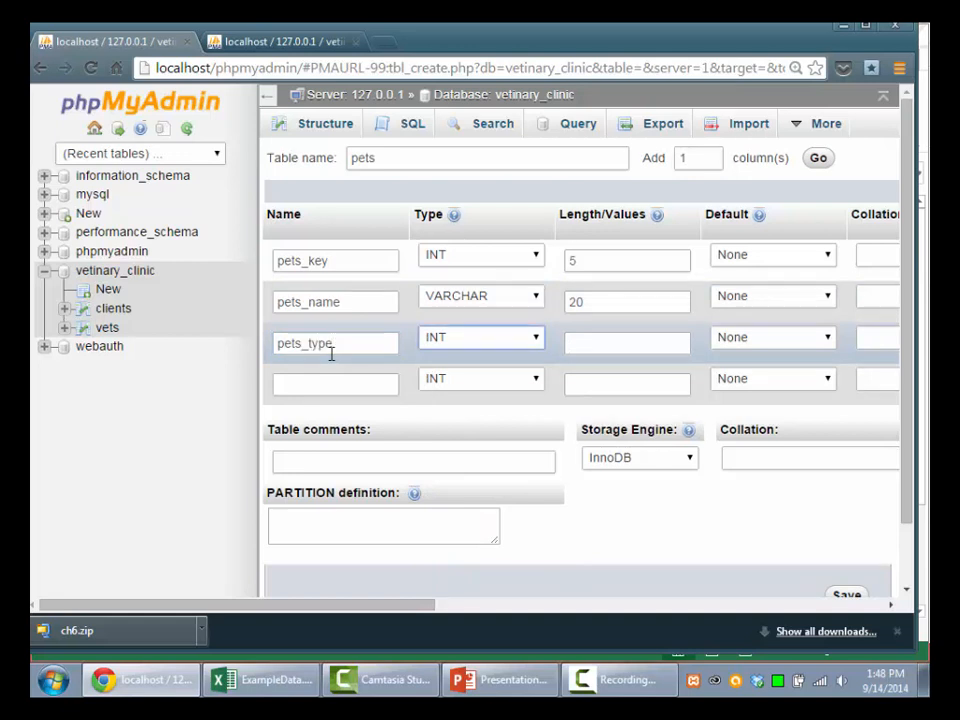
left_click(480, 336)
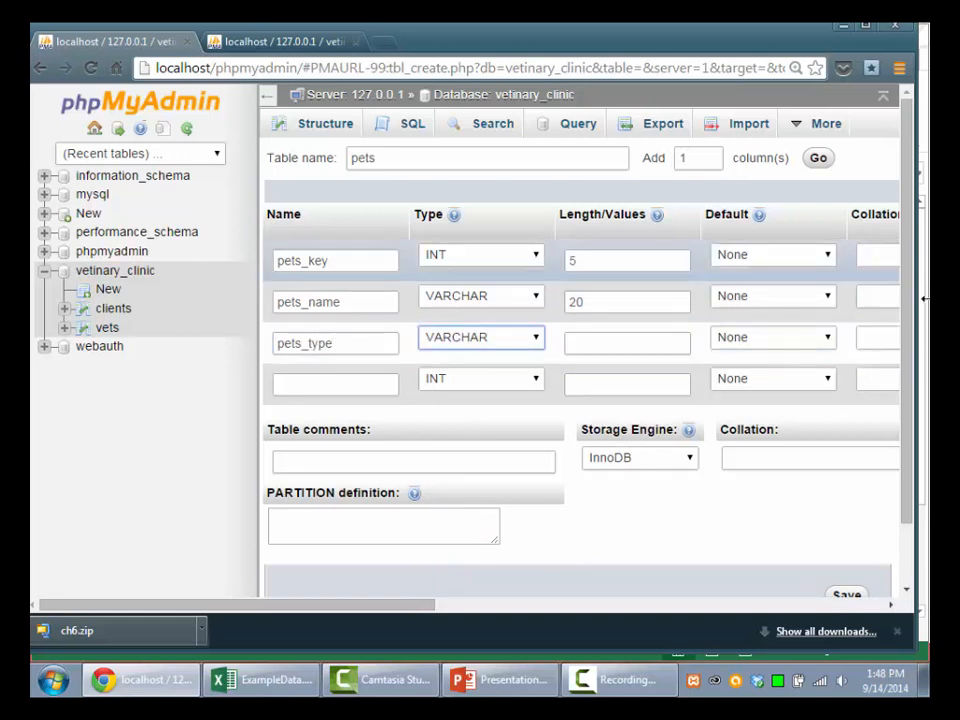
left_click(628, 344)
type("20")
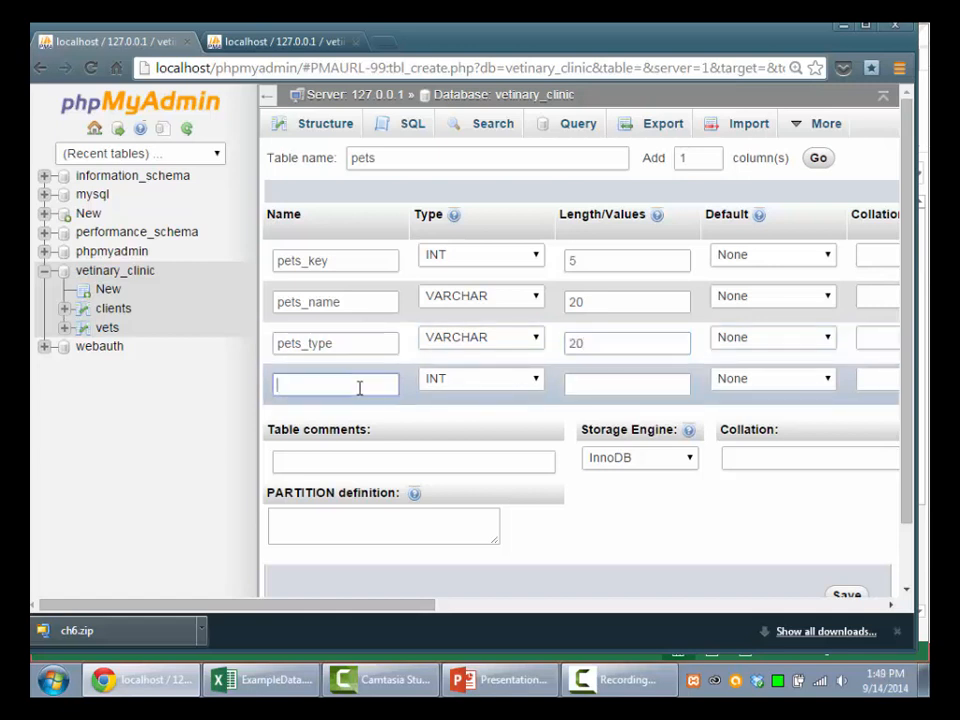
Add the pets_clientFKey column and save the pets table.
type("pets_")
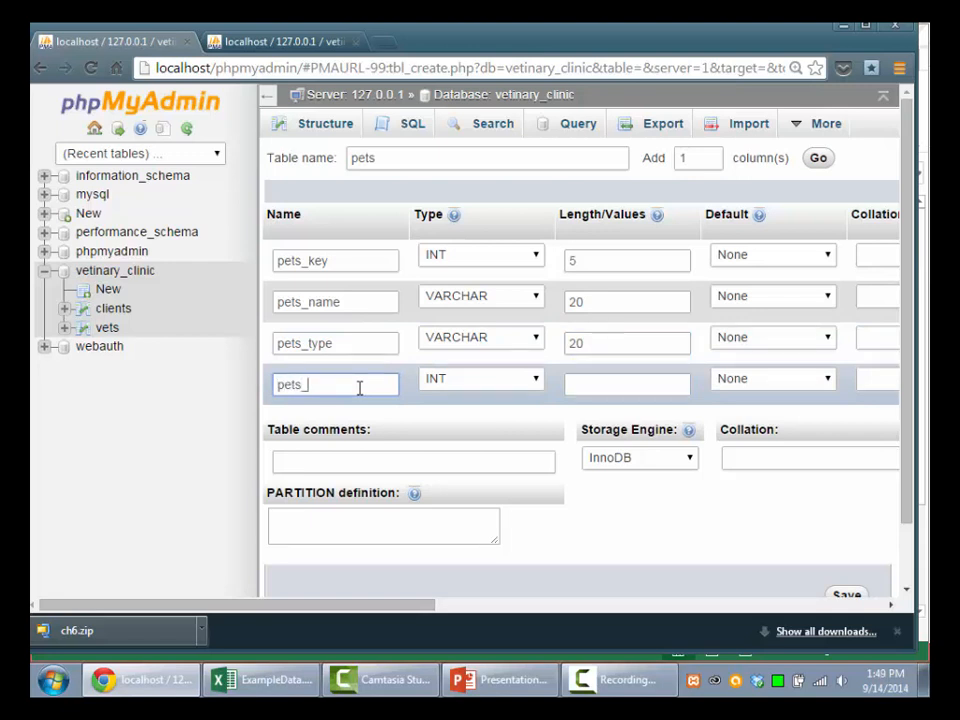
type("client")
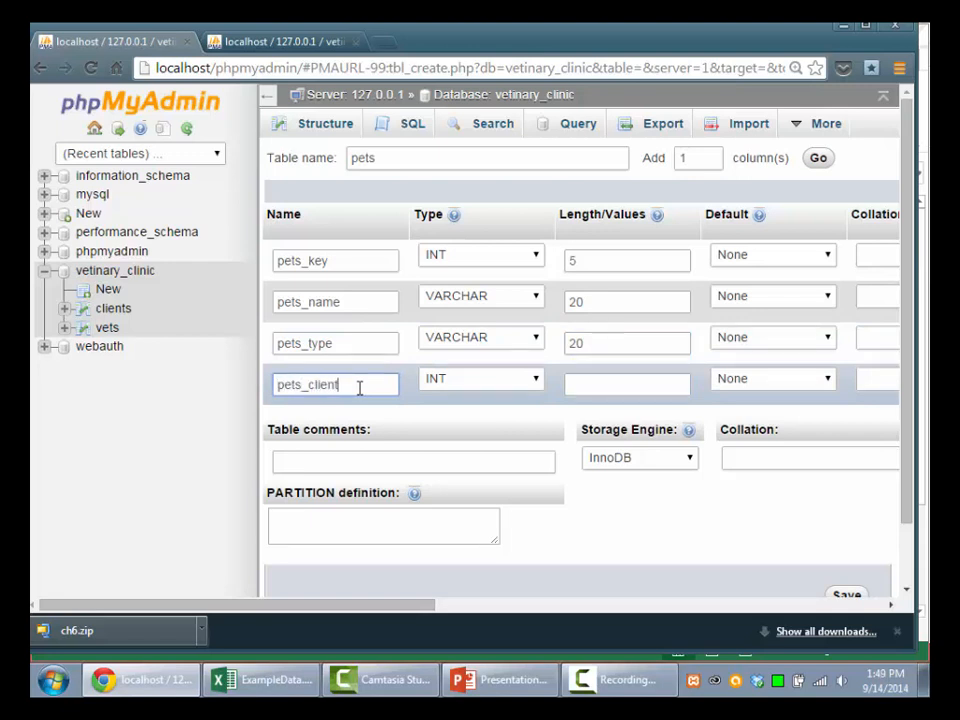
type("FKey")
left_click(626, 384)
type("4")
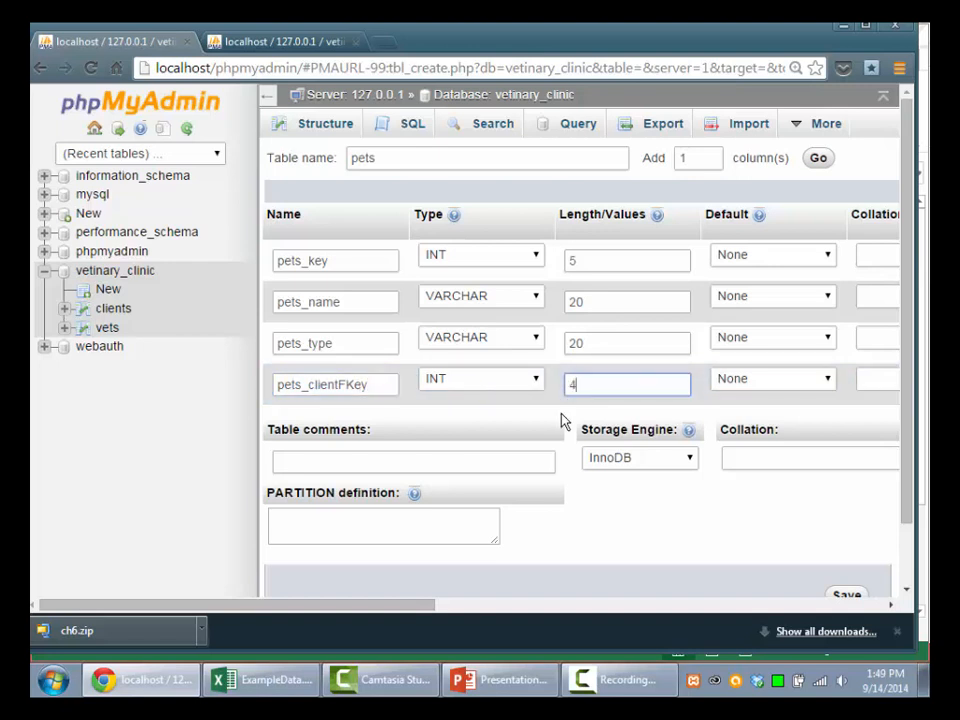
left_click(846, 524)
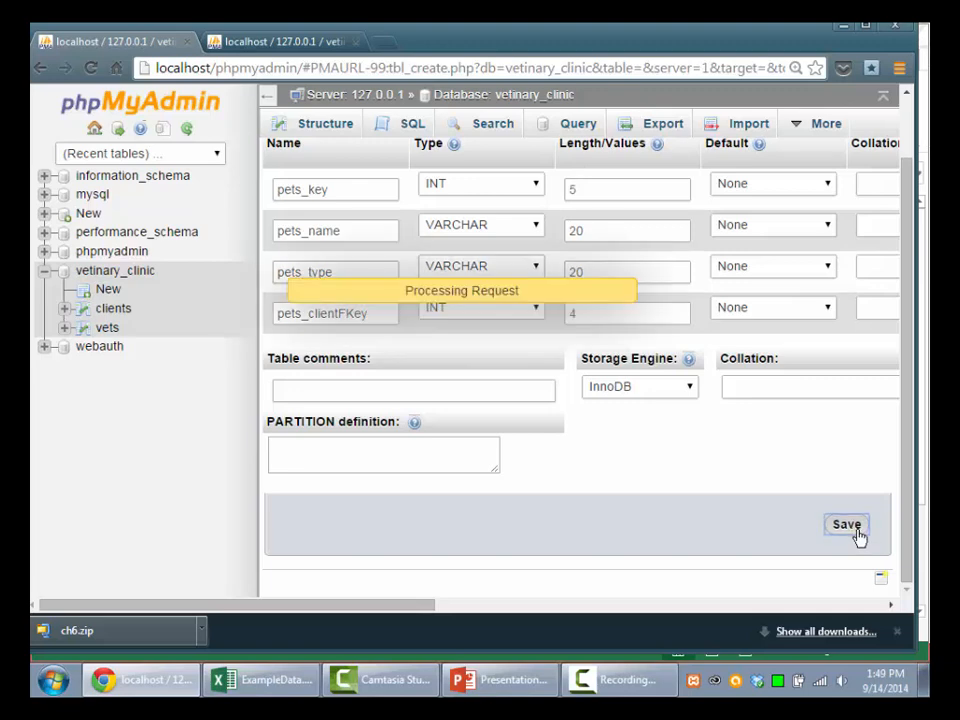
Set pets_clientFKey's internal relation to vetinary_clinic.clients.clients_key.
left_click(846, 524)
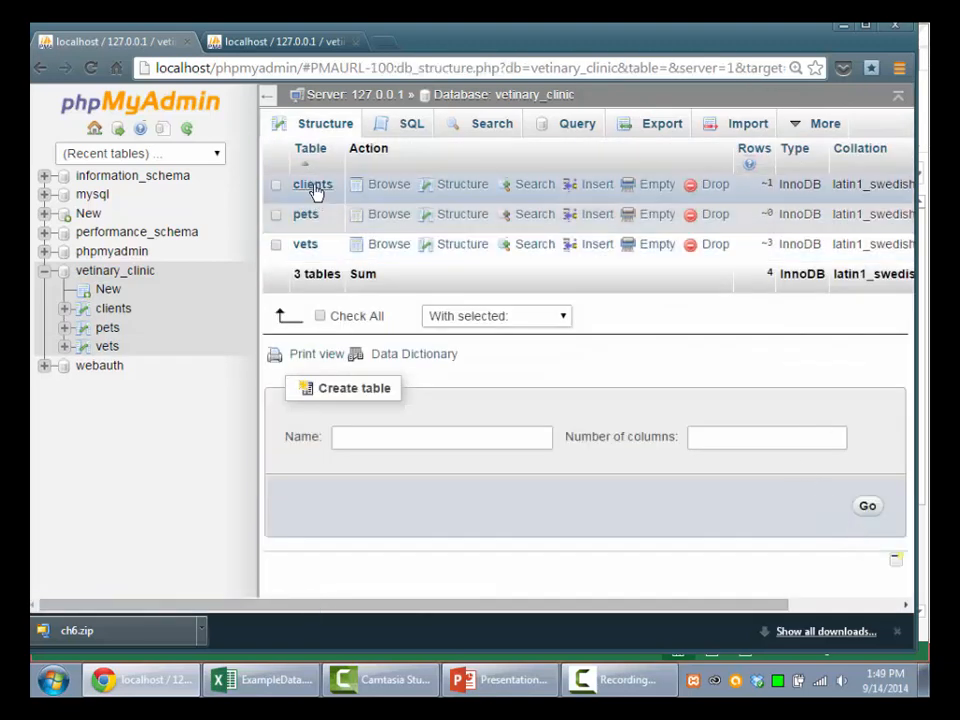
mouse_move(460, 184)
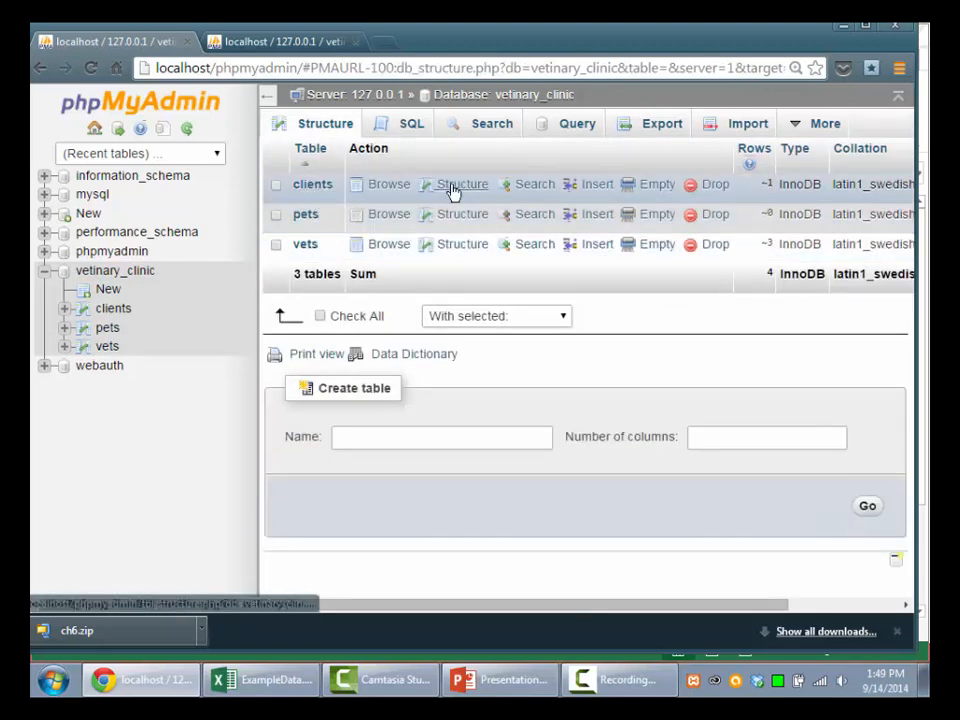
left_click(460, 212)
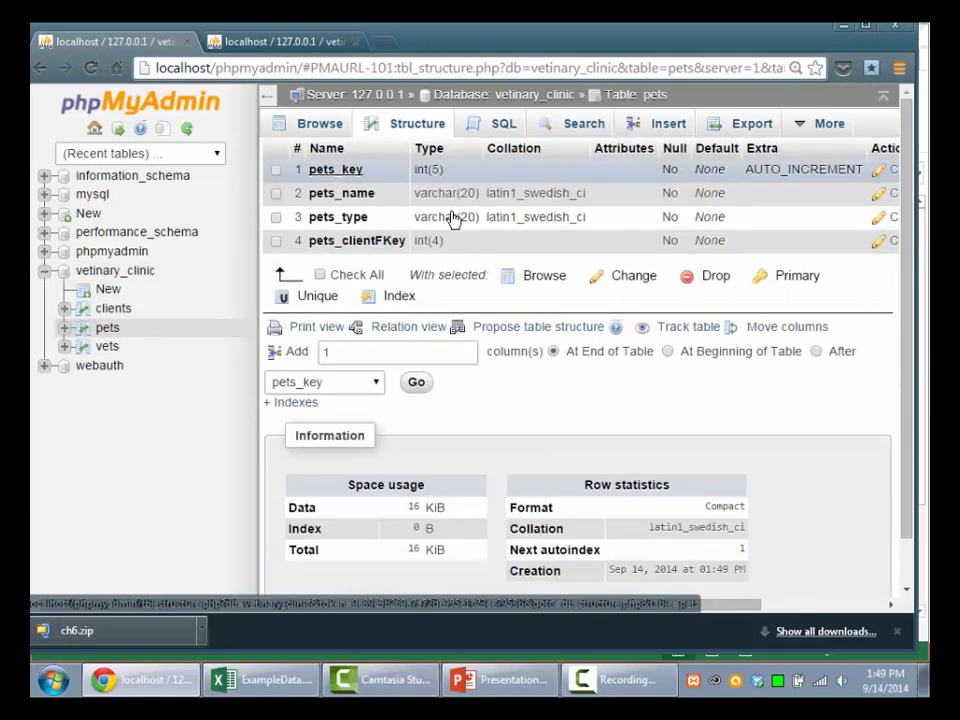
left_click(408, 328)
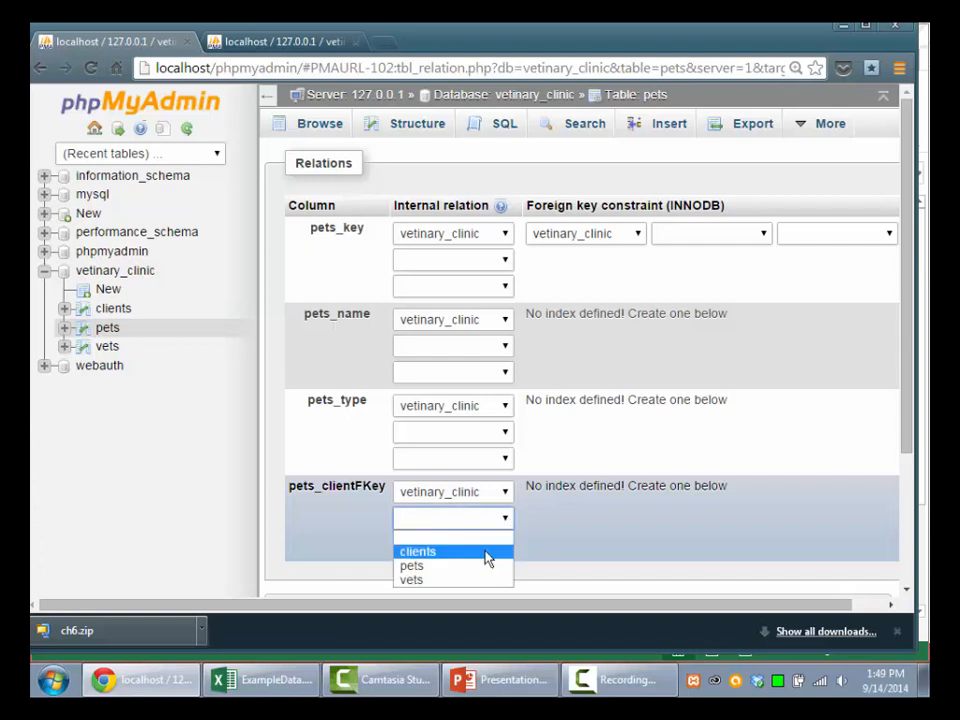
left_click(416, 552)
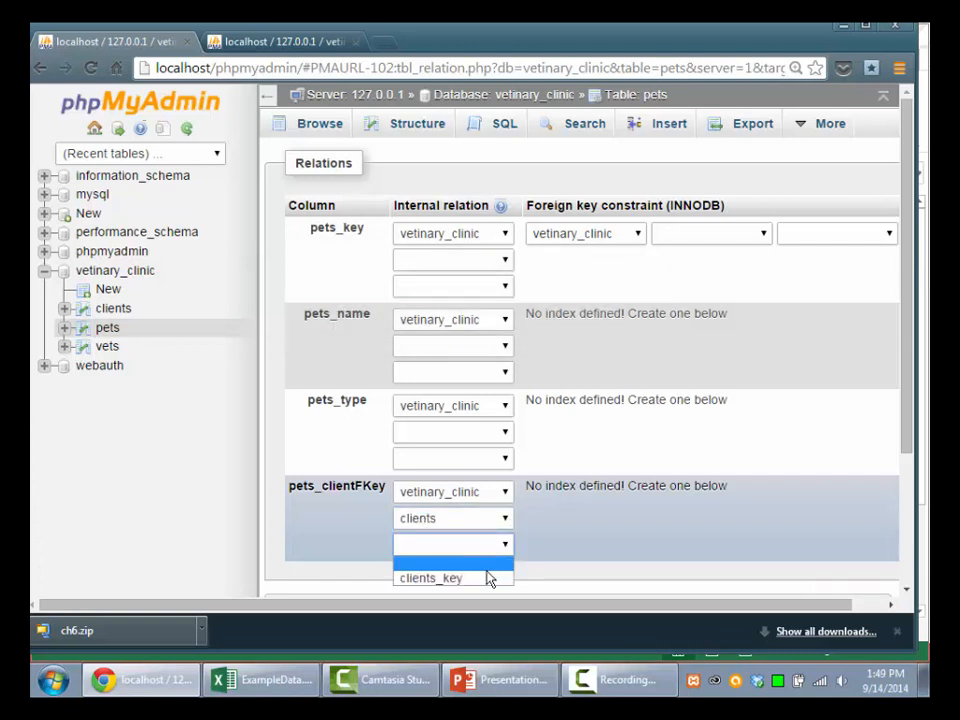
left_click(430, 578)
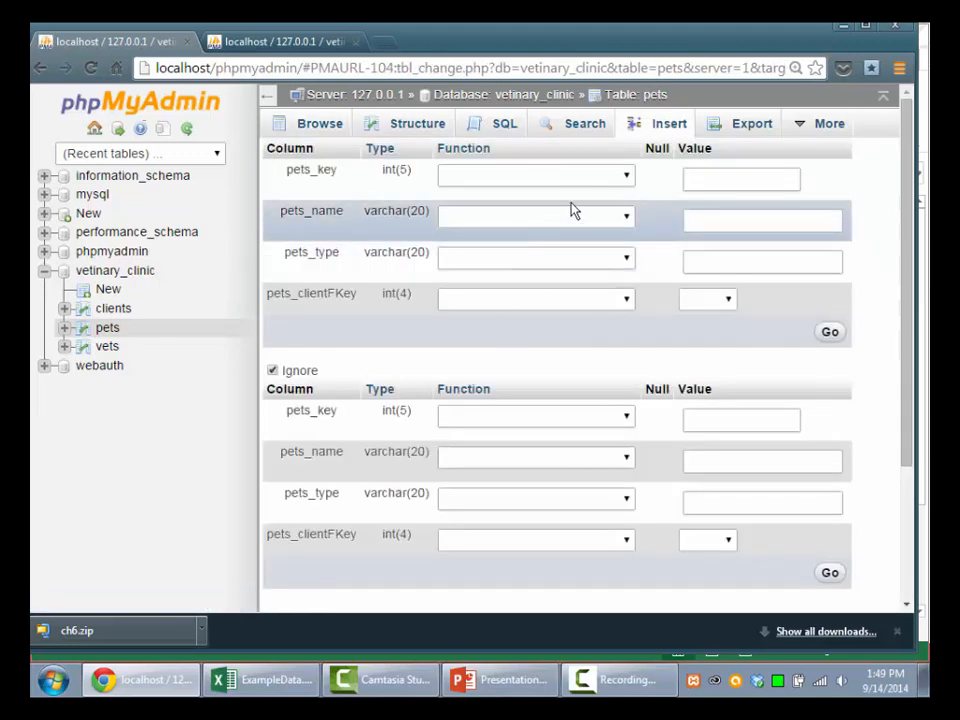
Enter Sam as the pet's name and Dob as its type.
left_click(740, 180)
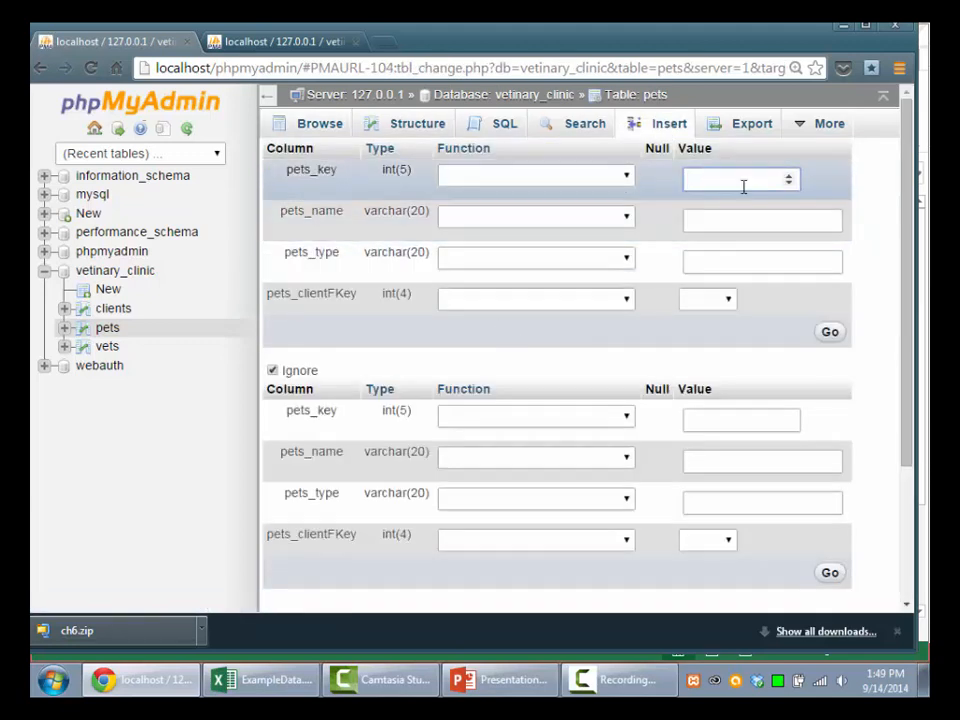
left_click(762, 220)
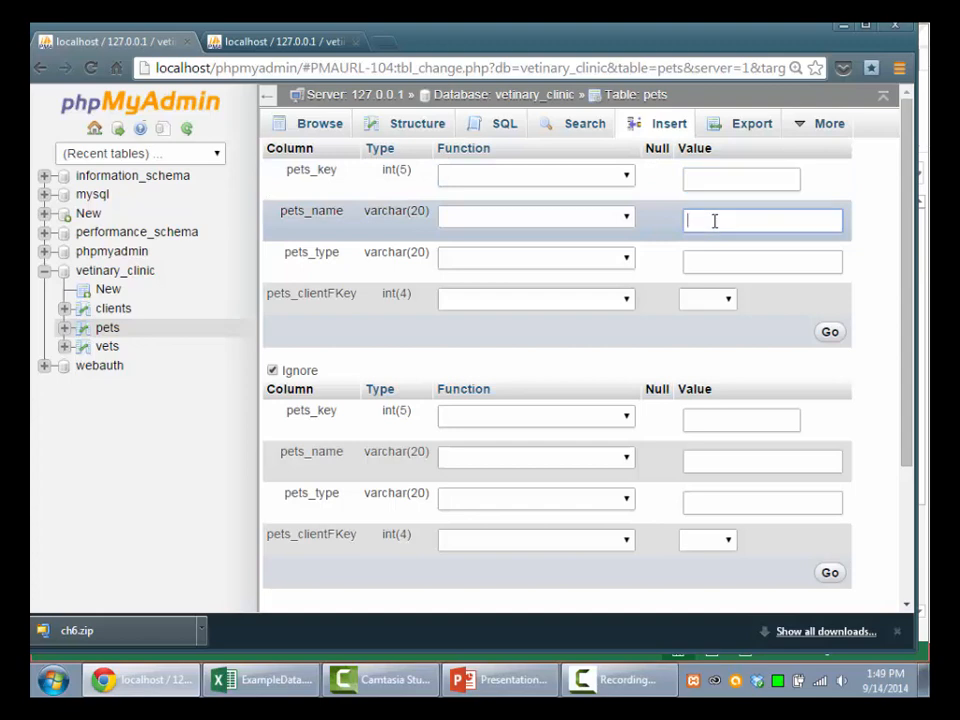
left_click(262, 680)
type("Dob")
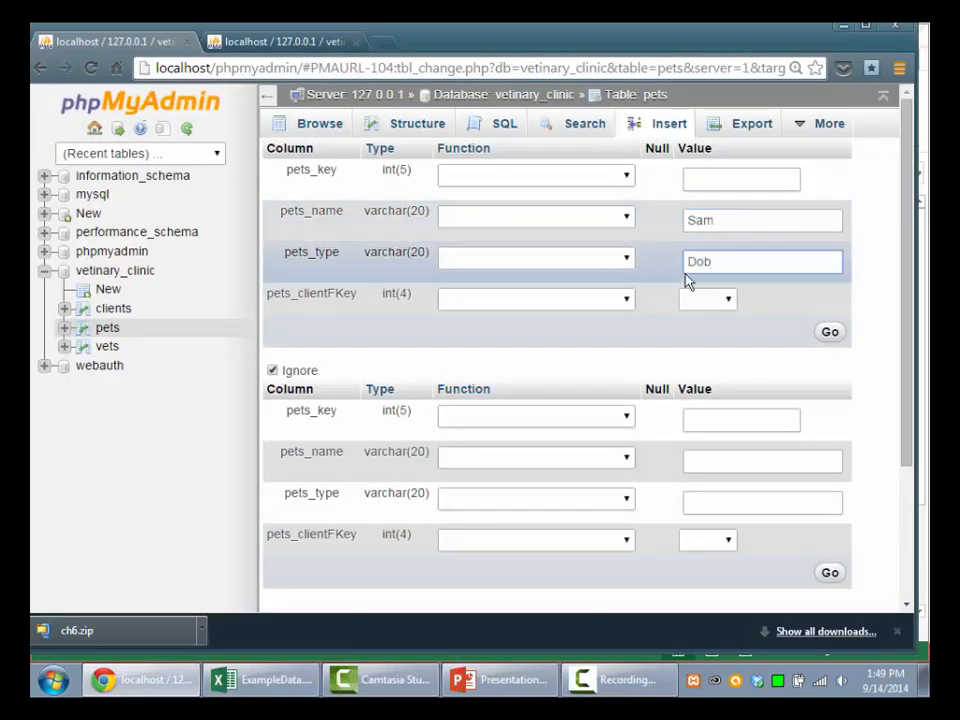
Choose client 2173 as pets_clientFKey and insert the pet row.
left_click(708, 298)
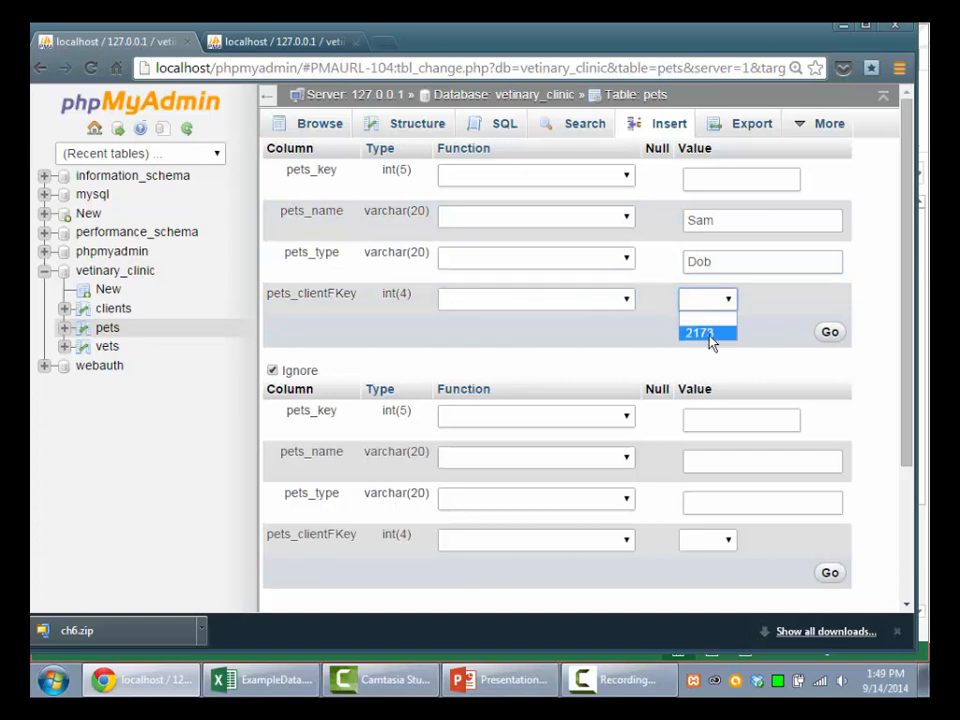
left_click(698, 332)
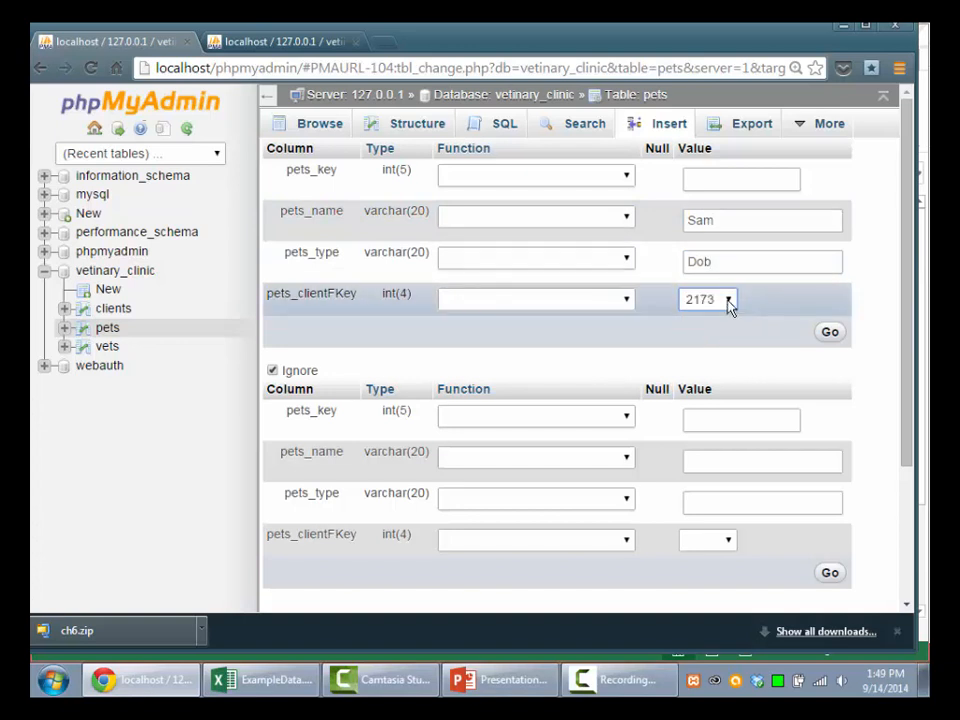
left_click(708, 300)
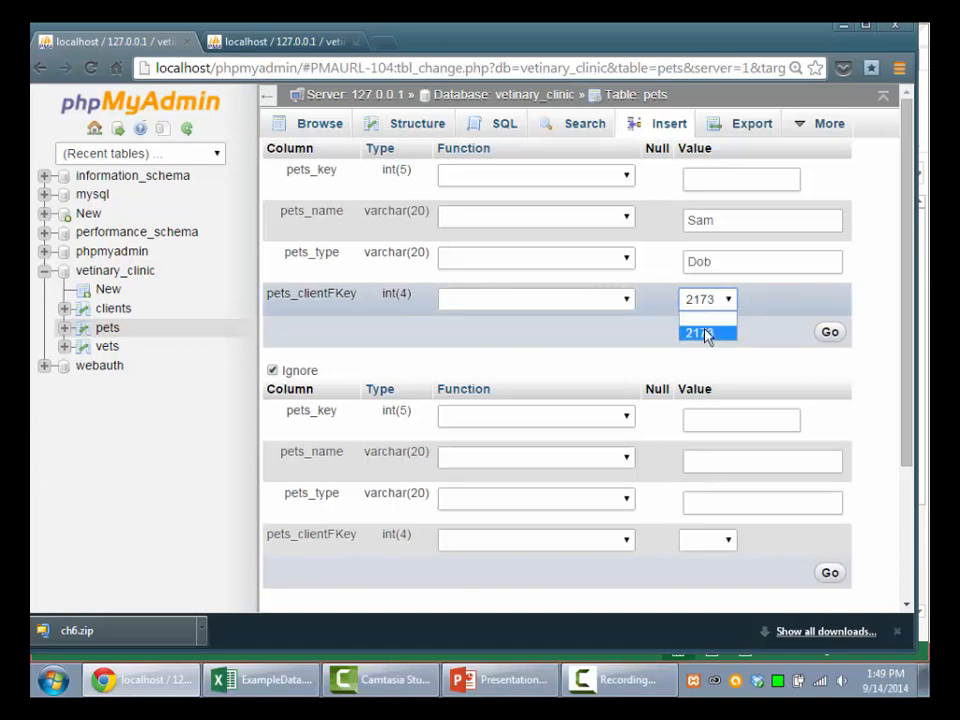
left_click(696, 332)
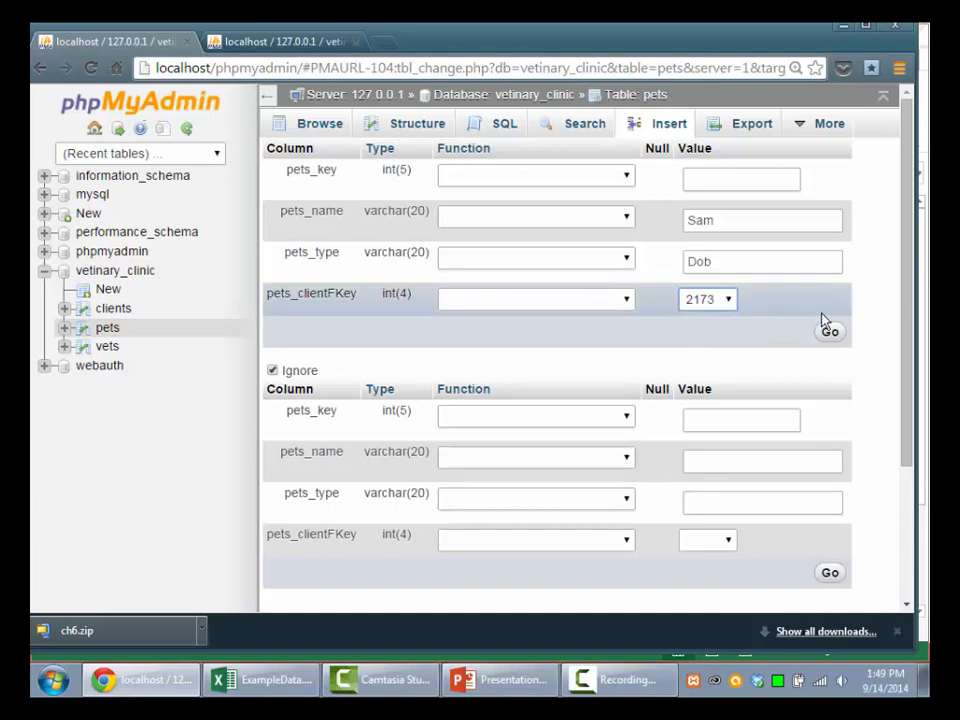
left_click(830, 332)
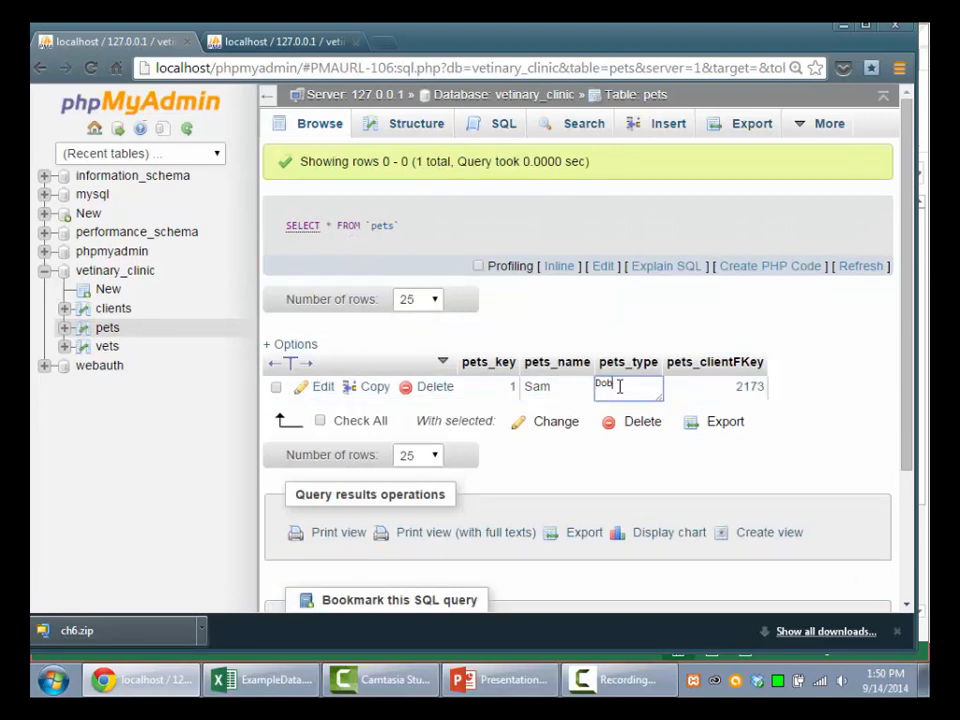
Save Sam's pet type inline as Dog instead of Dob.
key("Return")
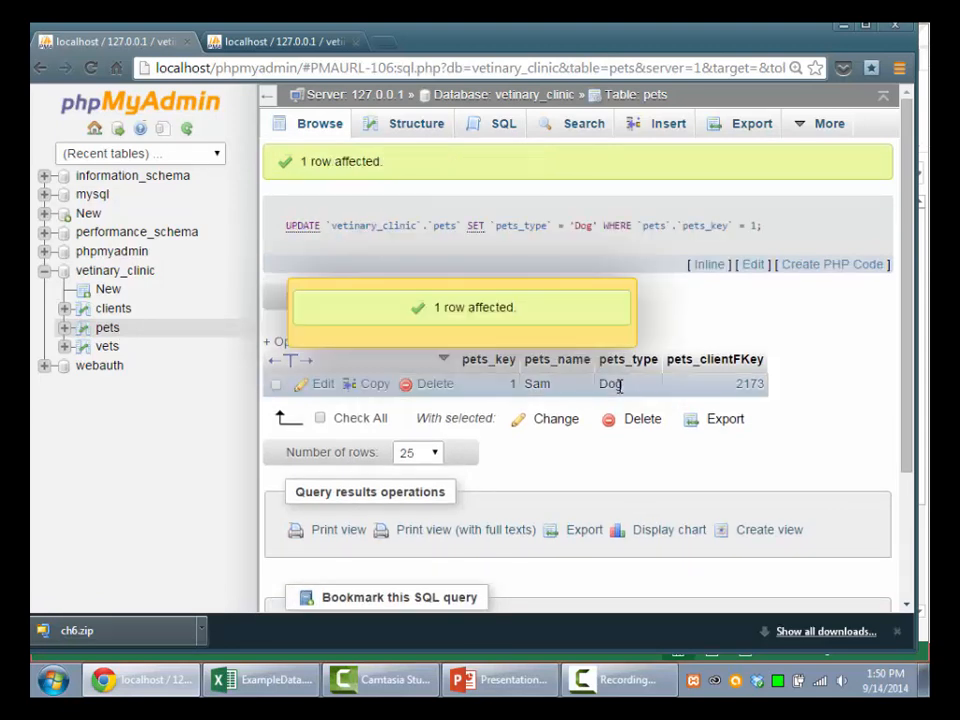
mouse_move(750, 390)
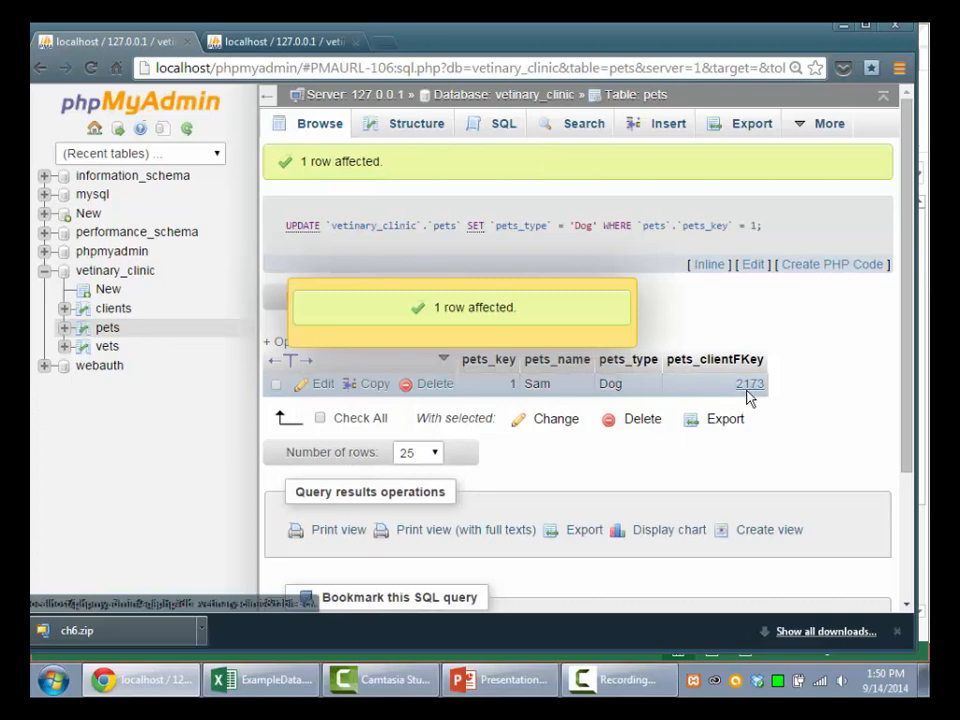
left_click(750, 384)
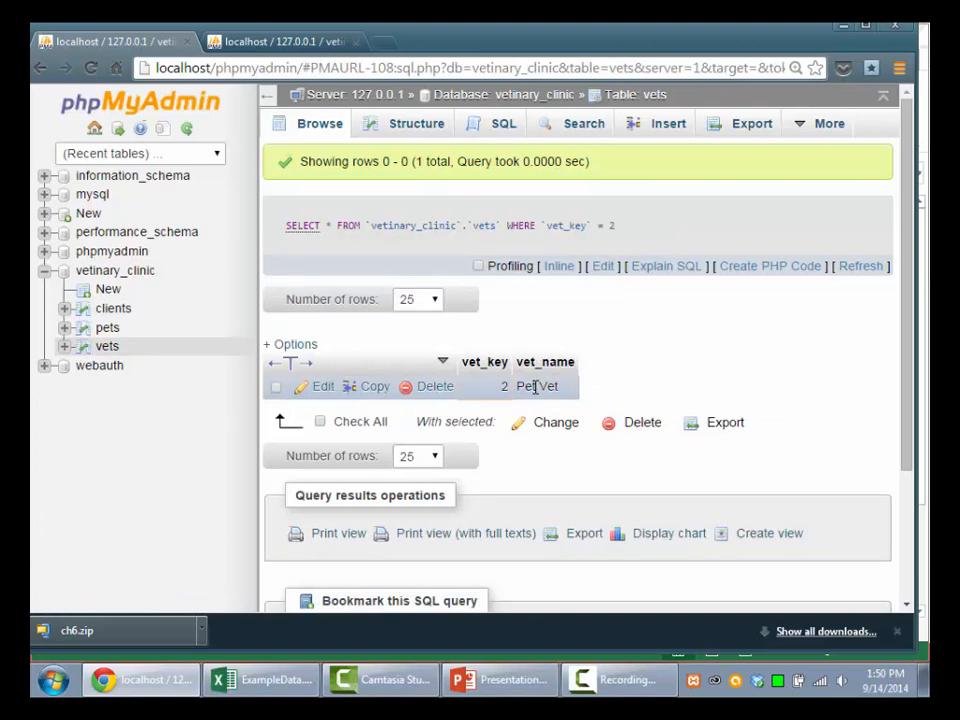
mouse_move(536, 356)
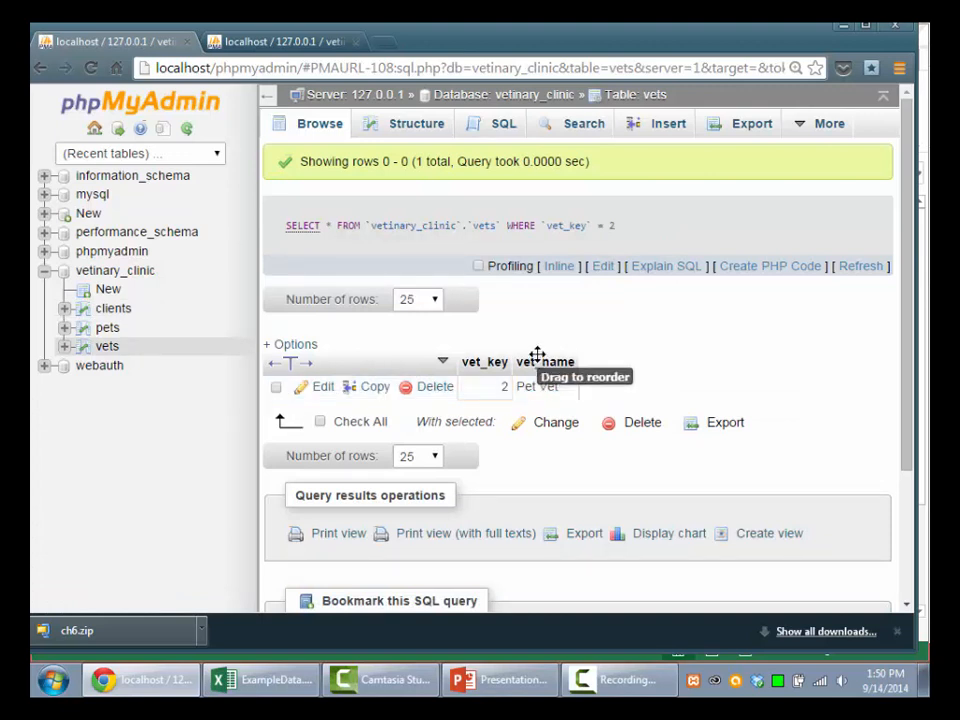
mouse_move(780, 352)
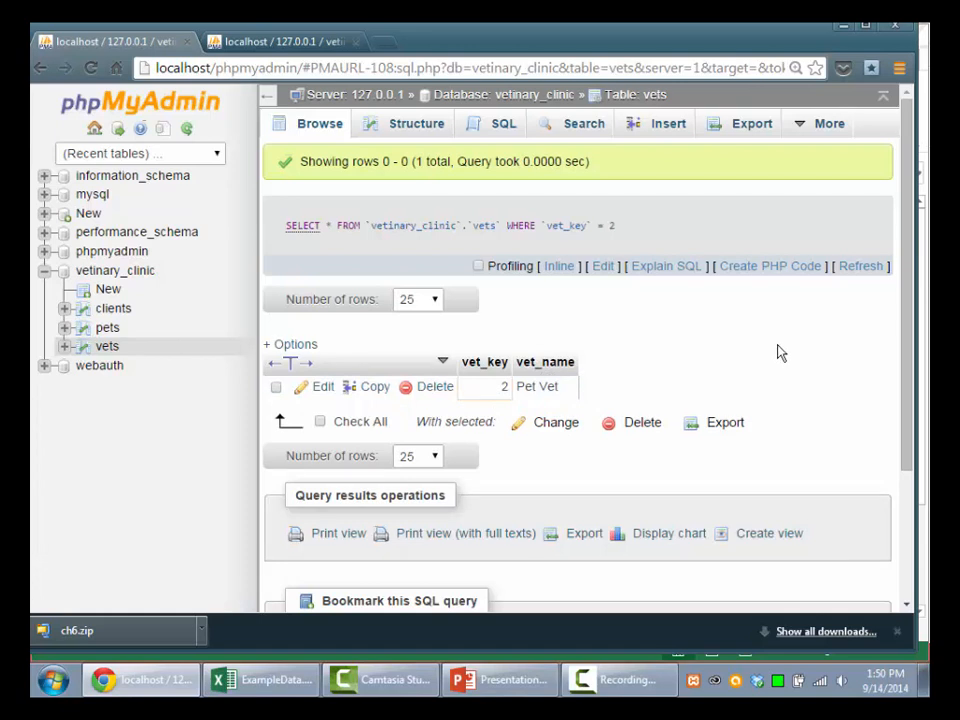
mouse_move(632, 296)
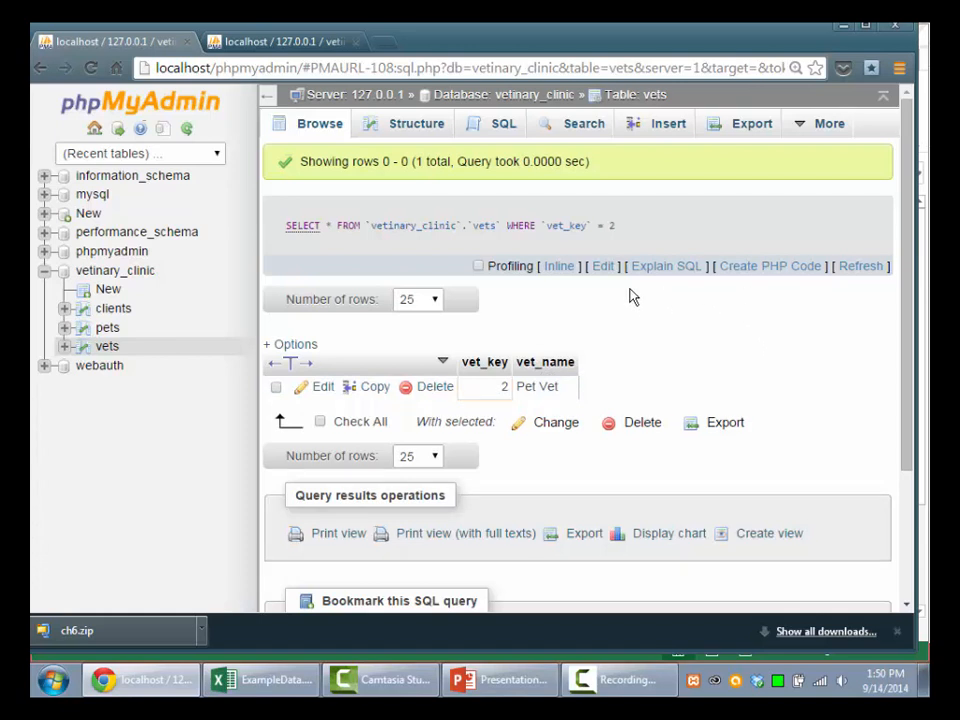
left_click(264, 680)
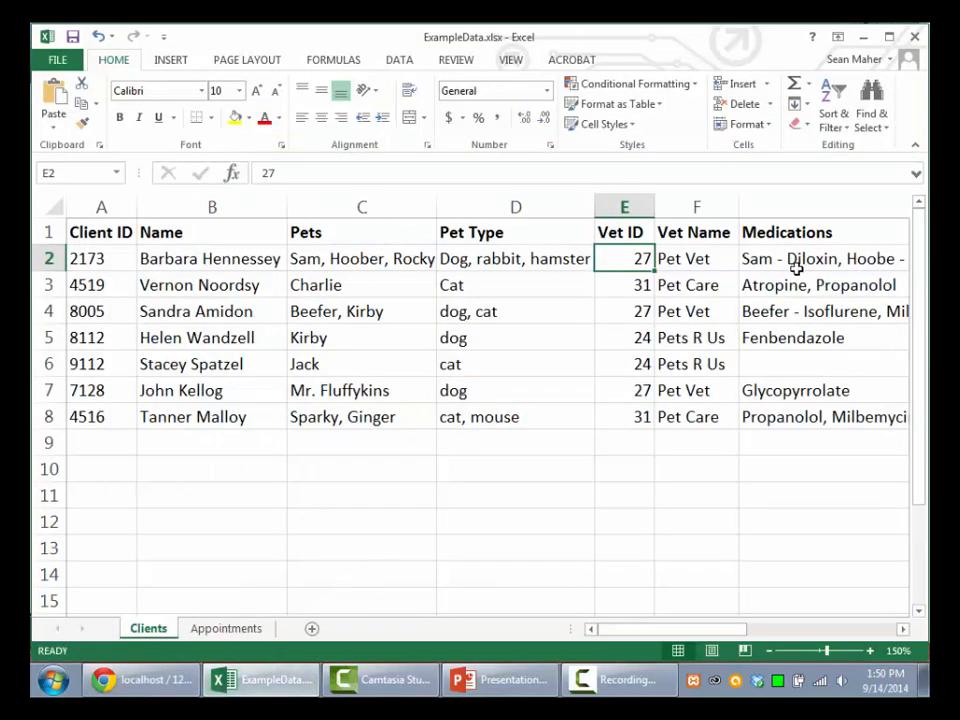
left_click(822, 258)
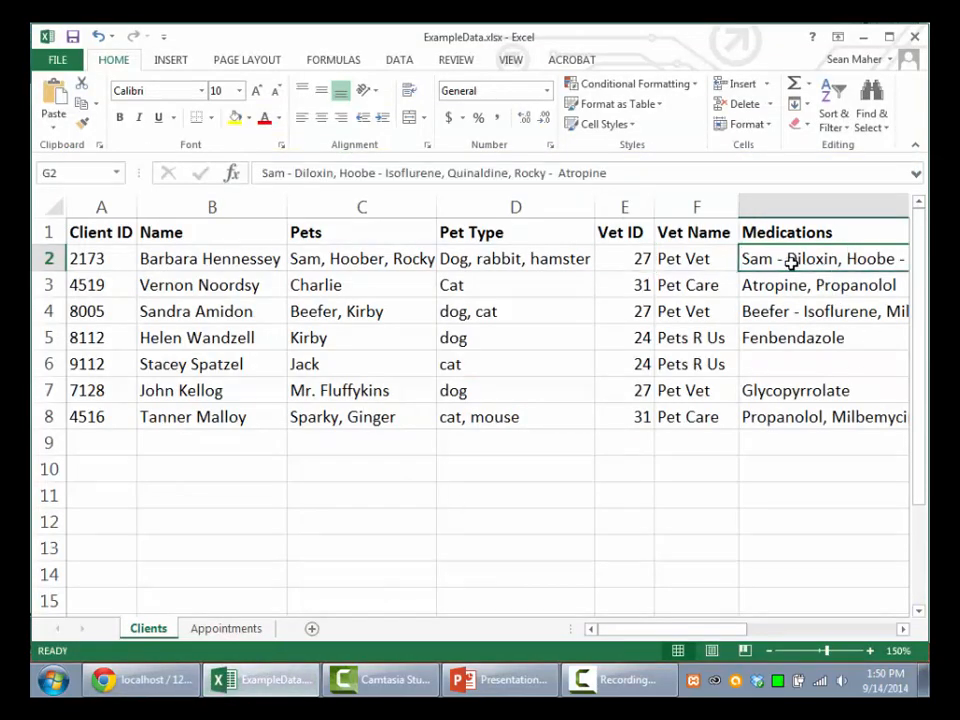
mouse_move(676, 330)
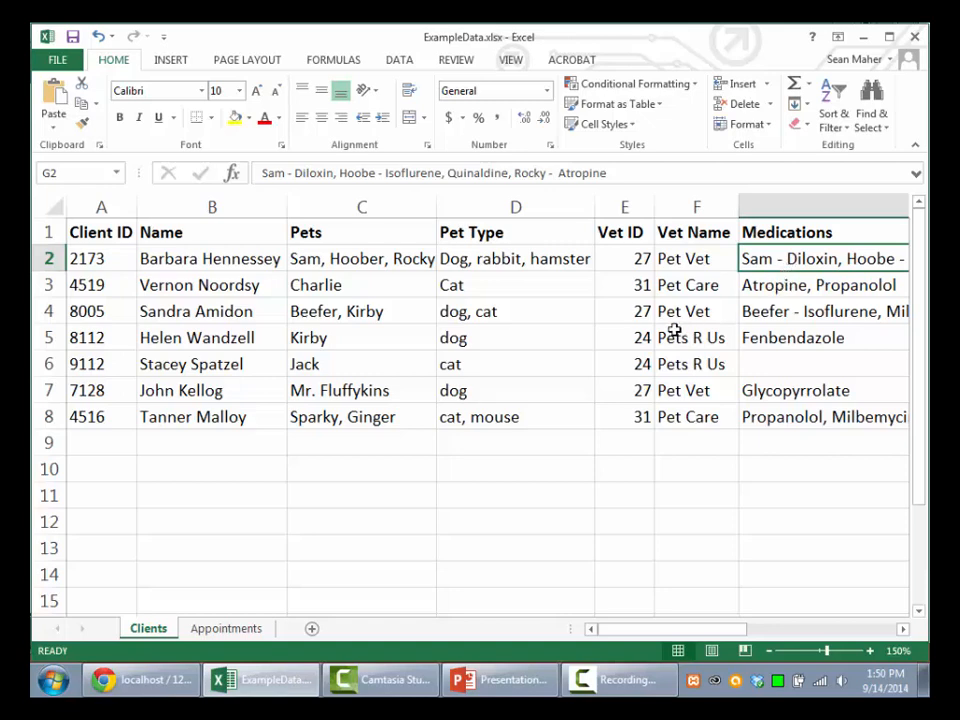
mouse_move(724, 628)
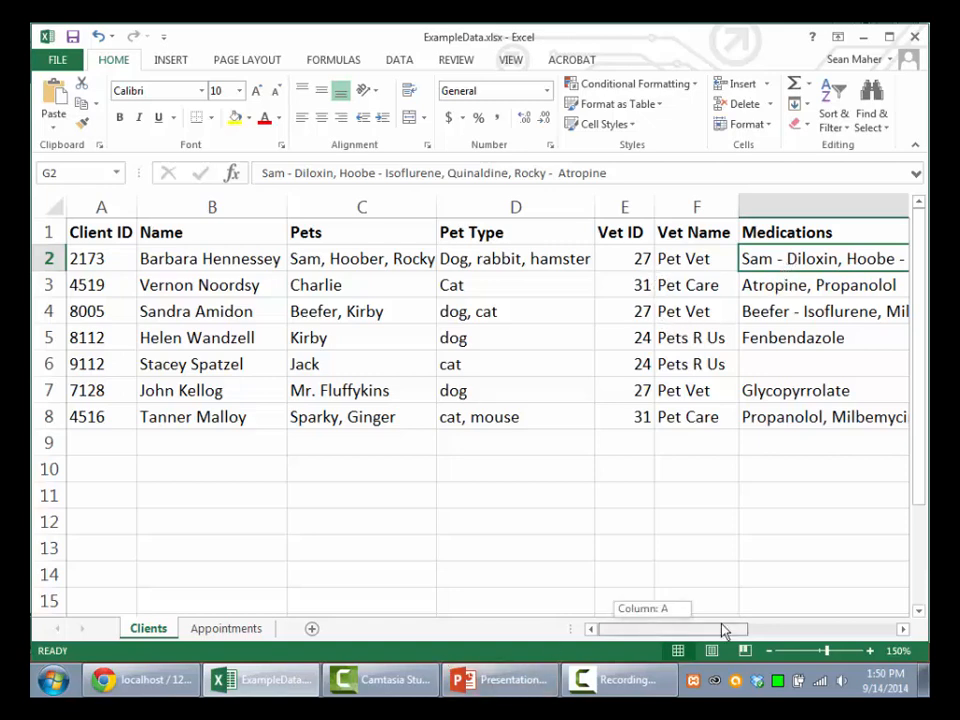